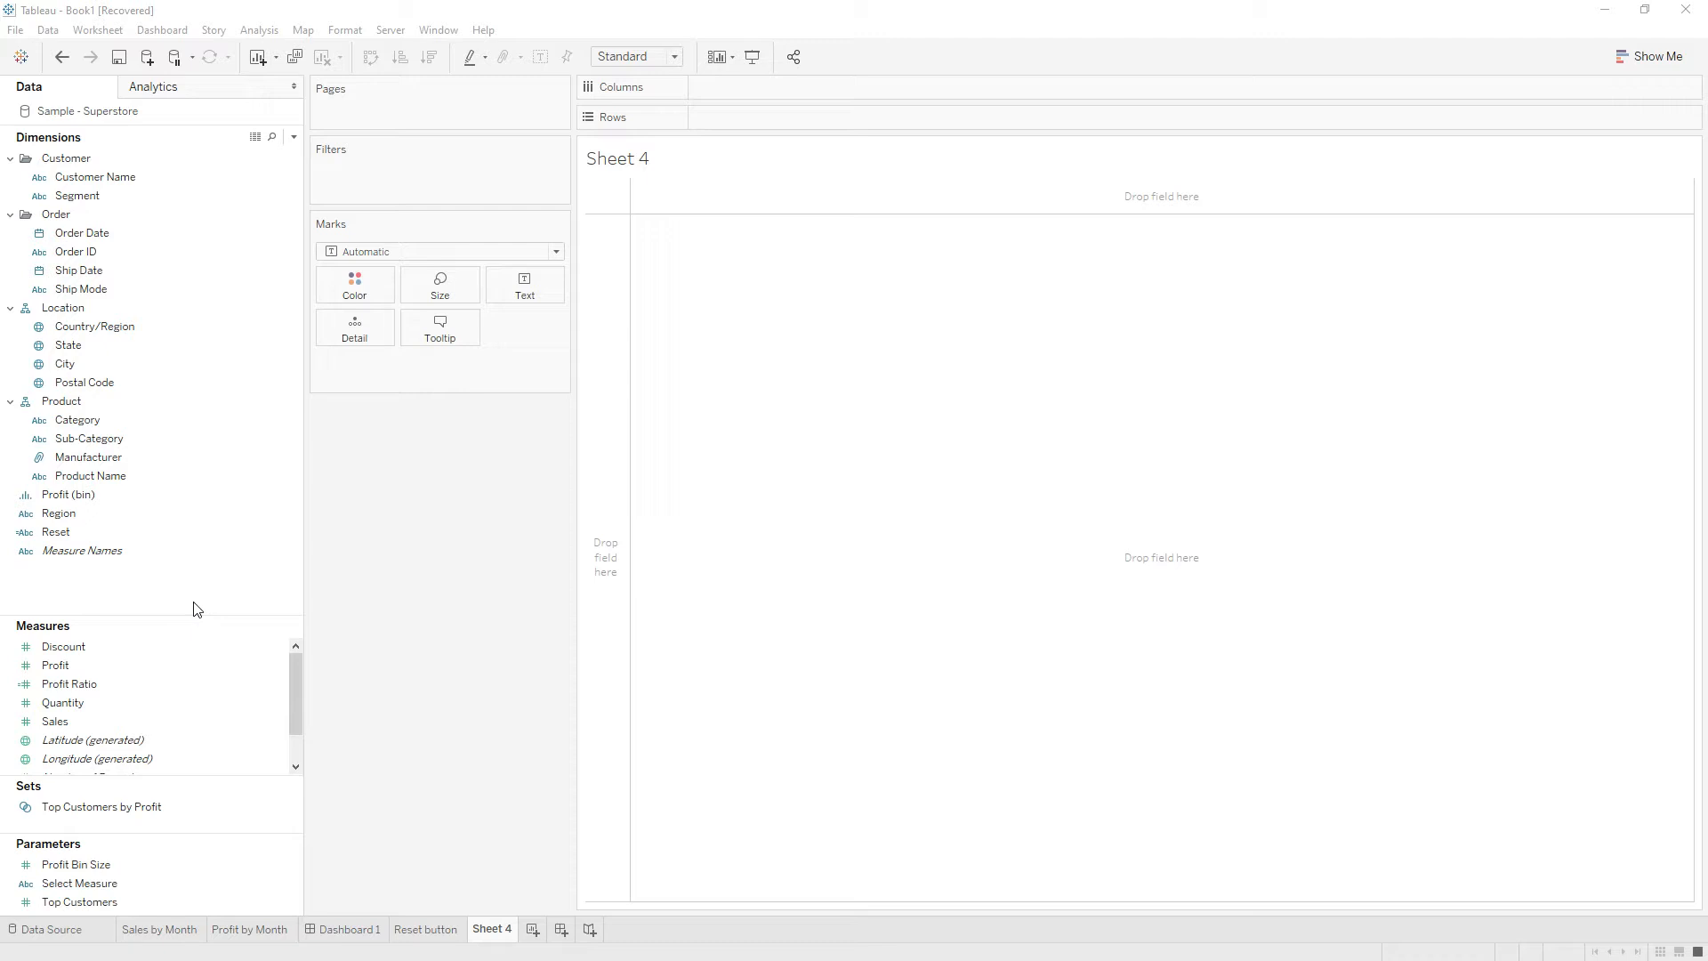
# Create a String parameter named 'Select Measure Parameter' with allowable values restricted to a list.
pyautogui.rightClick(192, 605)
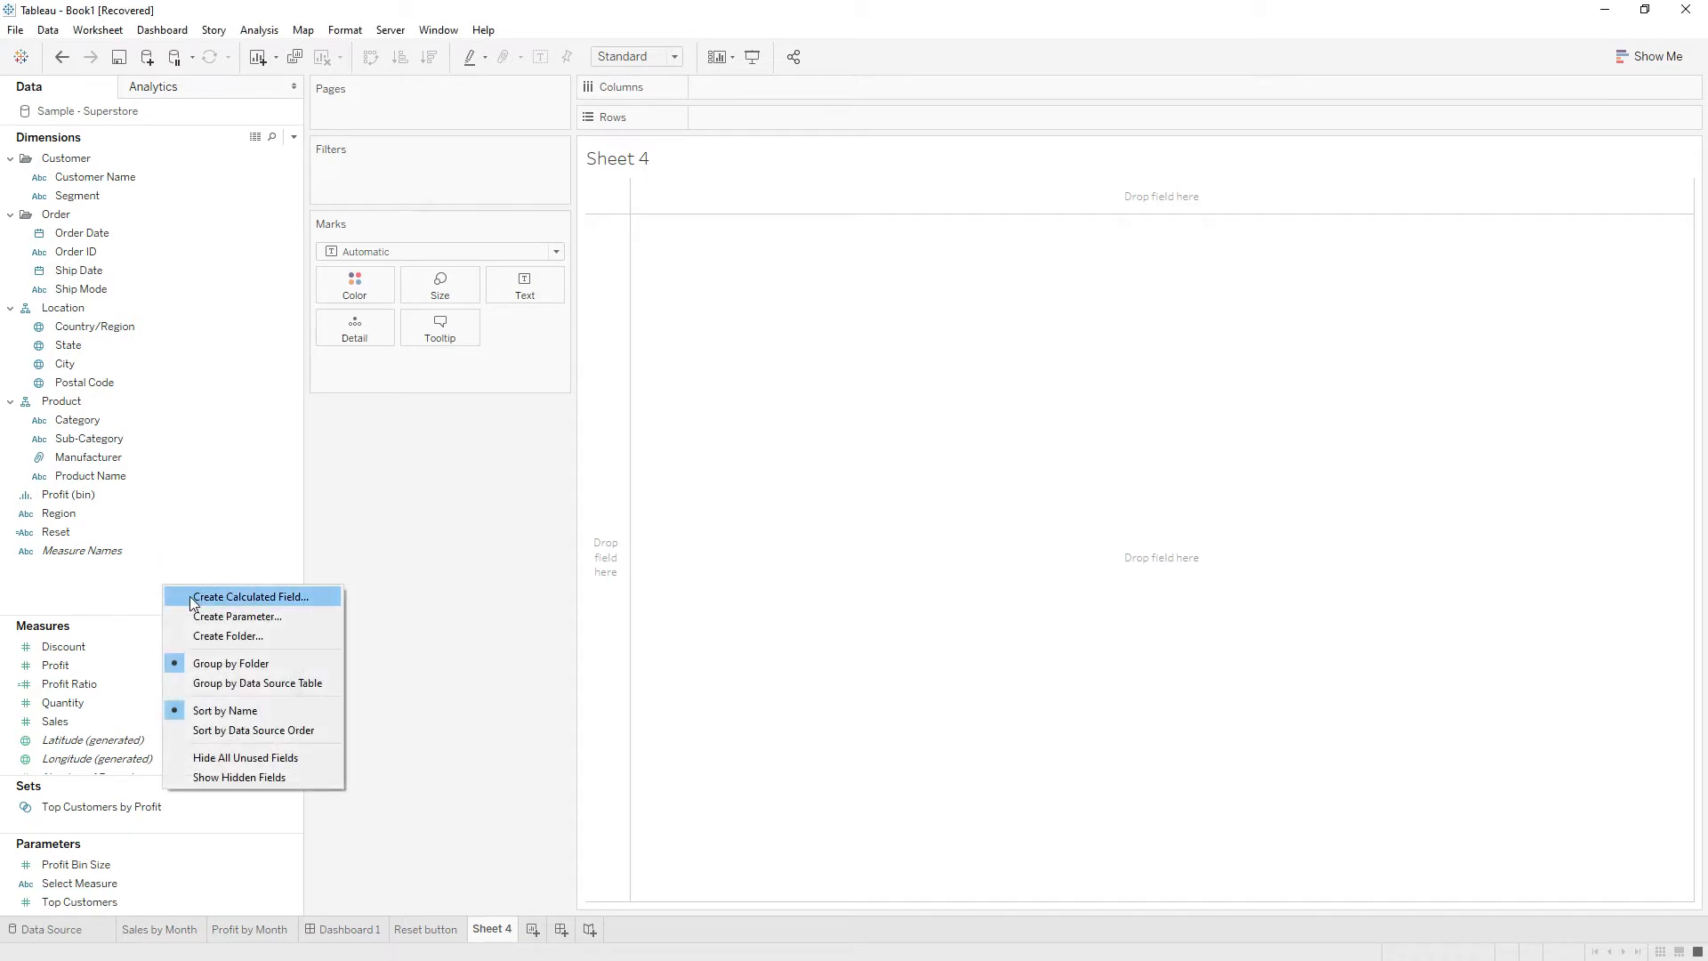
pyautogui.click(237, 618)
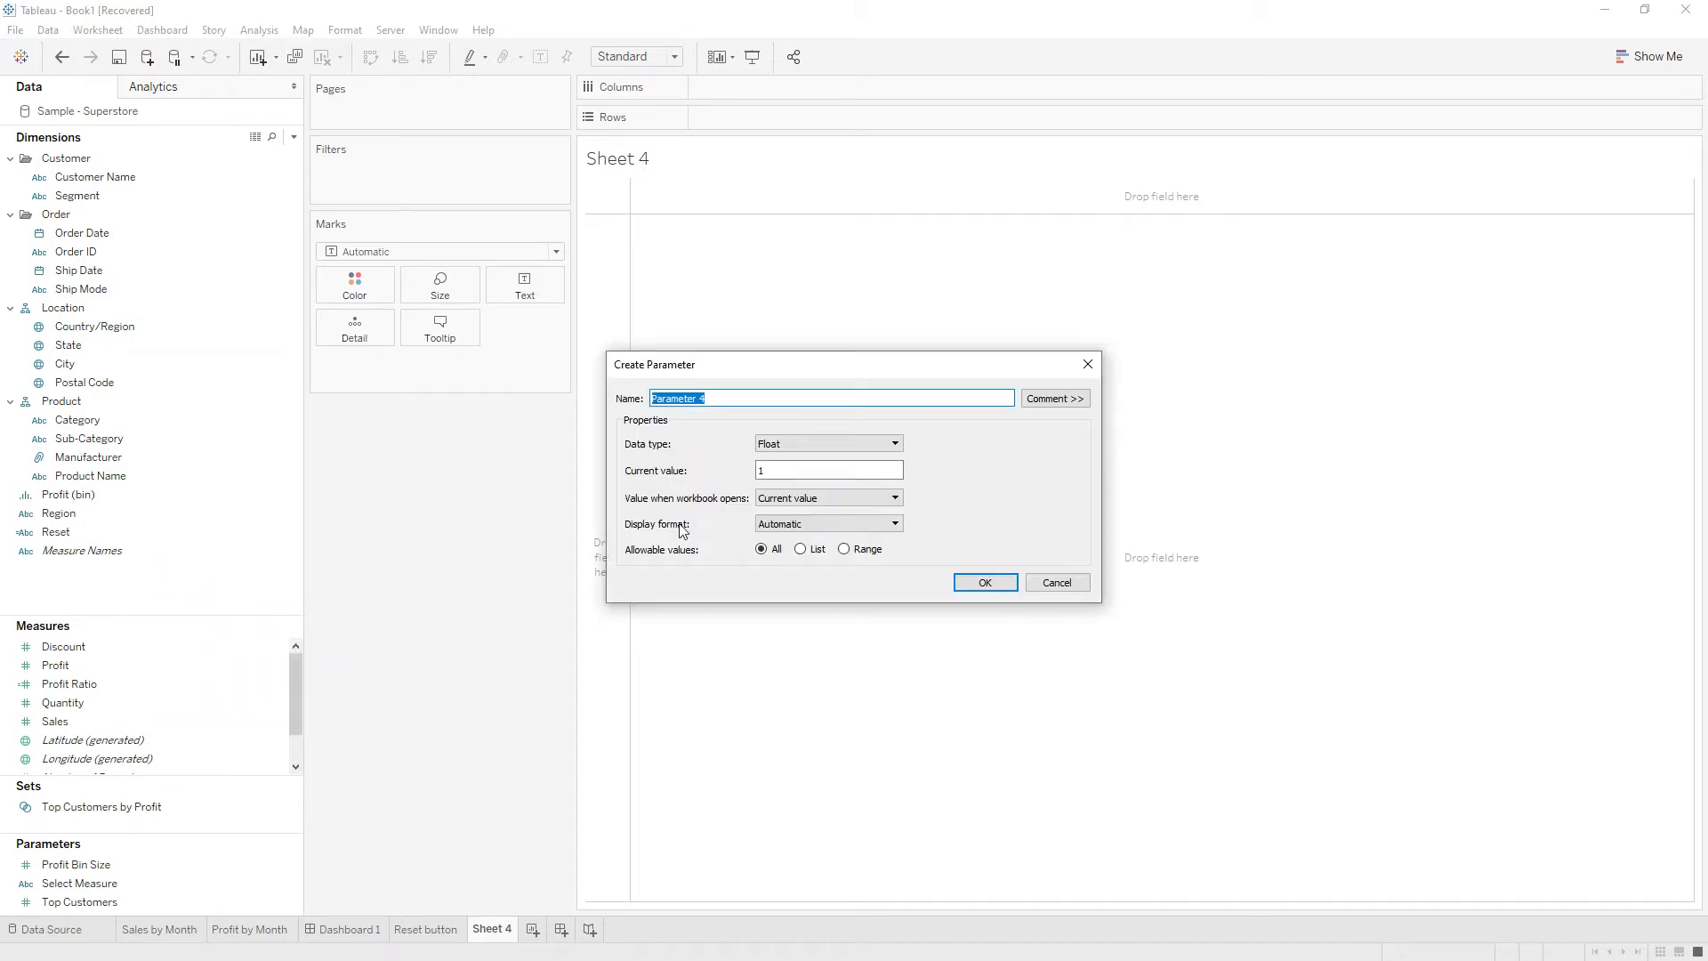
pyautogui.write('Select Measure Par')
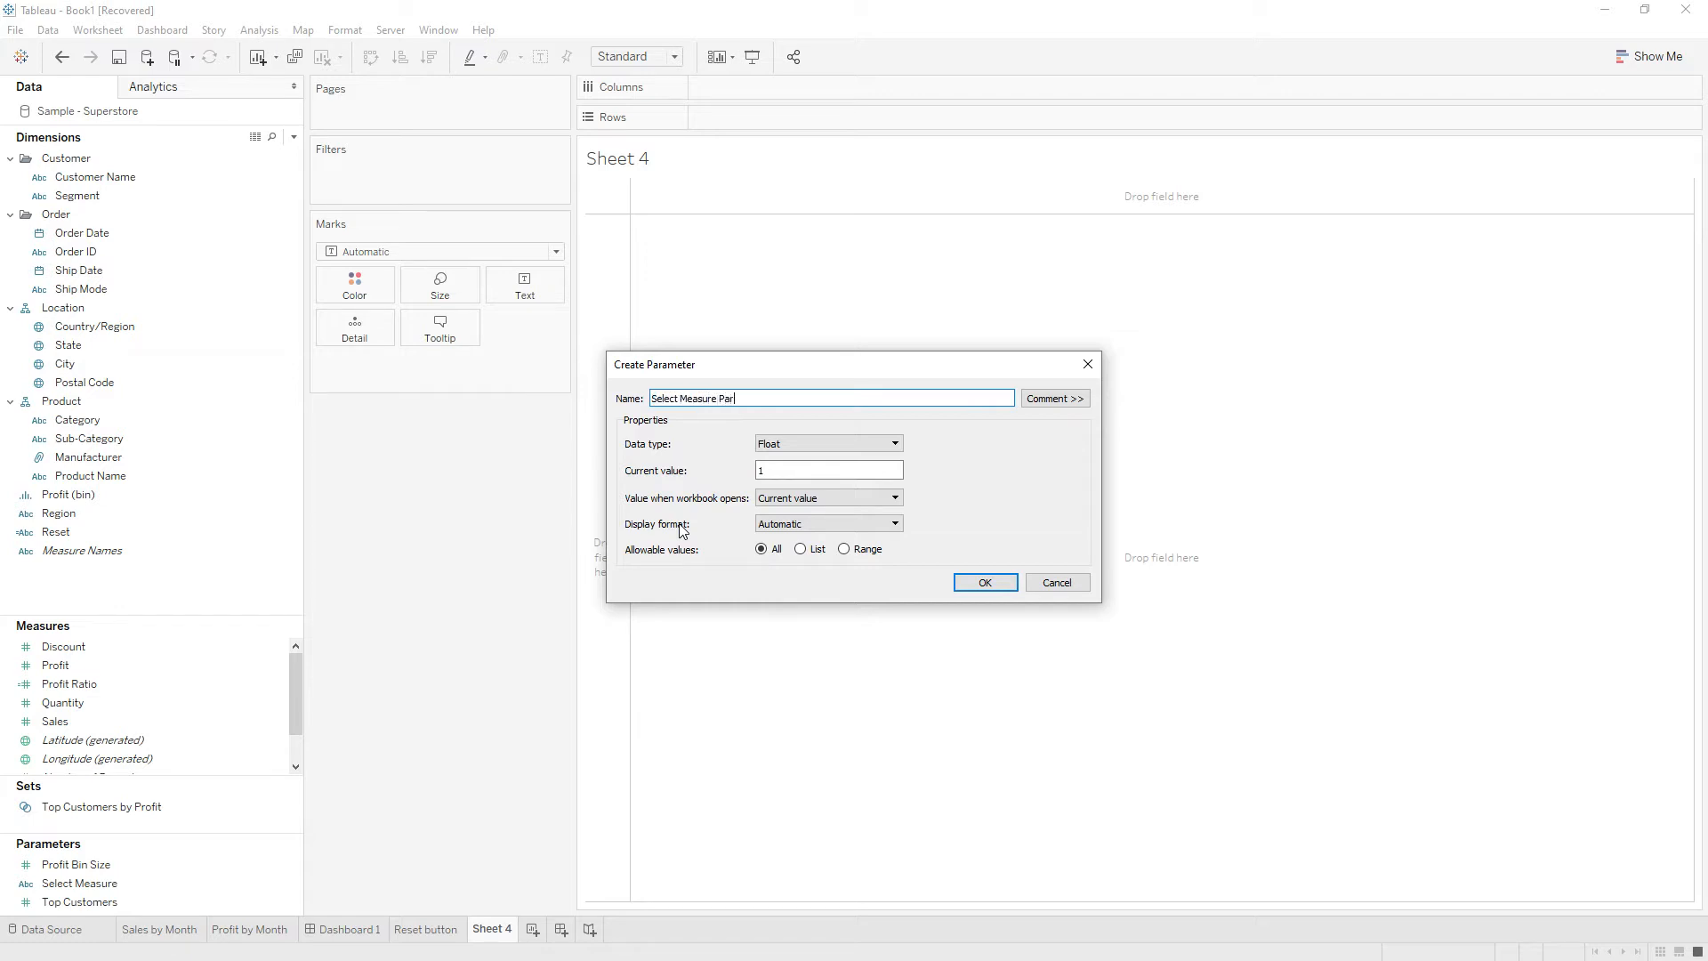
pyautogui.write('ameter')
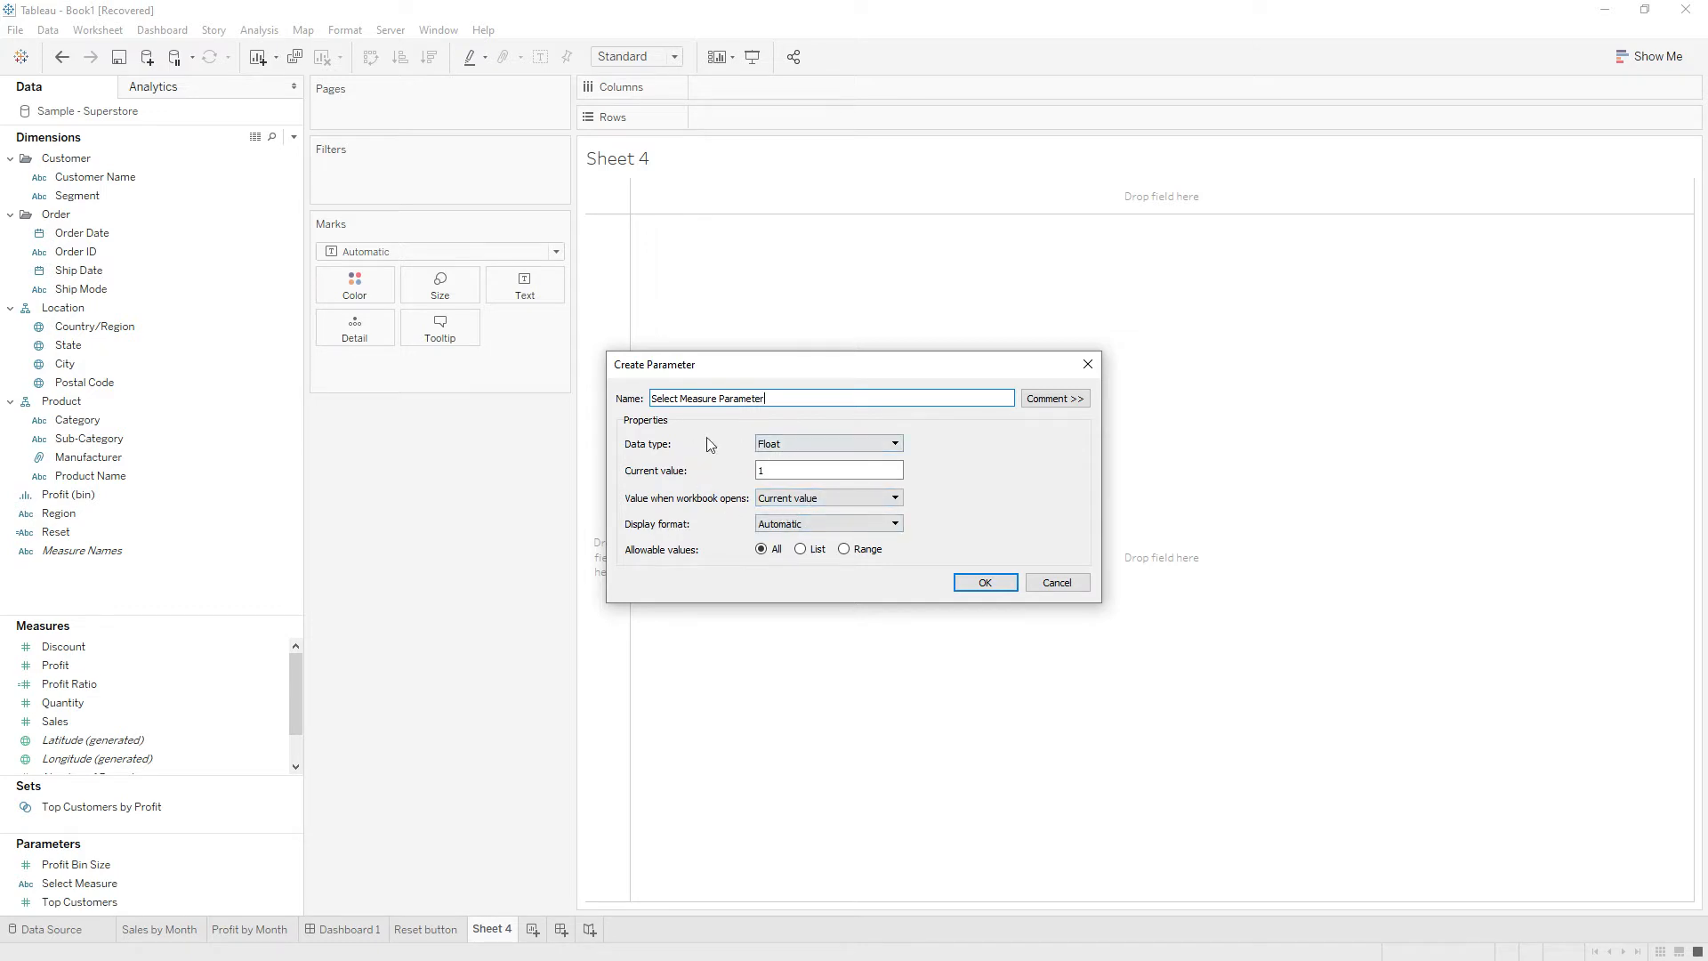
pyautogui.click(828, 443)
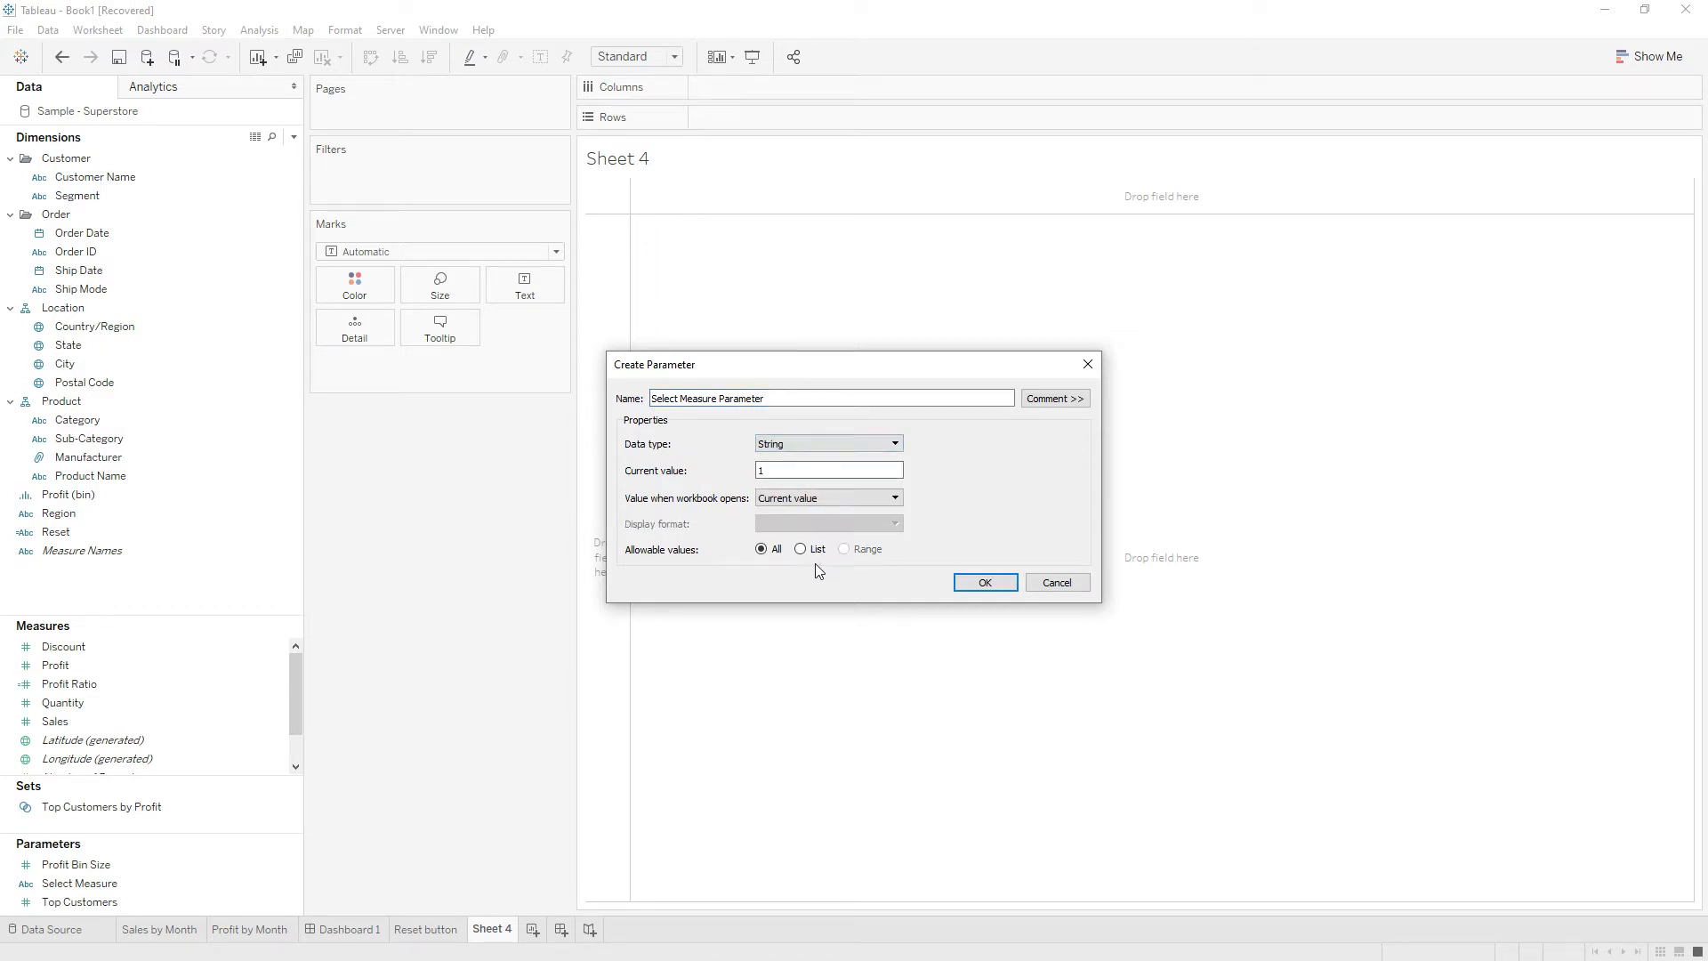
pyautogui.click(801, 548)
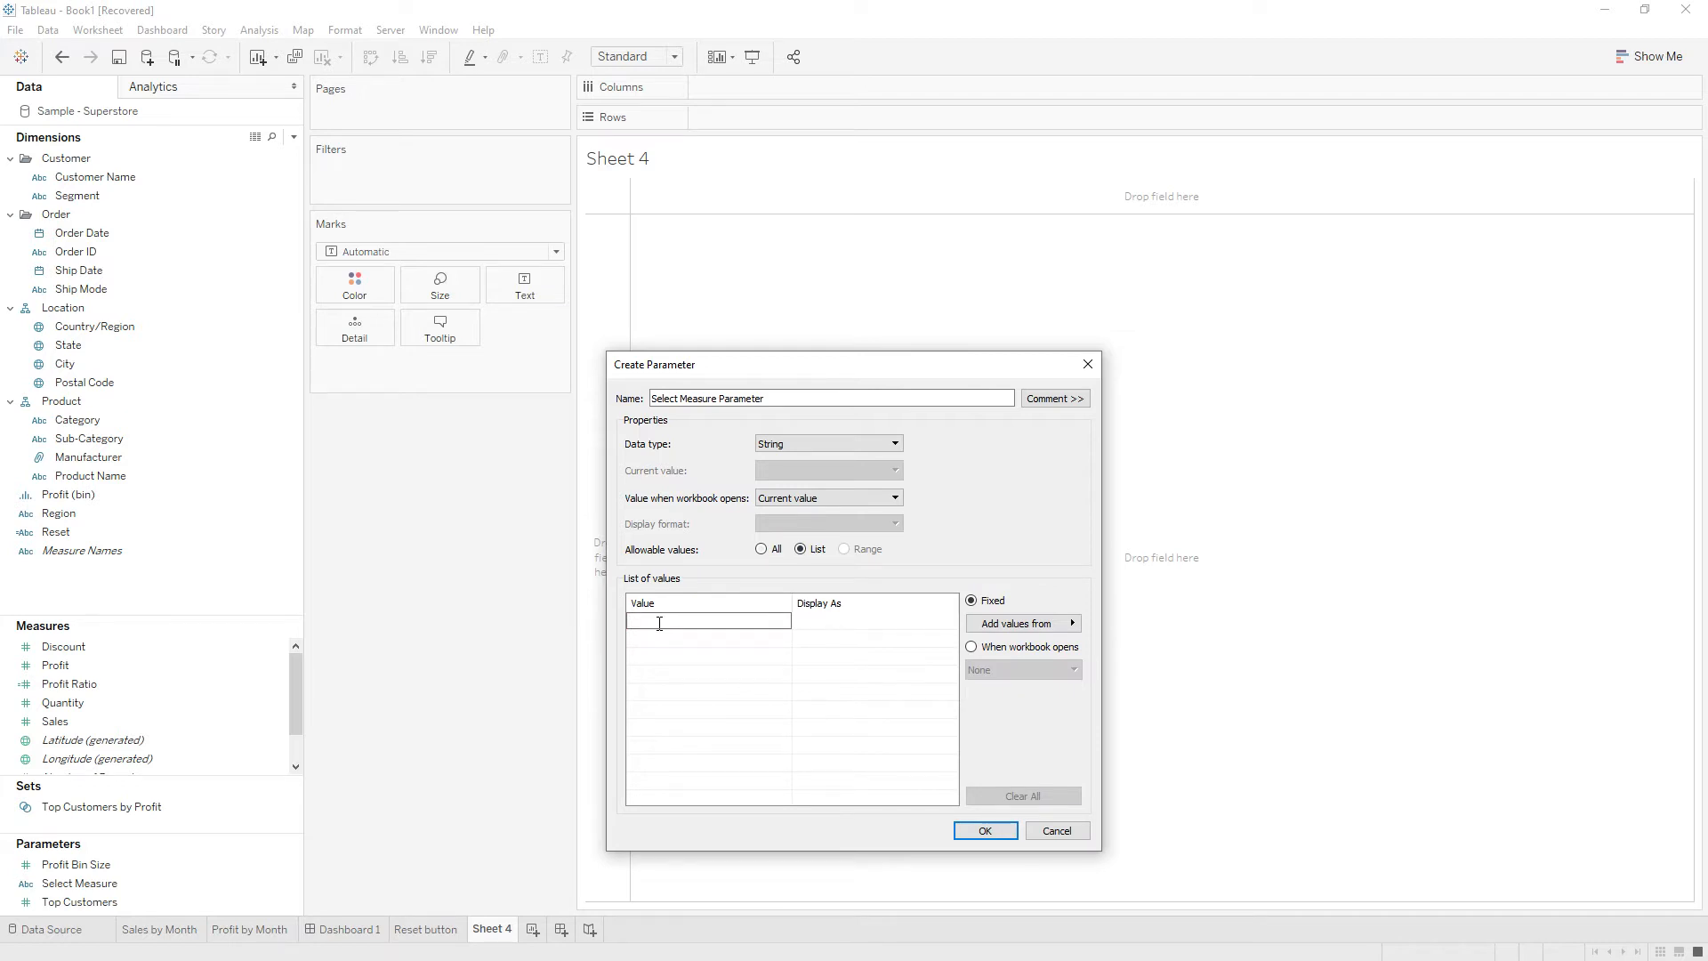
# Add list values Profit, Sales and customerscount displayed as 'Number of Customers', and save the parameter.
pyautogui.write('P')
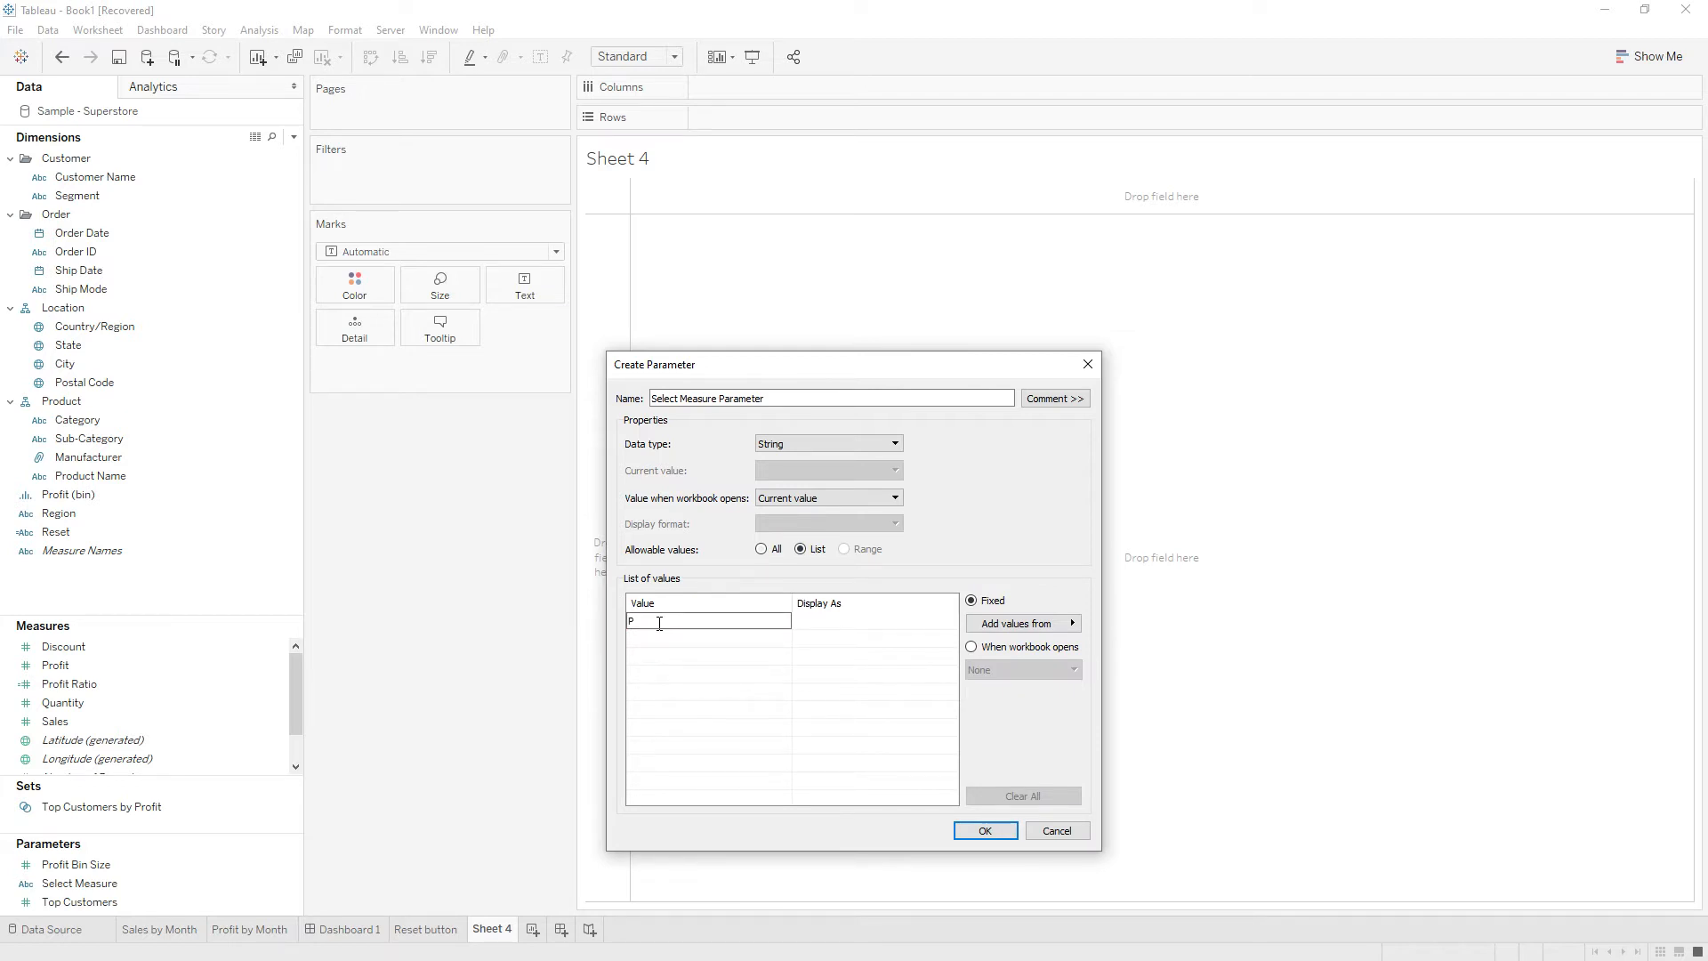
pyautogui.write('rofit')
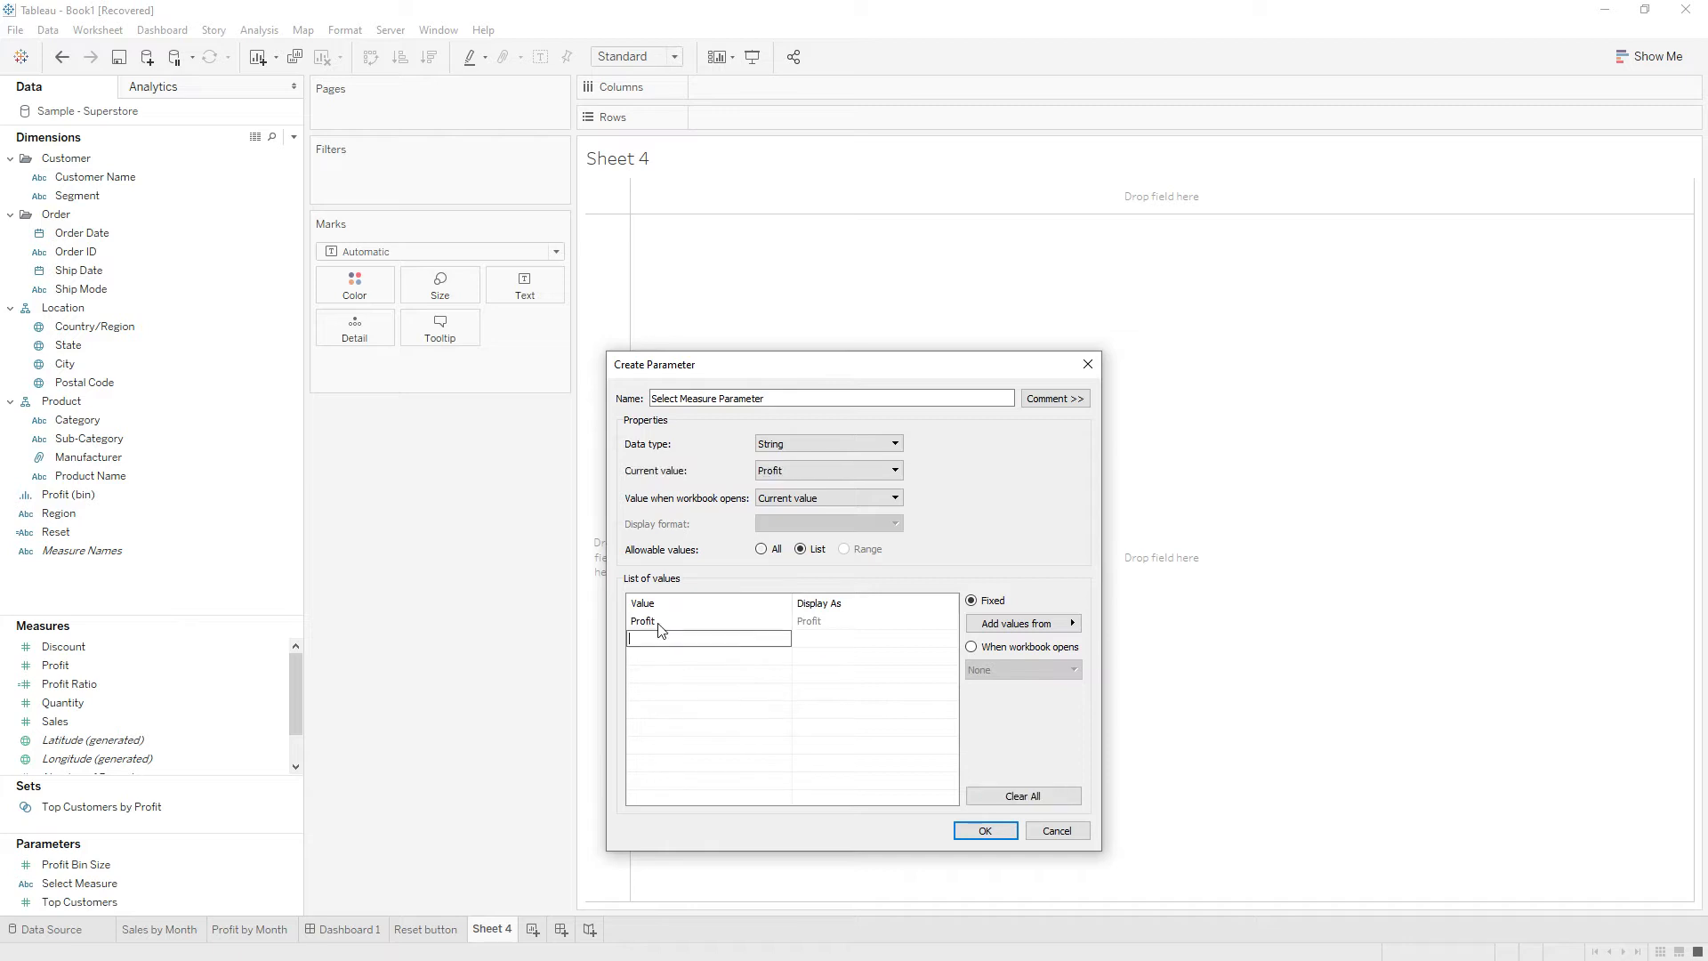
pyautogui.write('Sales')
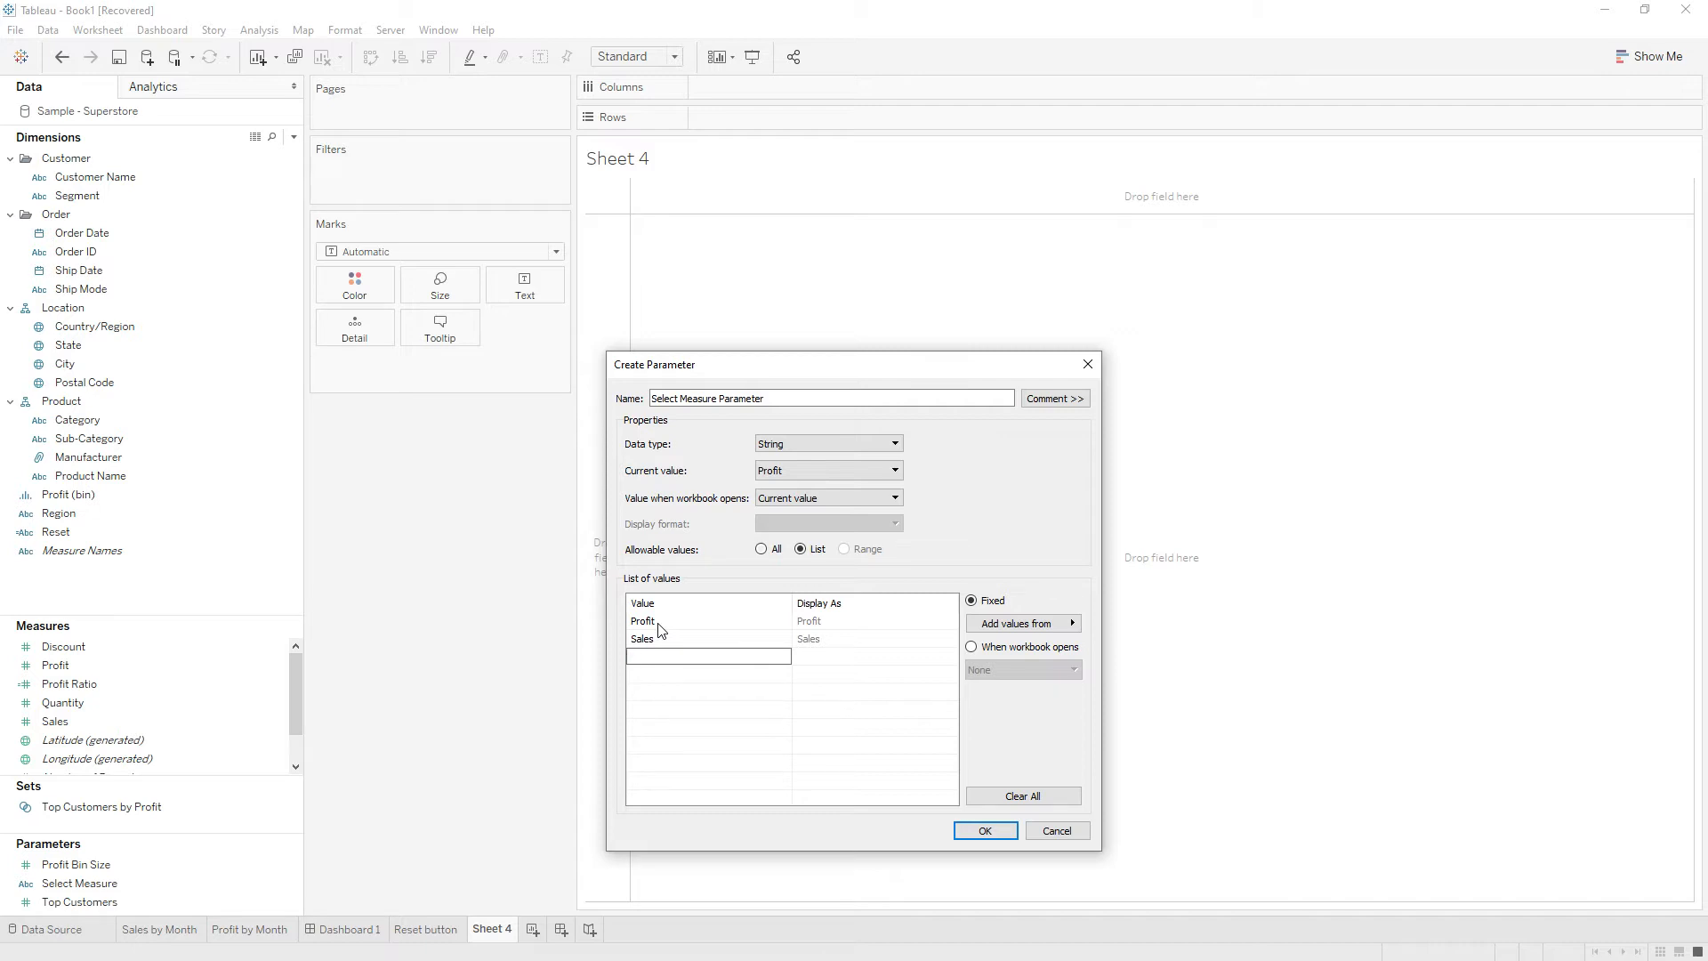
pyautogui.write('Num')
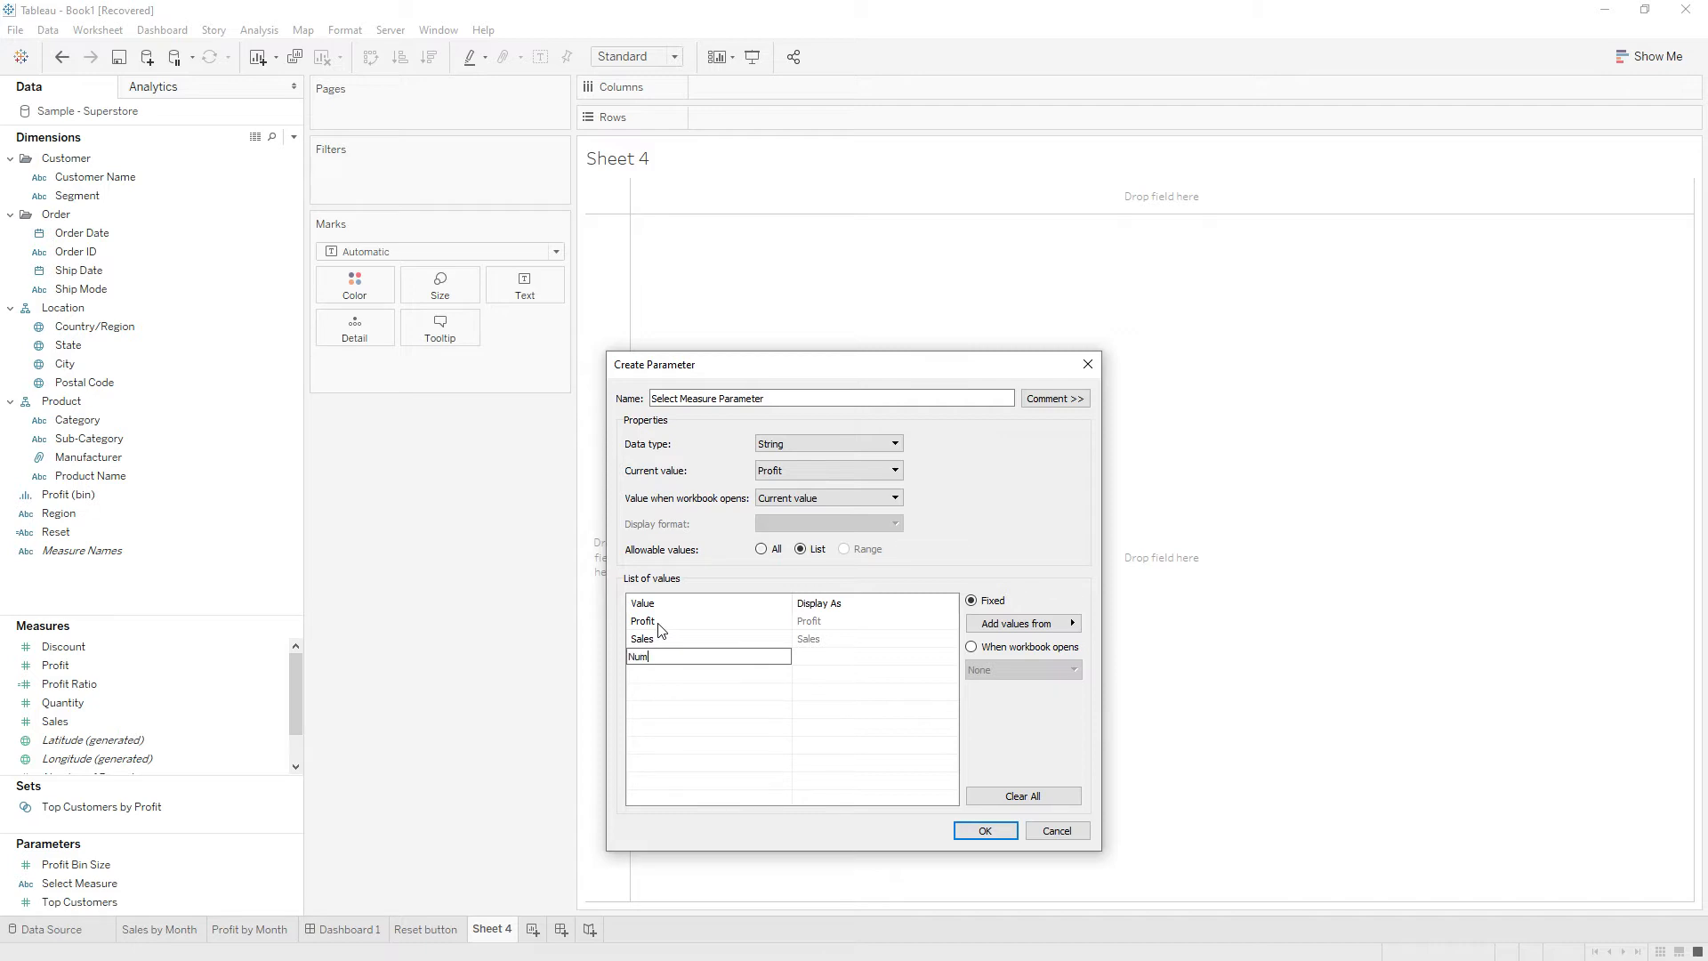
pyautogui.write('customerscount')
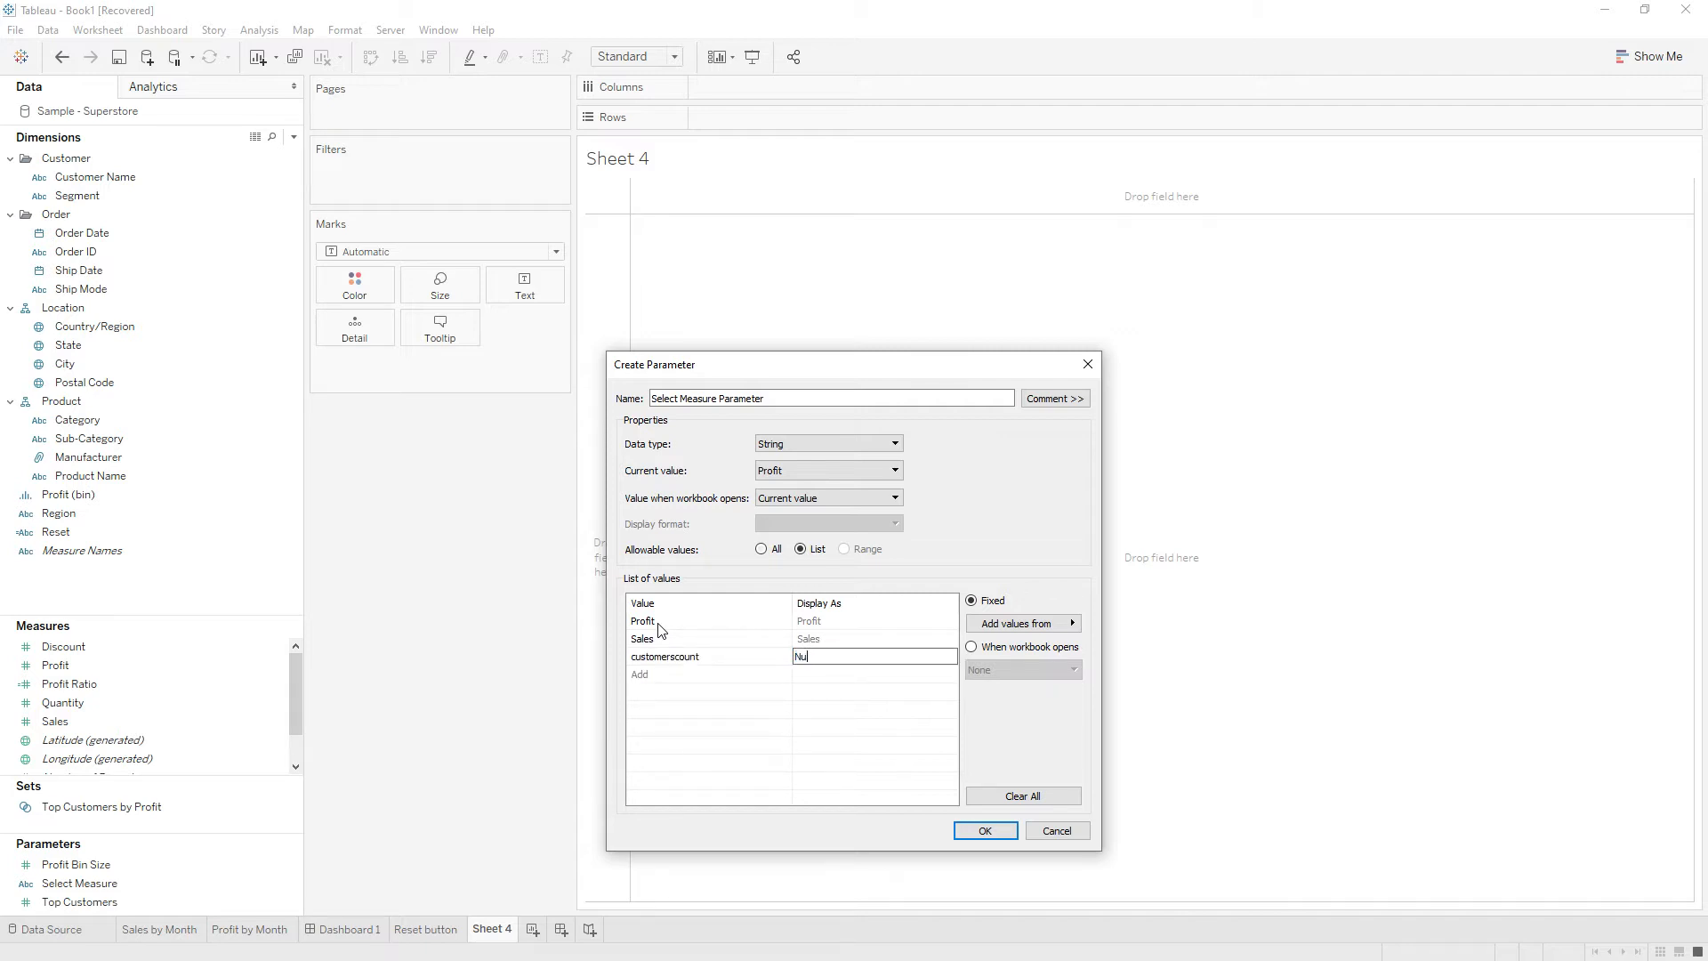
pyautogui.write('Number of Customers')
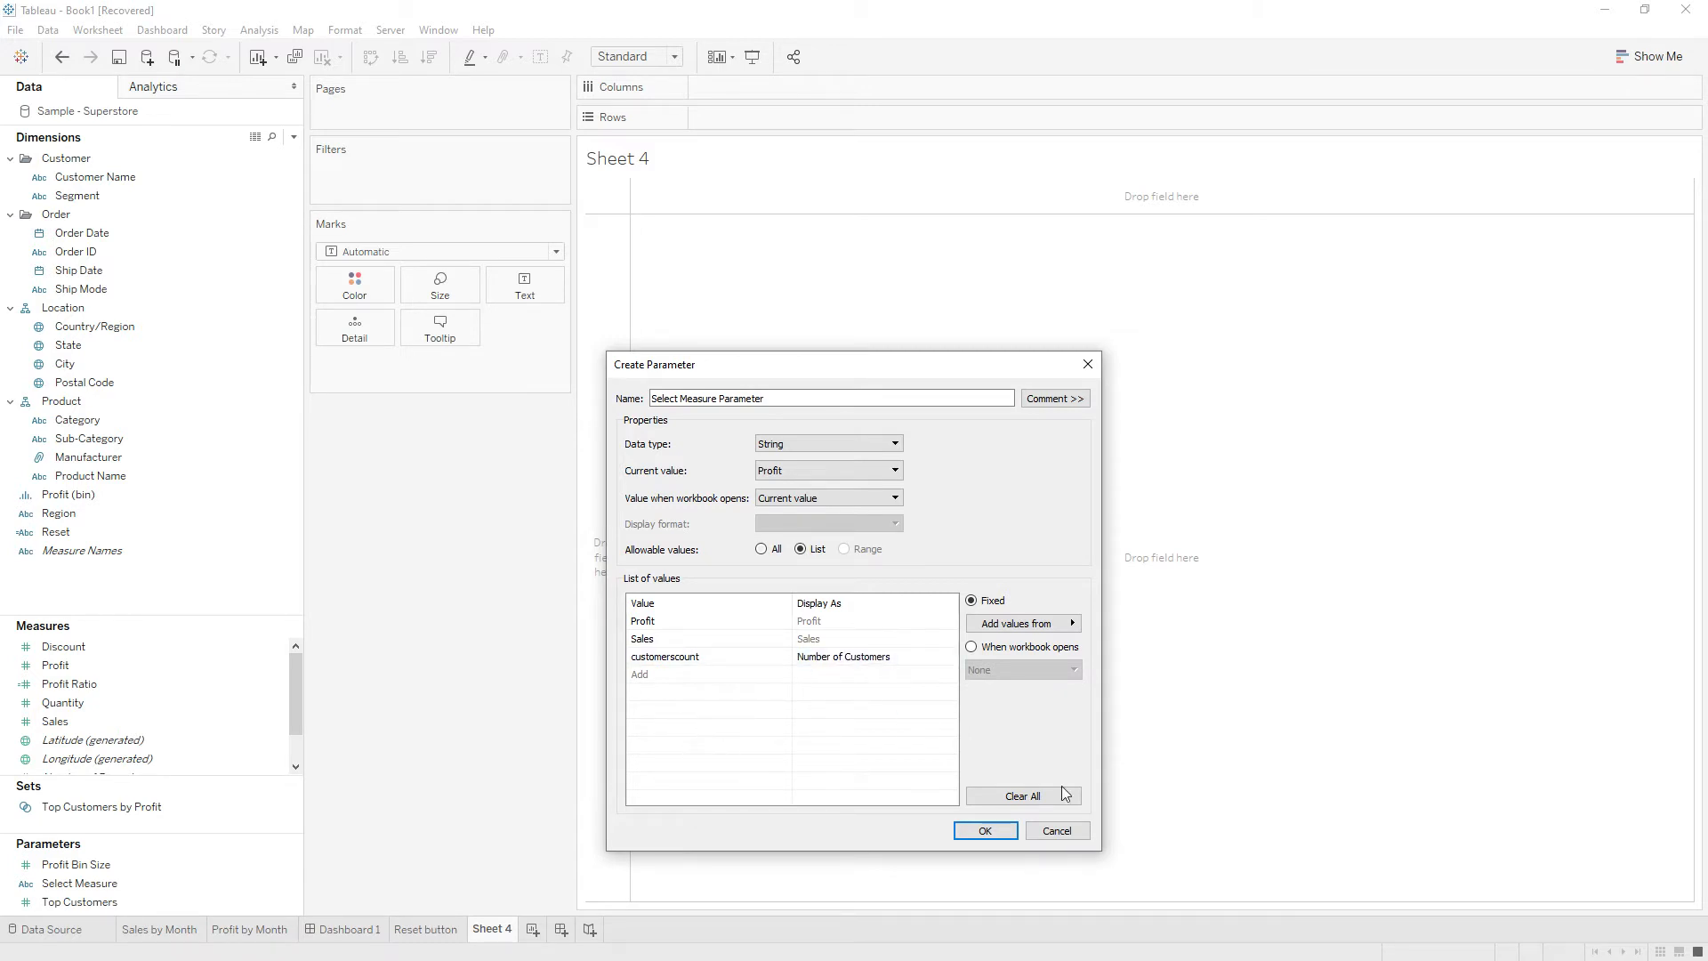
pyautogui.click(982, 831)
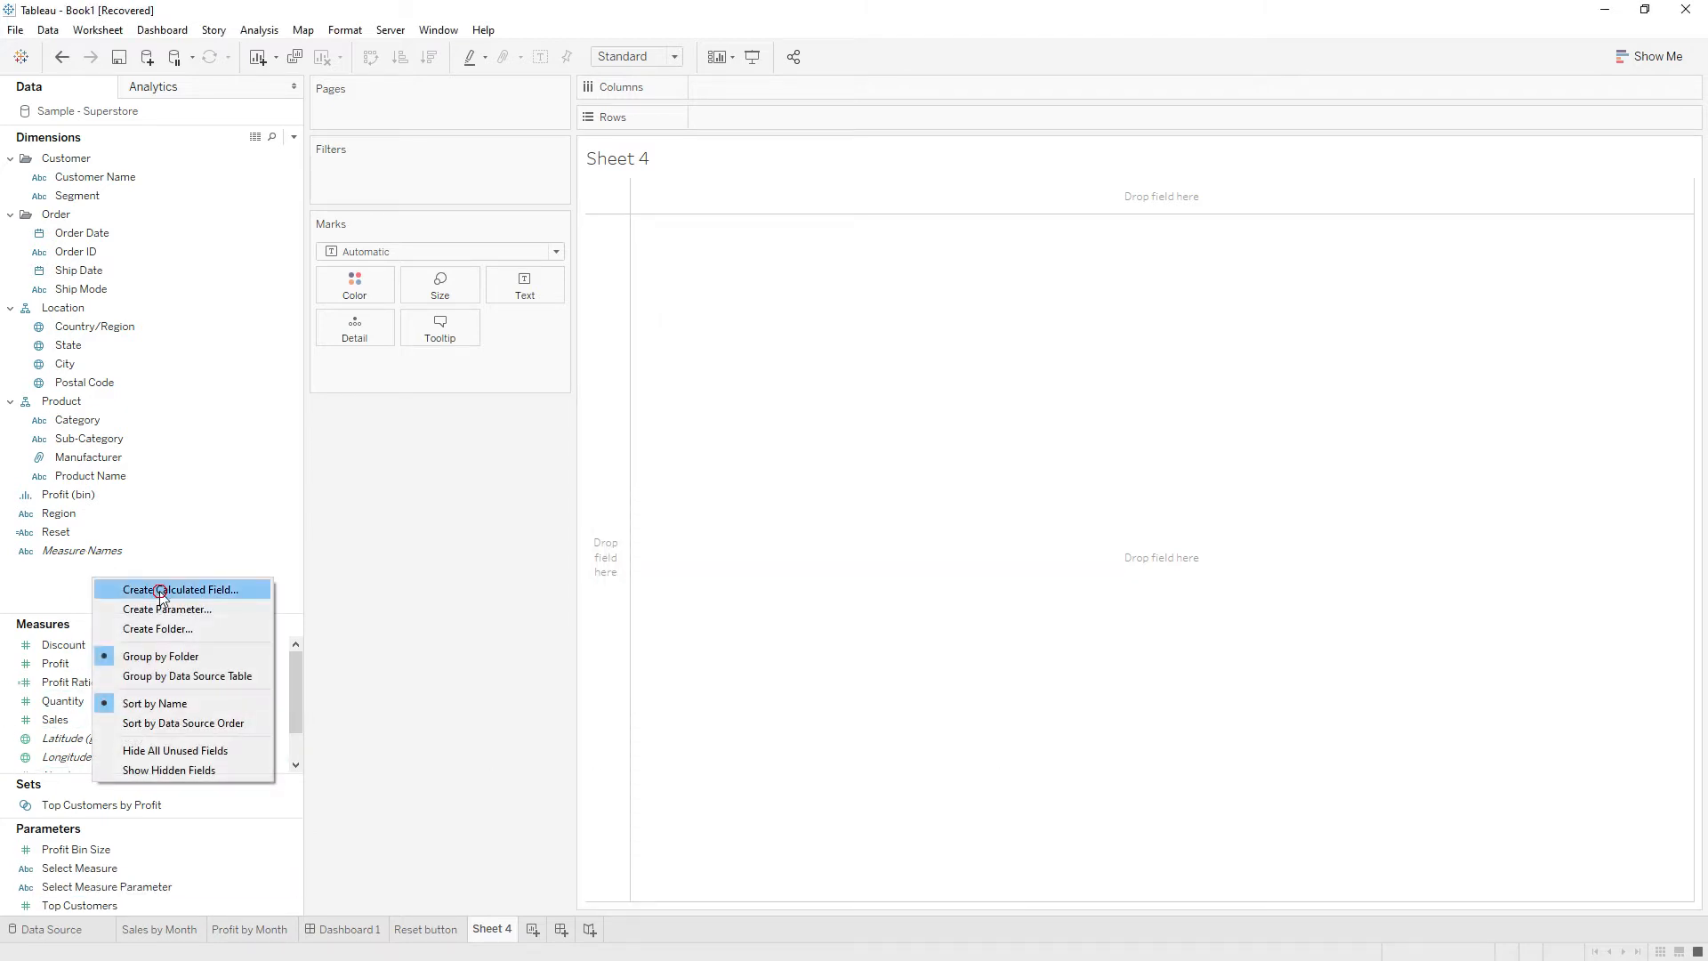
# Create calculated field 'Select Measure' with a CASE on the parameter returning SUM of Profit or Sales.
pyautogui.click(180, 589)
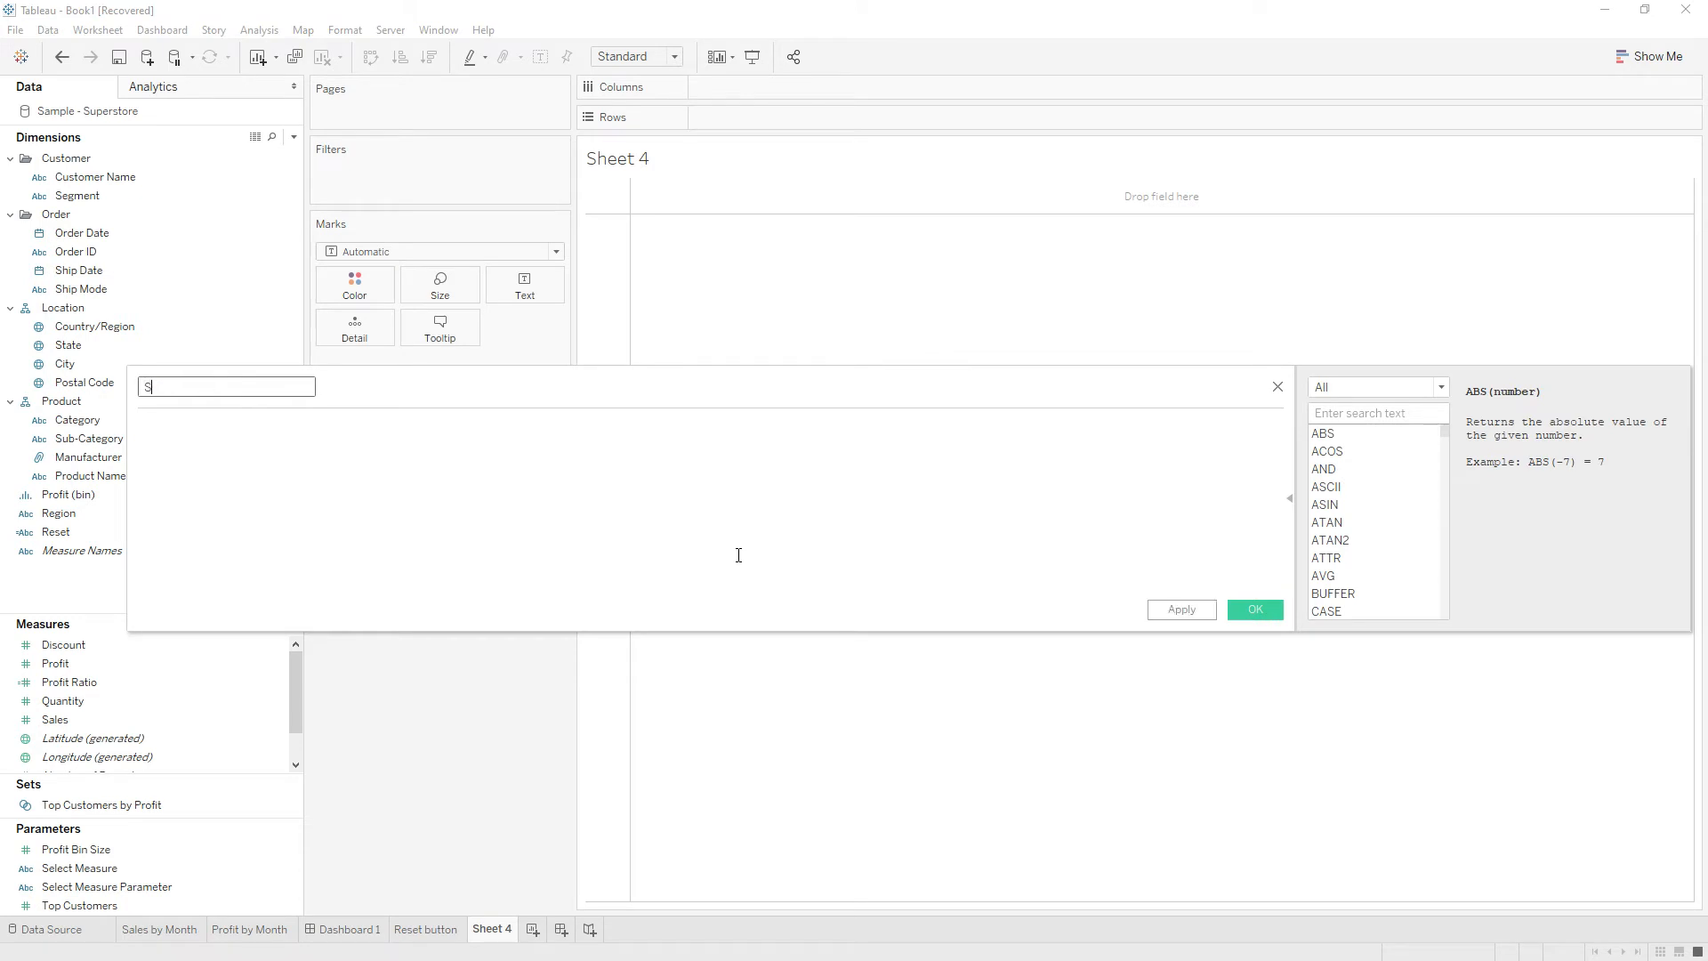
pyautogui.write('Select Measu')
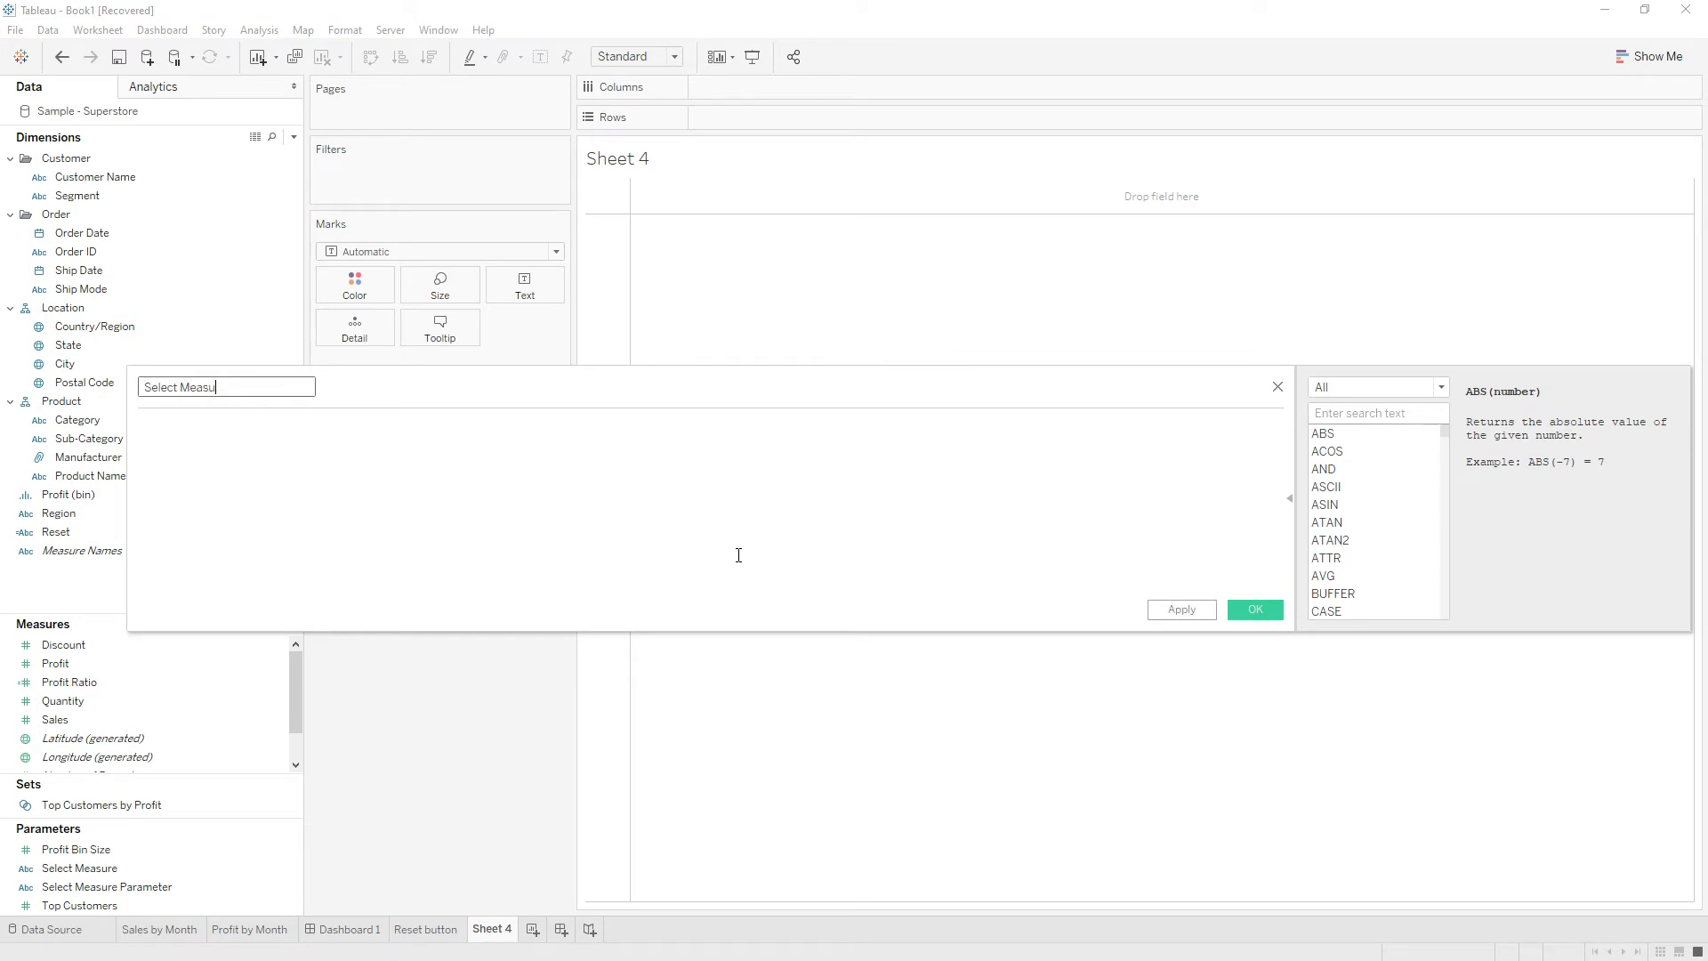
pyautogui.write('case')
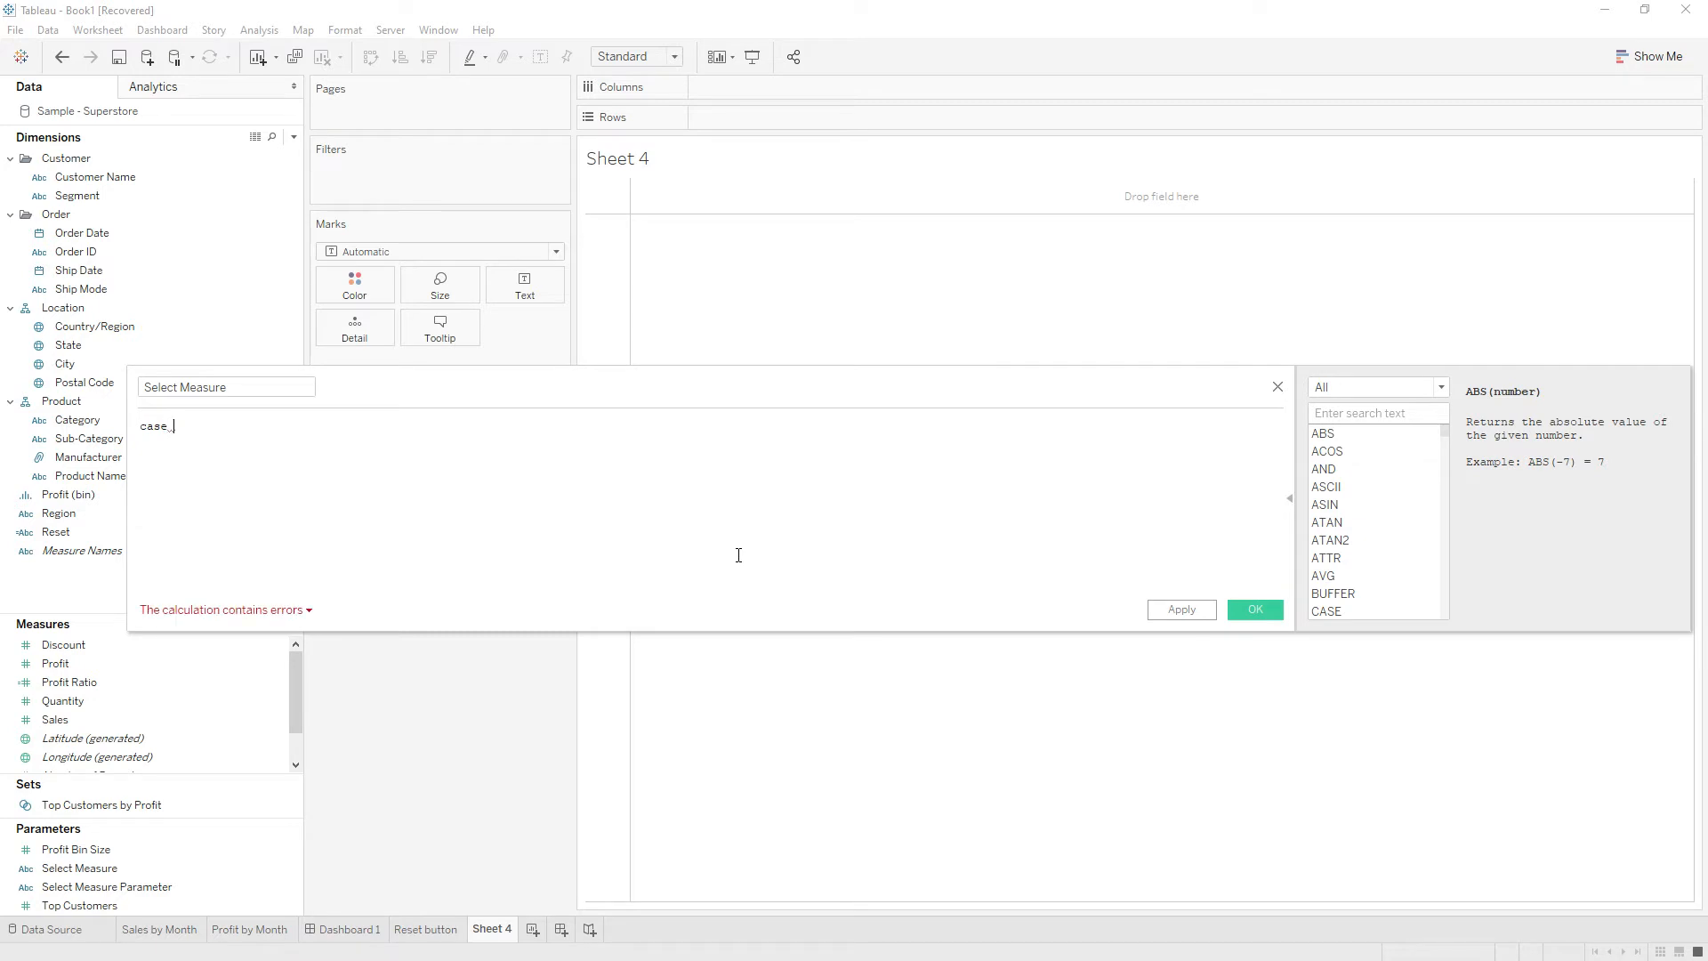
pyautogui.write('sel')
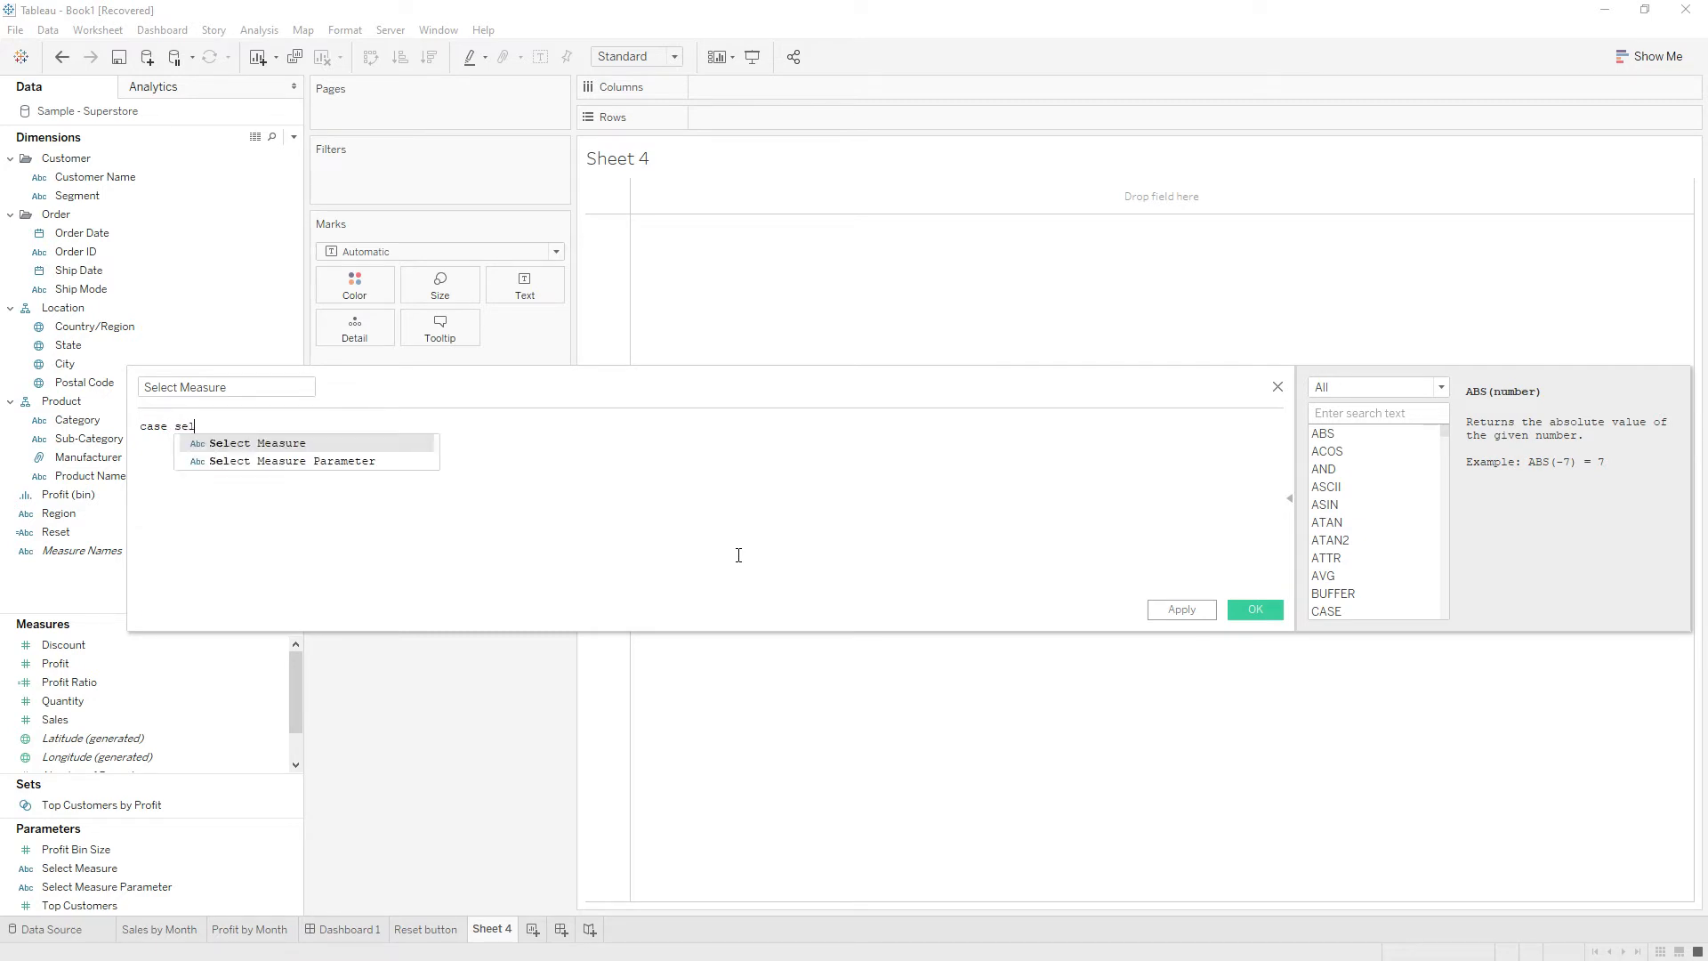
pyautogui.click(285, 459)
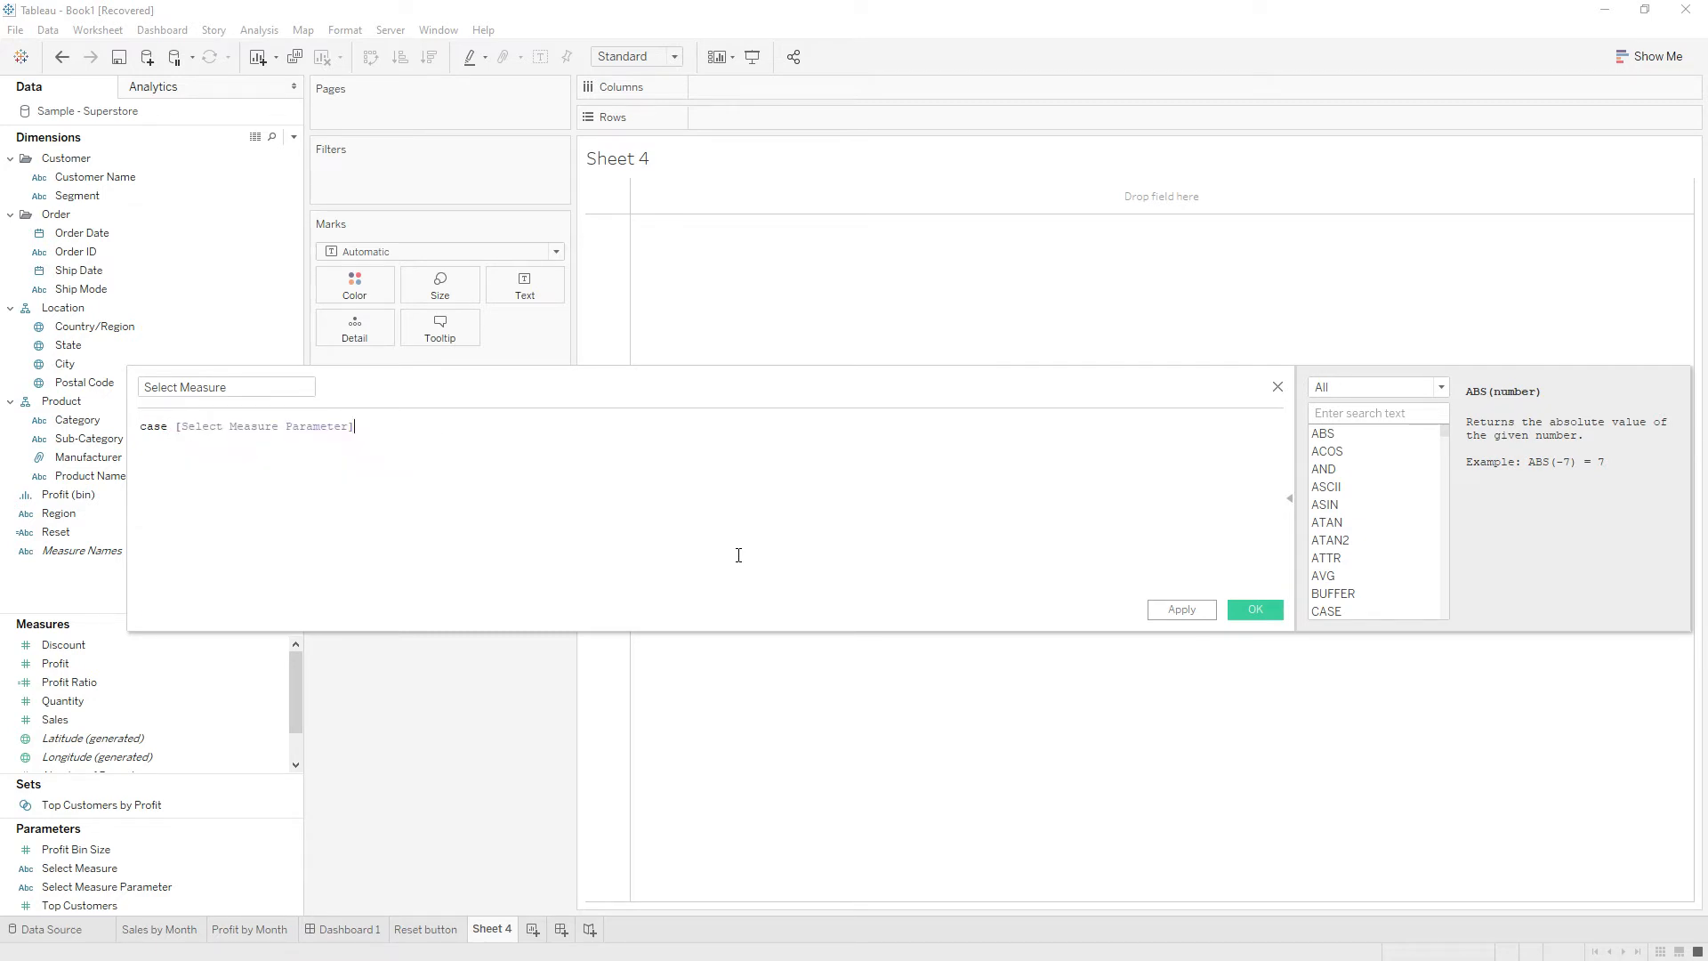
pyautogui.write('when')
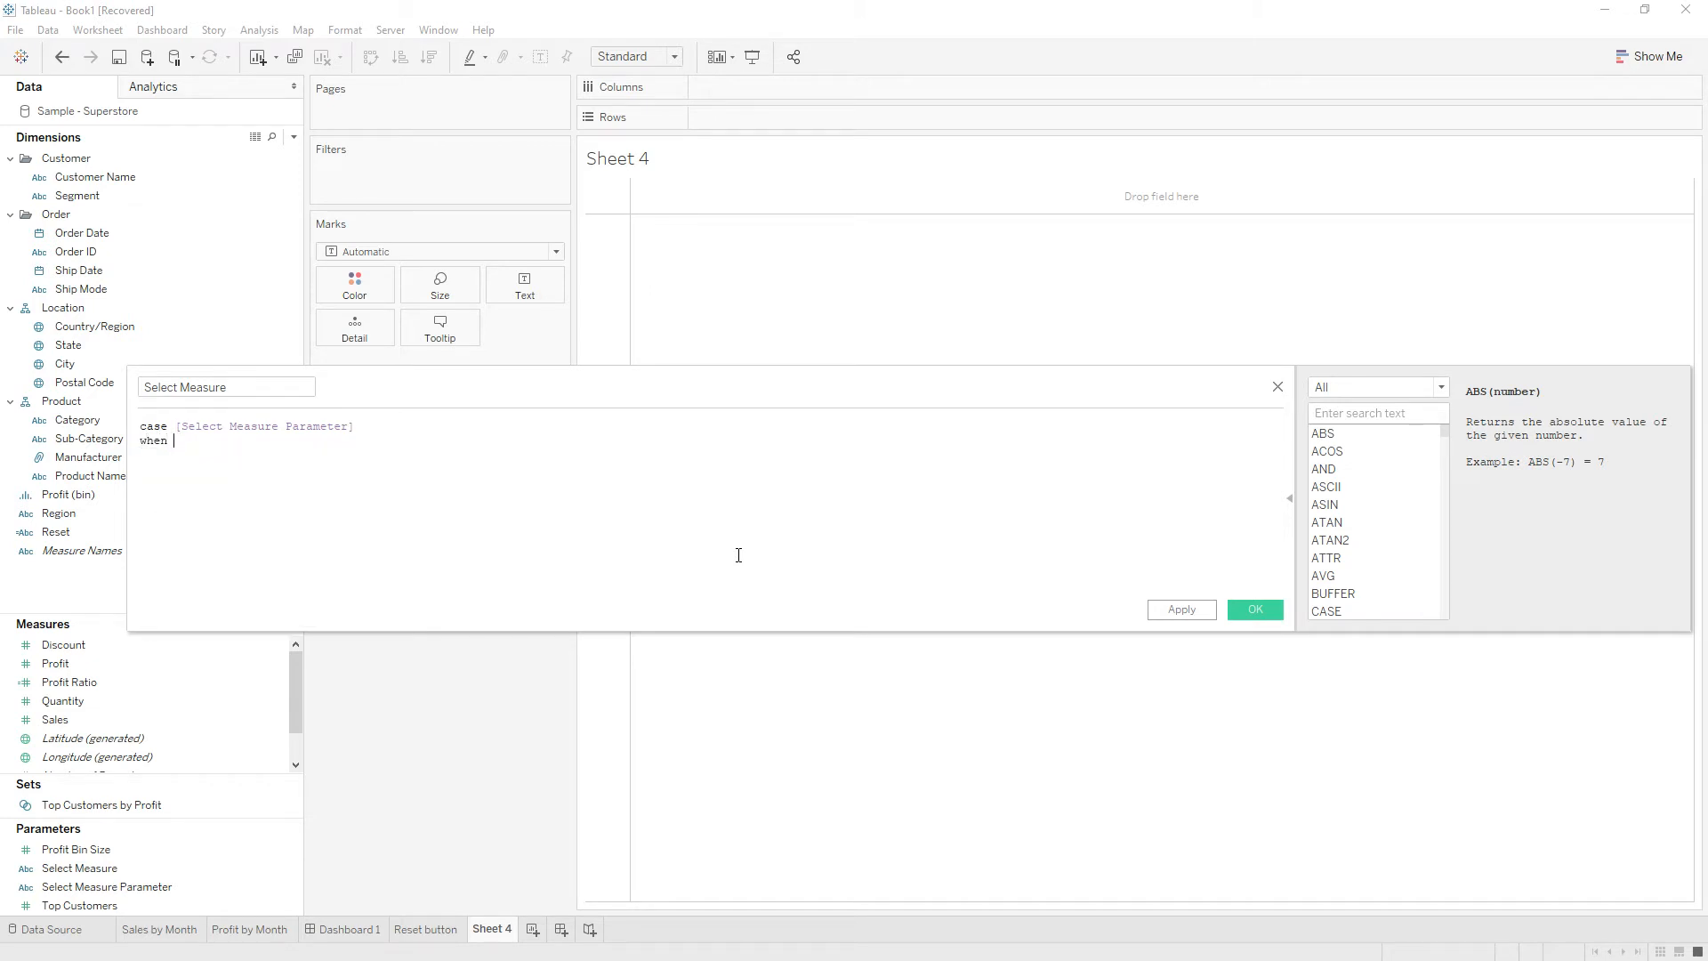
pyautogui.write("'Profit' then SUM([Sales")
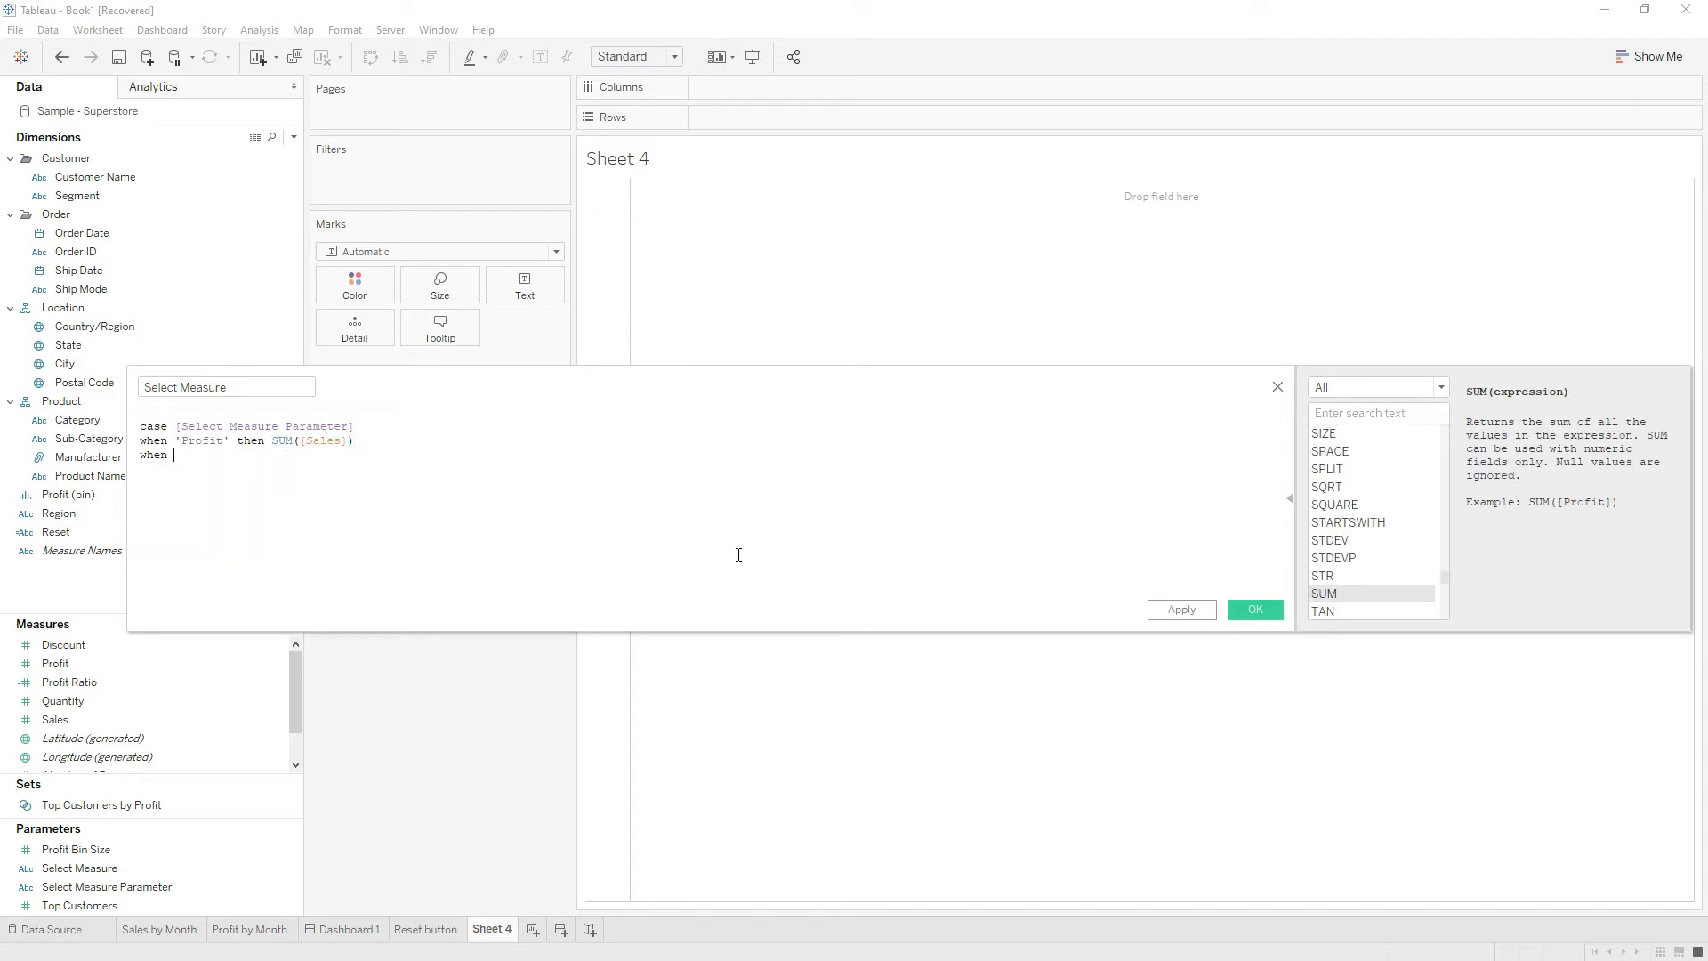
pyautogui.write(':')
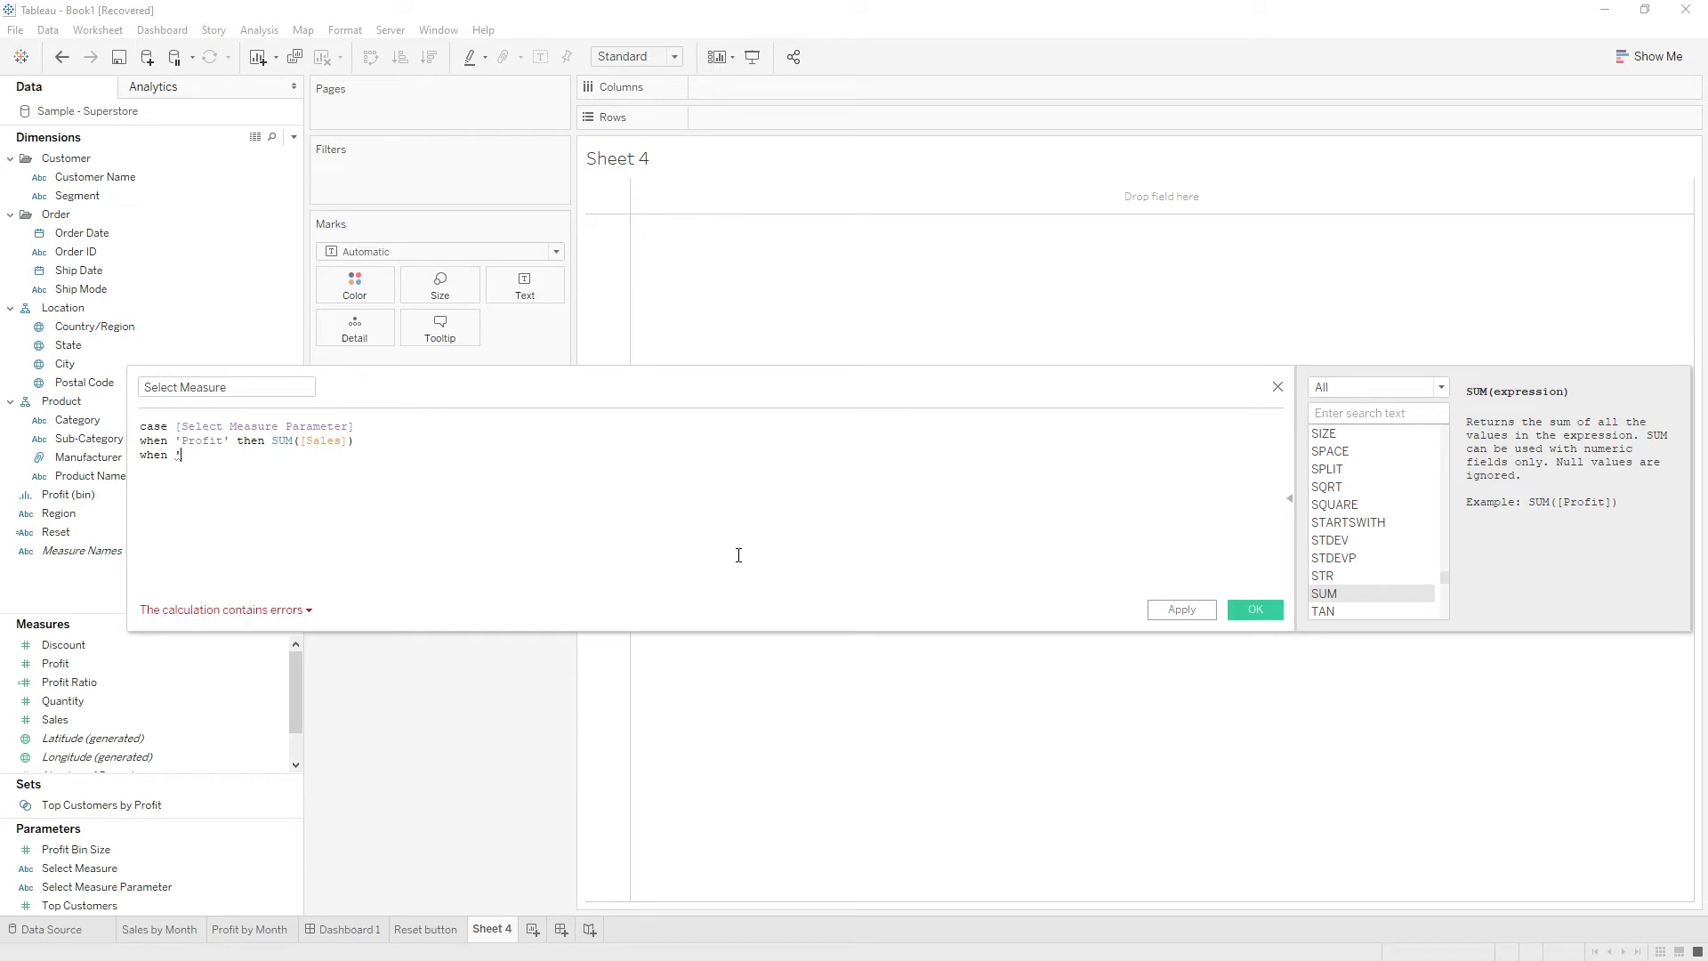
pyautogui.write("'Sales' t")
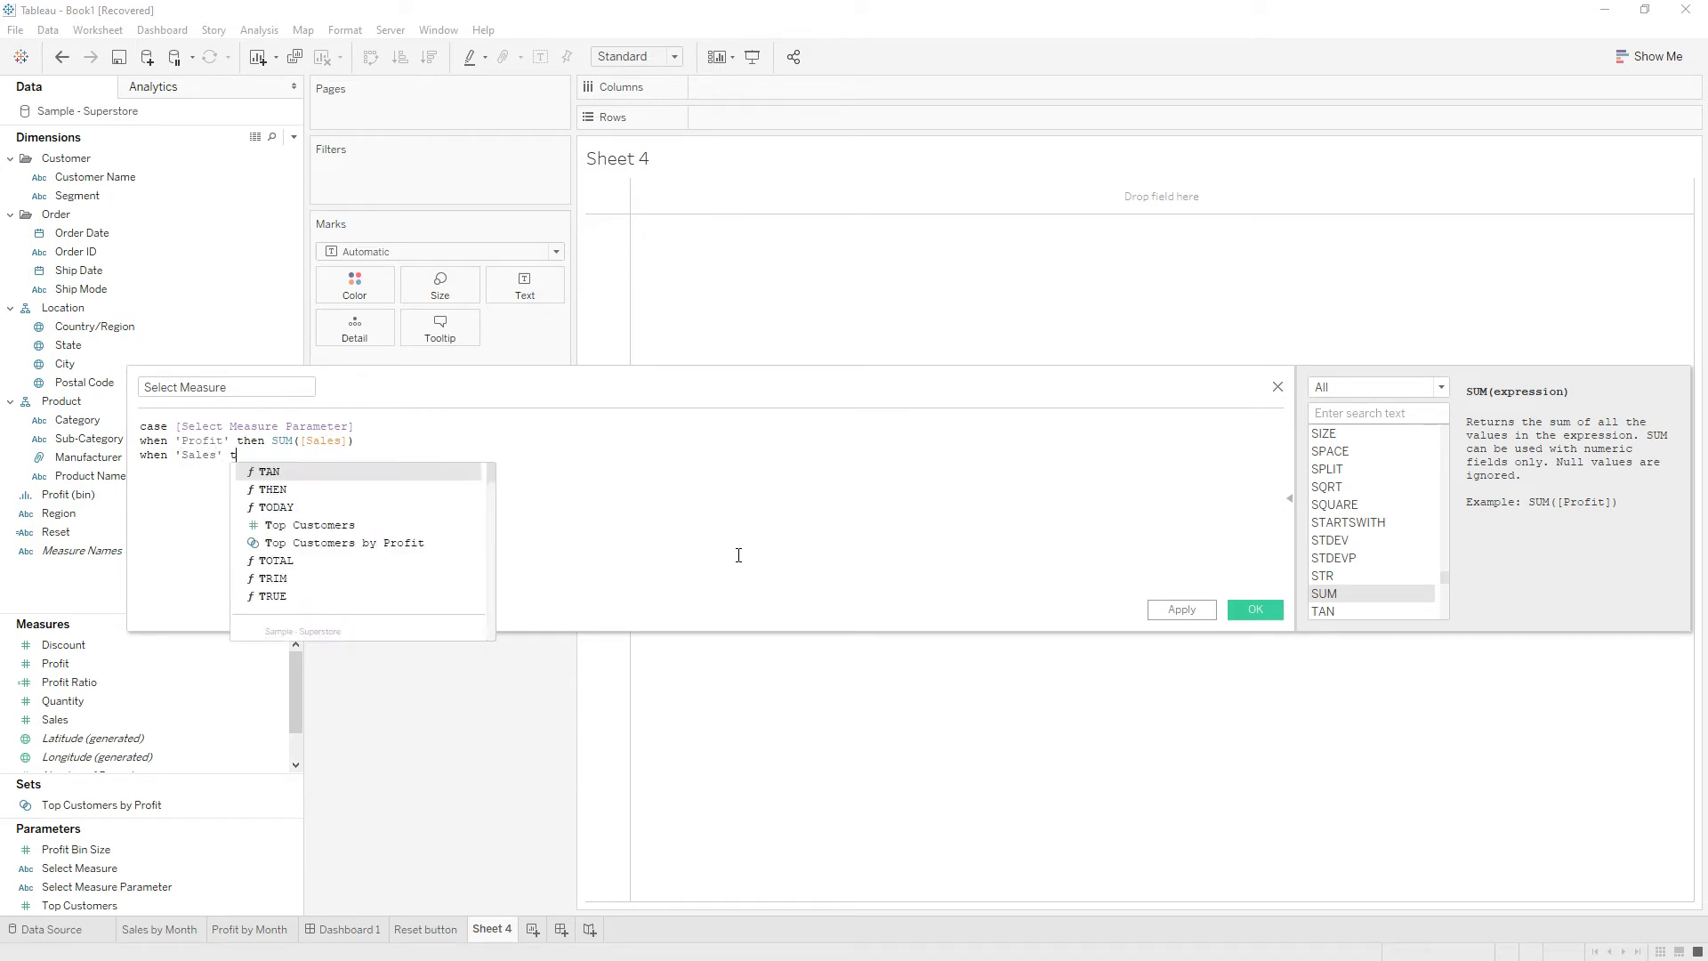
pyautogui.write('SUM([Sales')
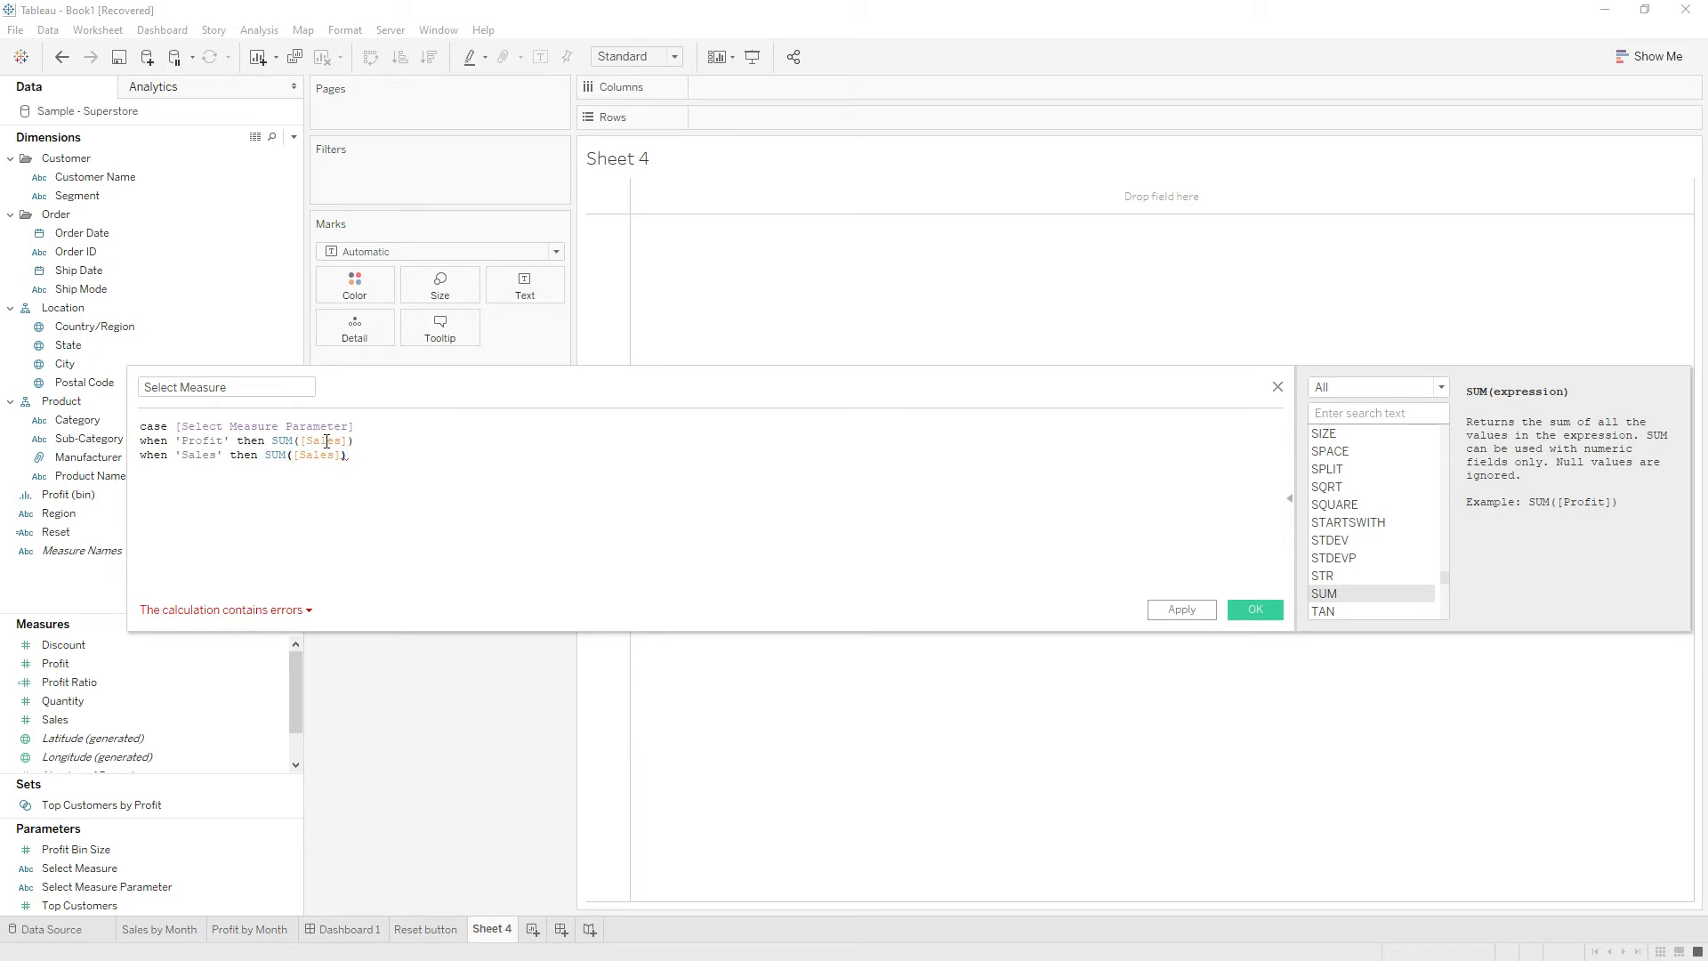
pyautogui.write('Profit')
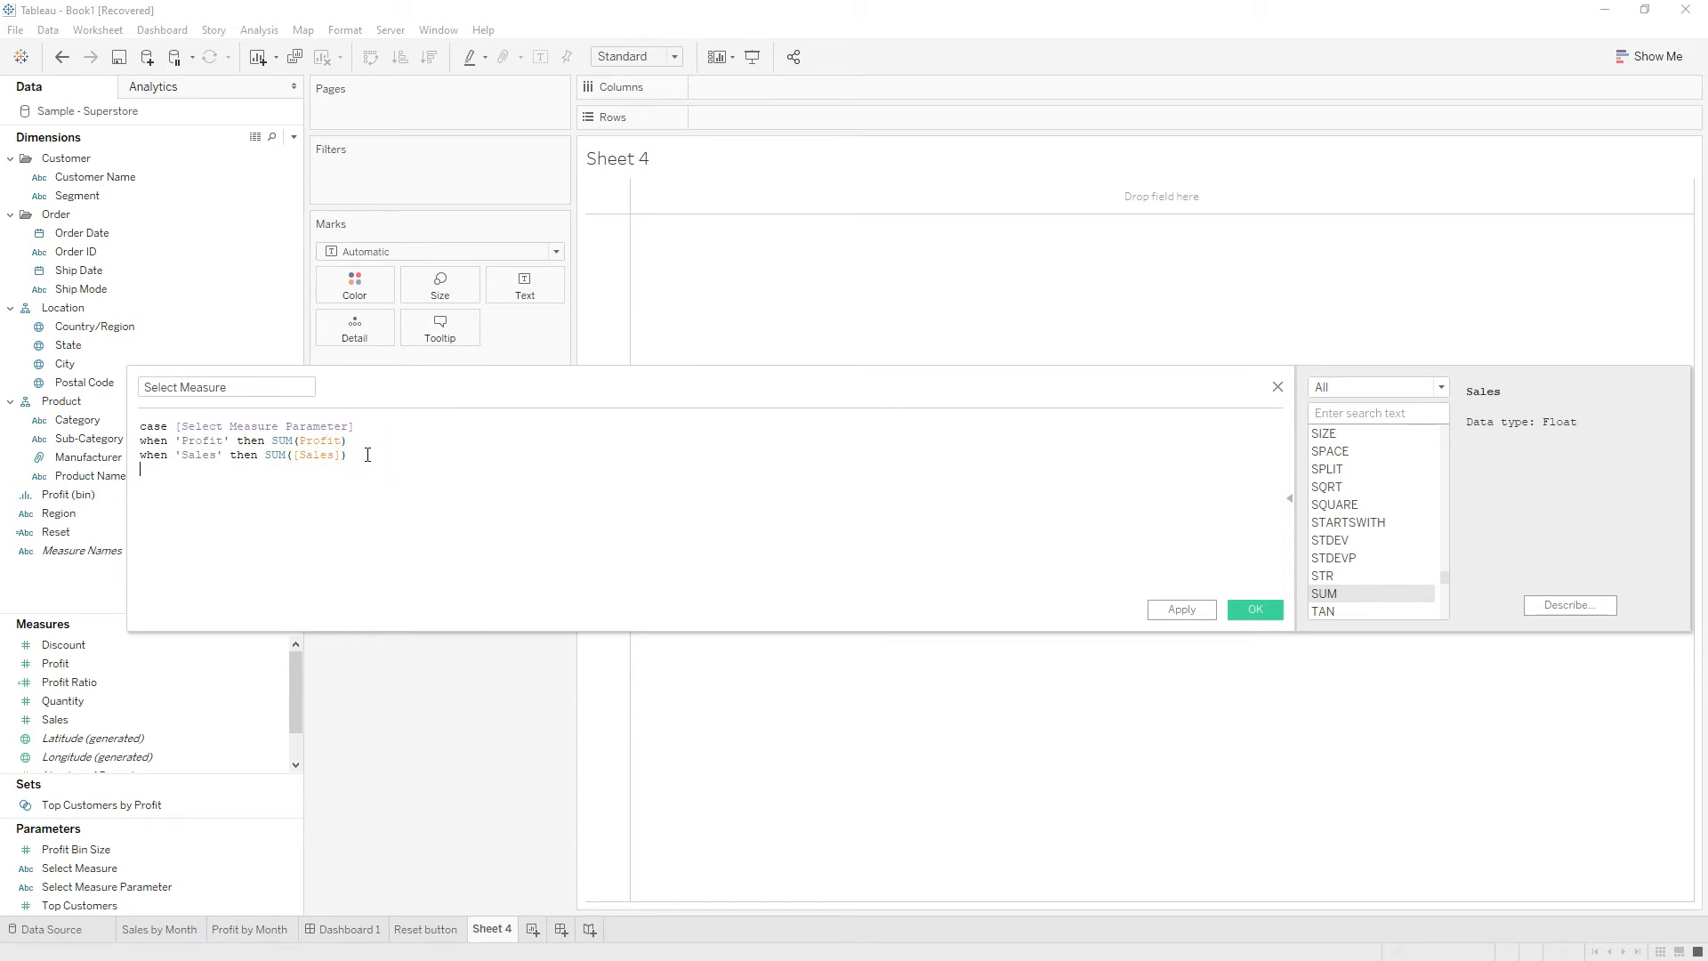
# Add the customerscount branch returning COUNTD([Customer Name]), close with END and save the calculation.
pyautogui.write('when')
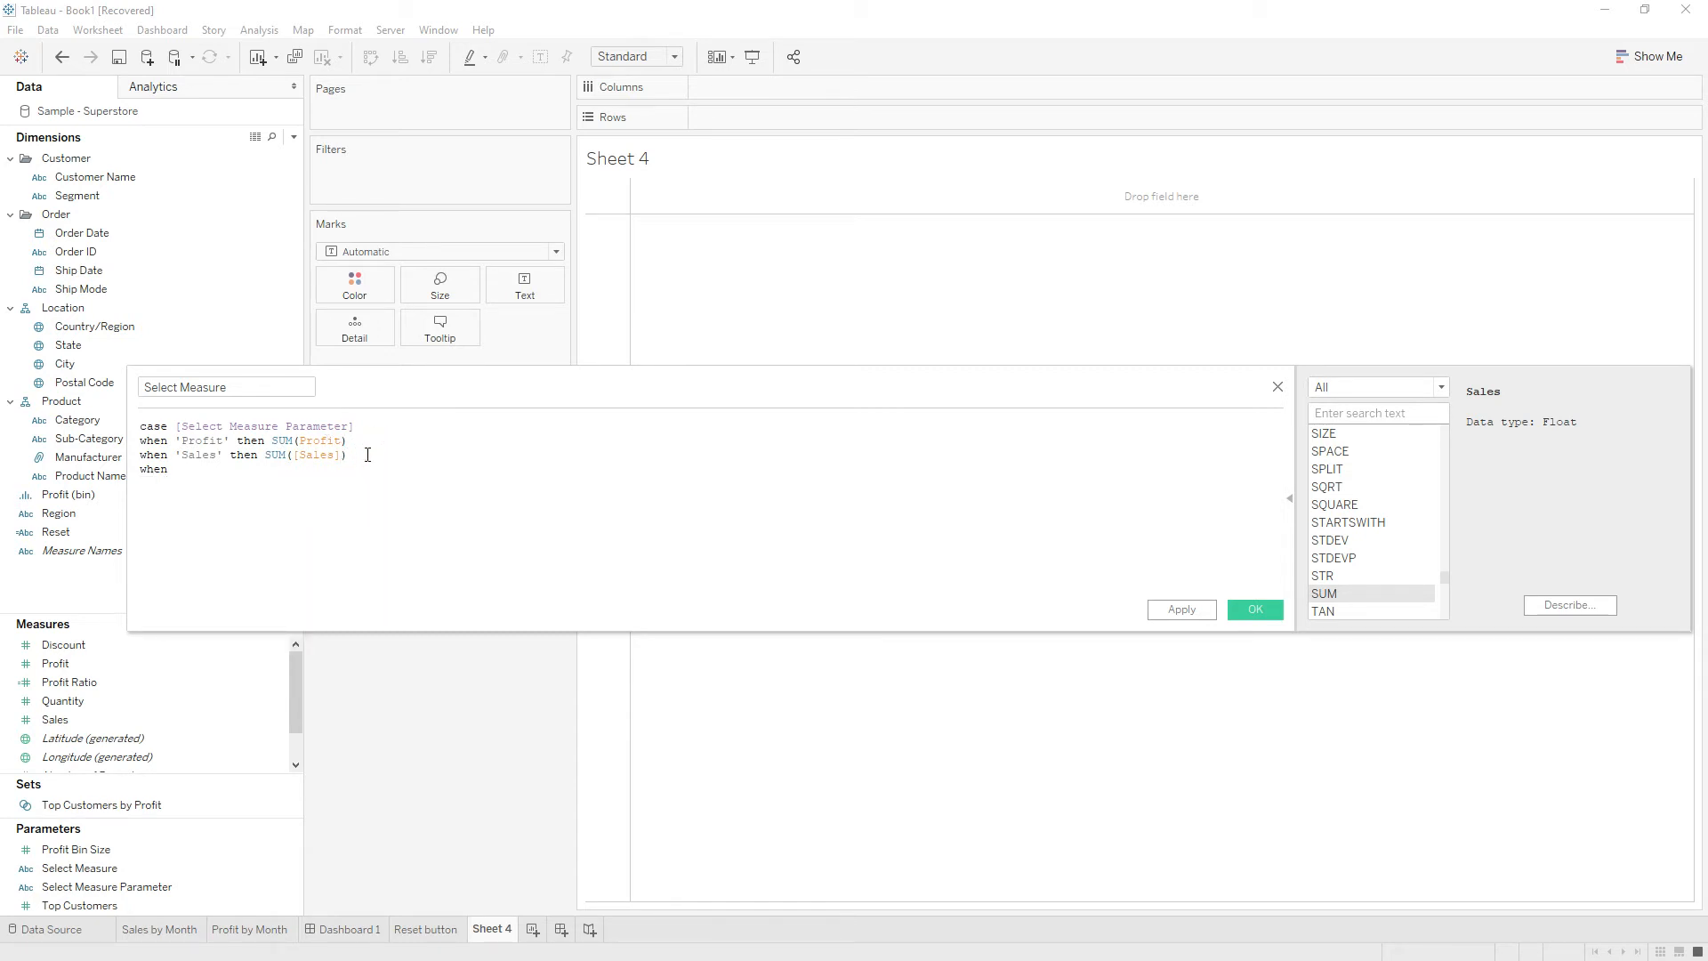
pyautogui.write("'d")
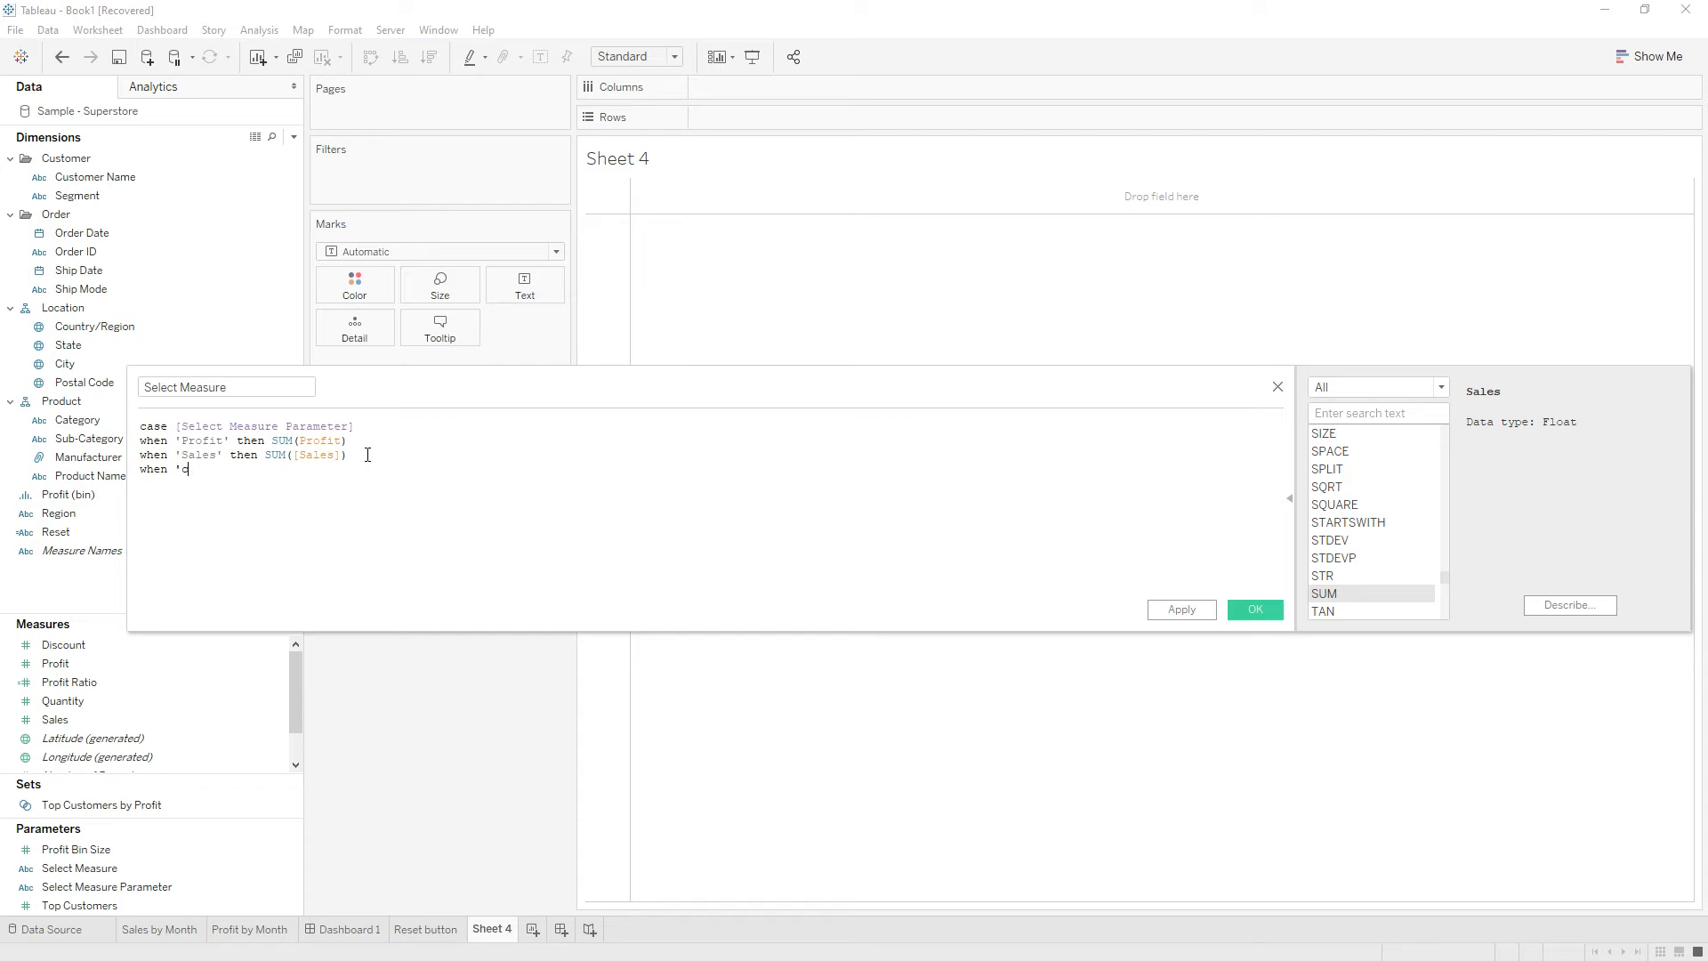
pyautogui.write('ustomerscoun')
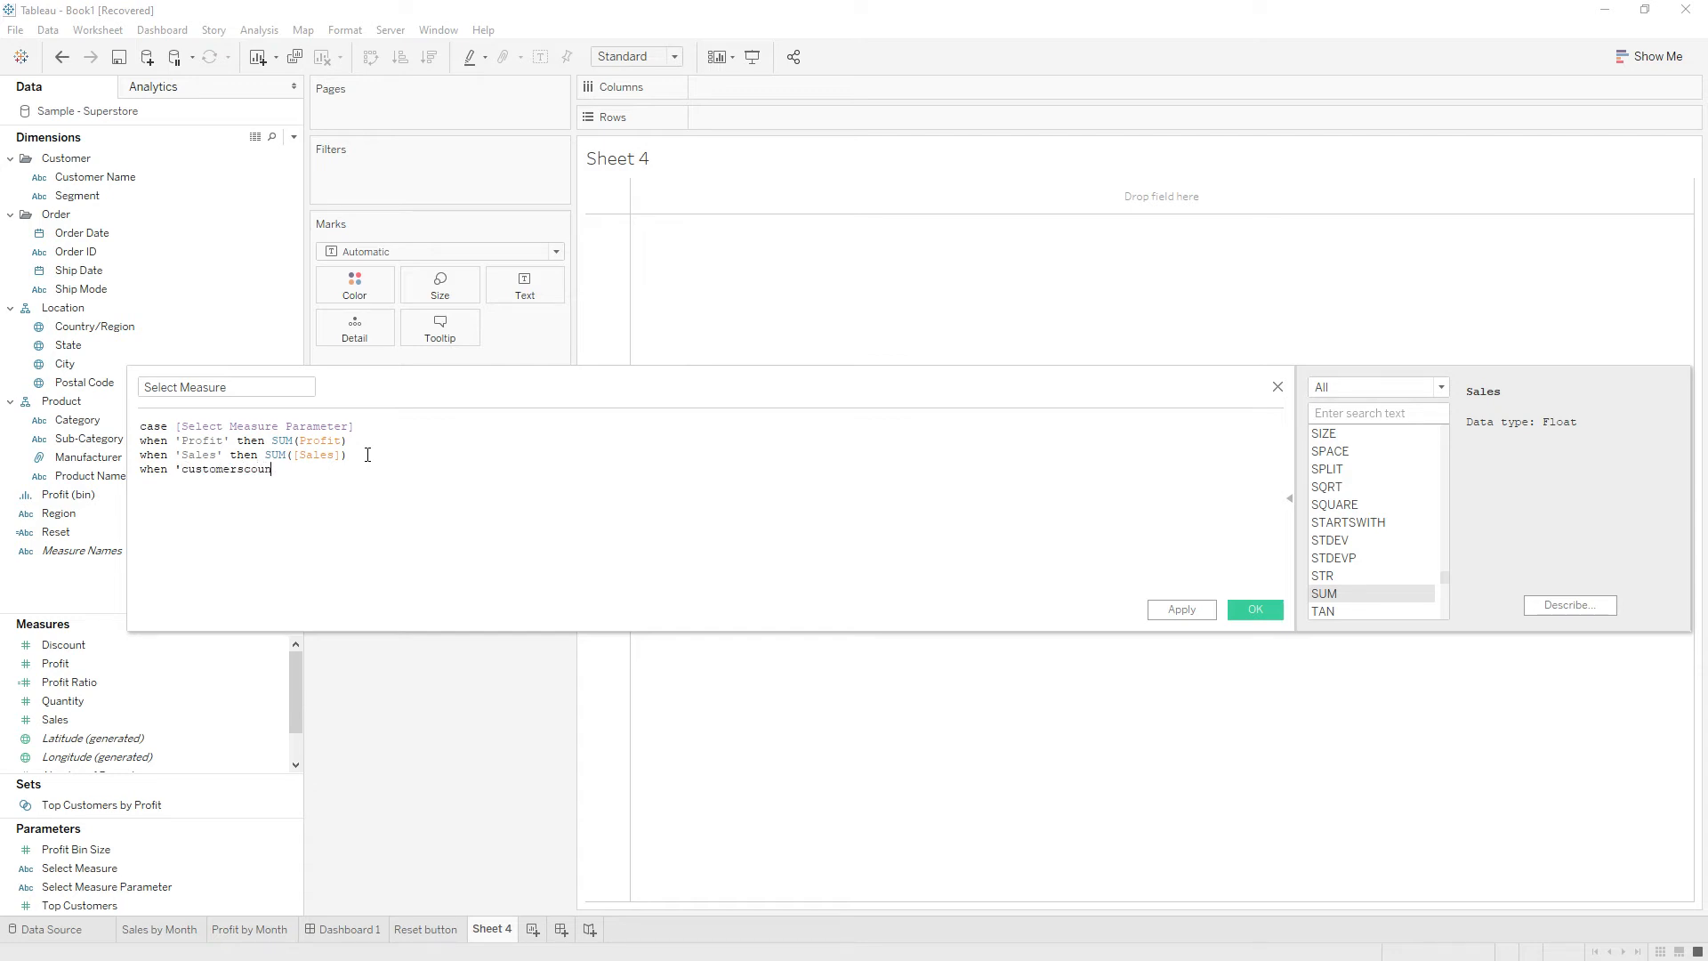
pyautogui.write("' then")
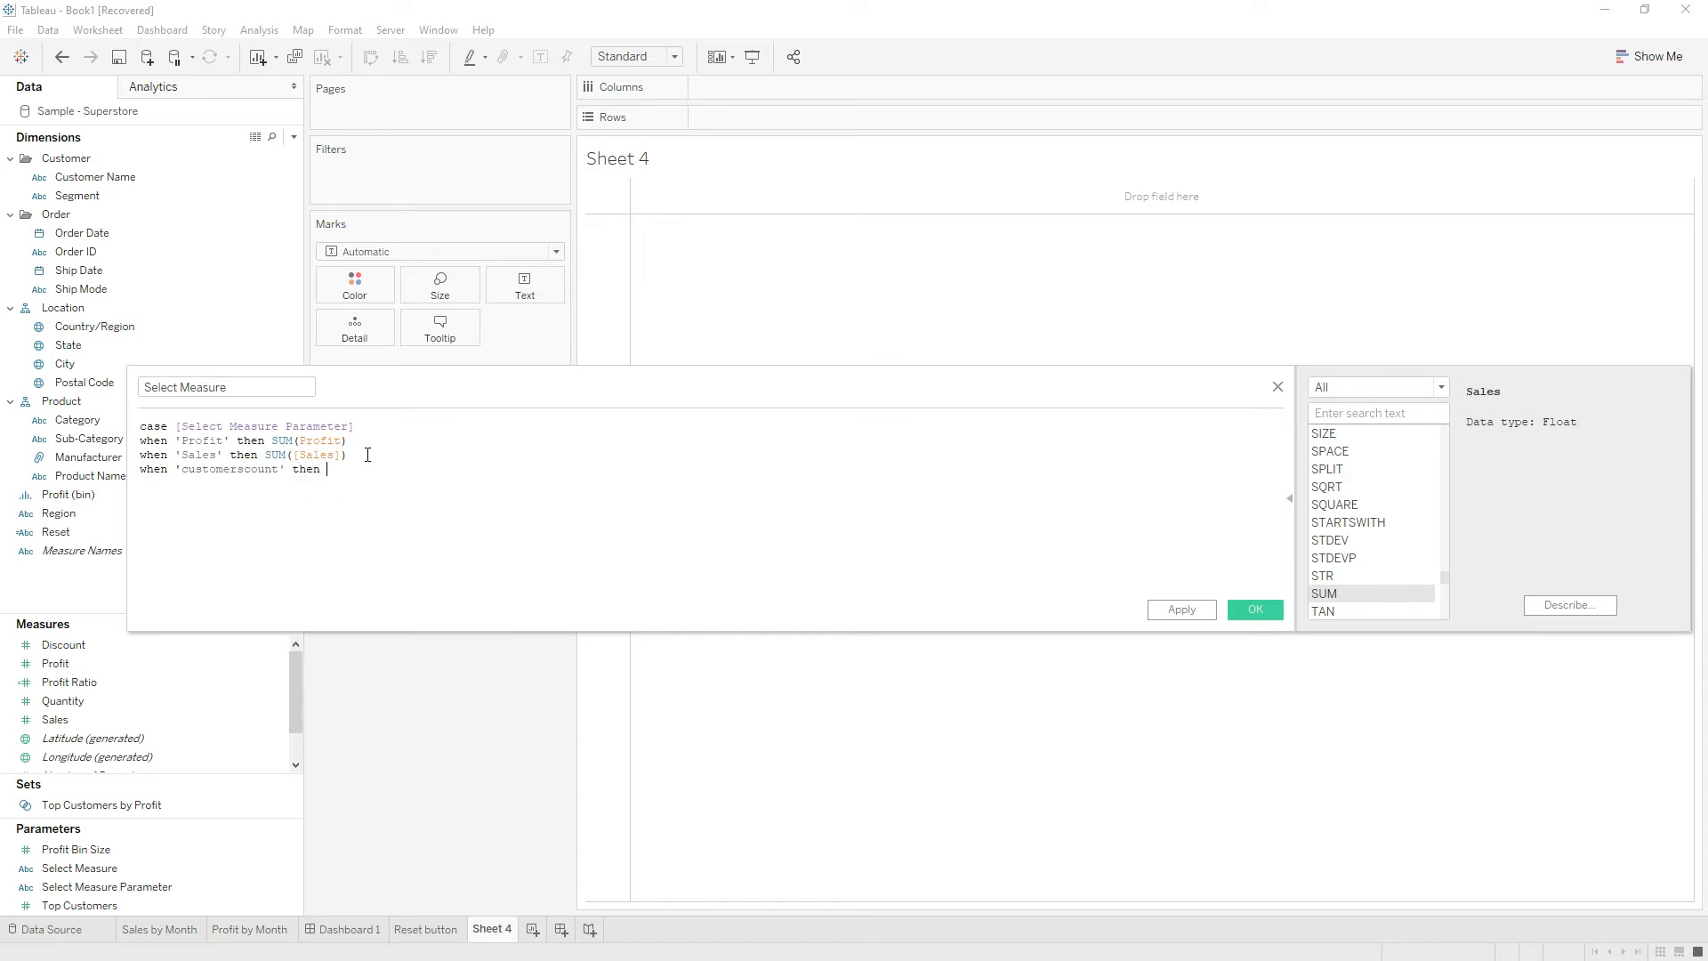
pyautogui.write('COUNTD(')
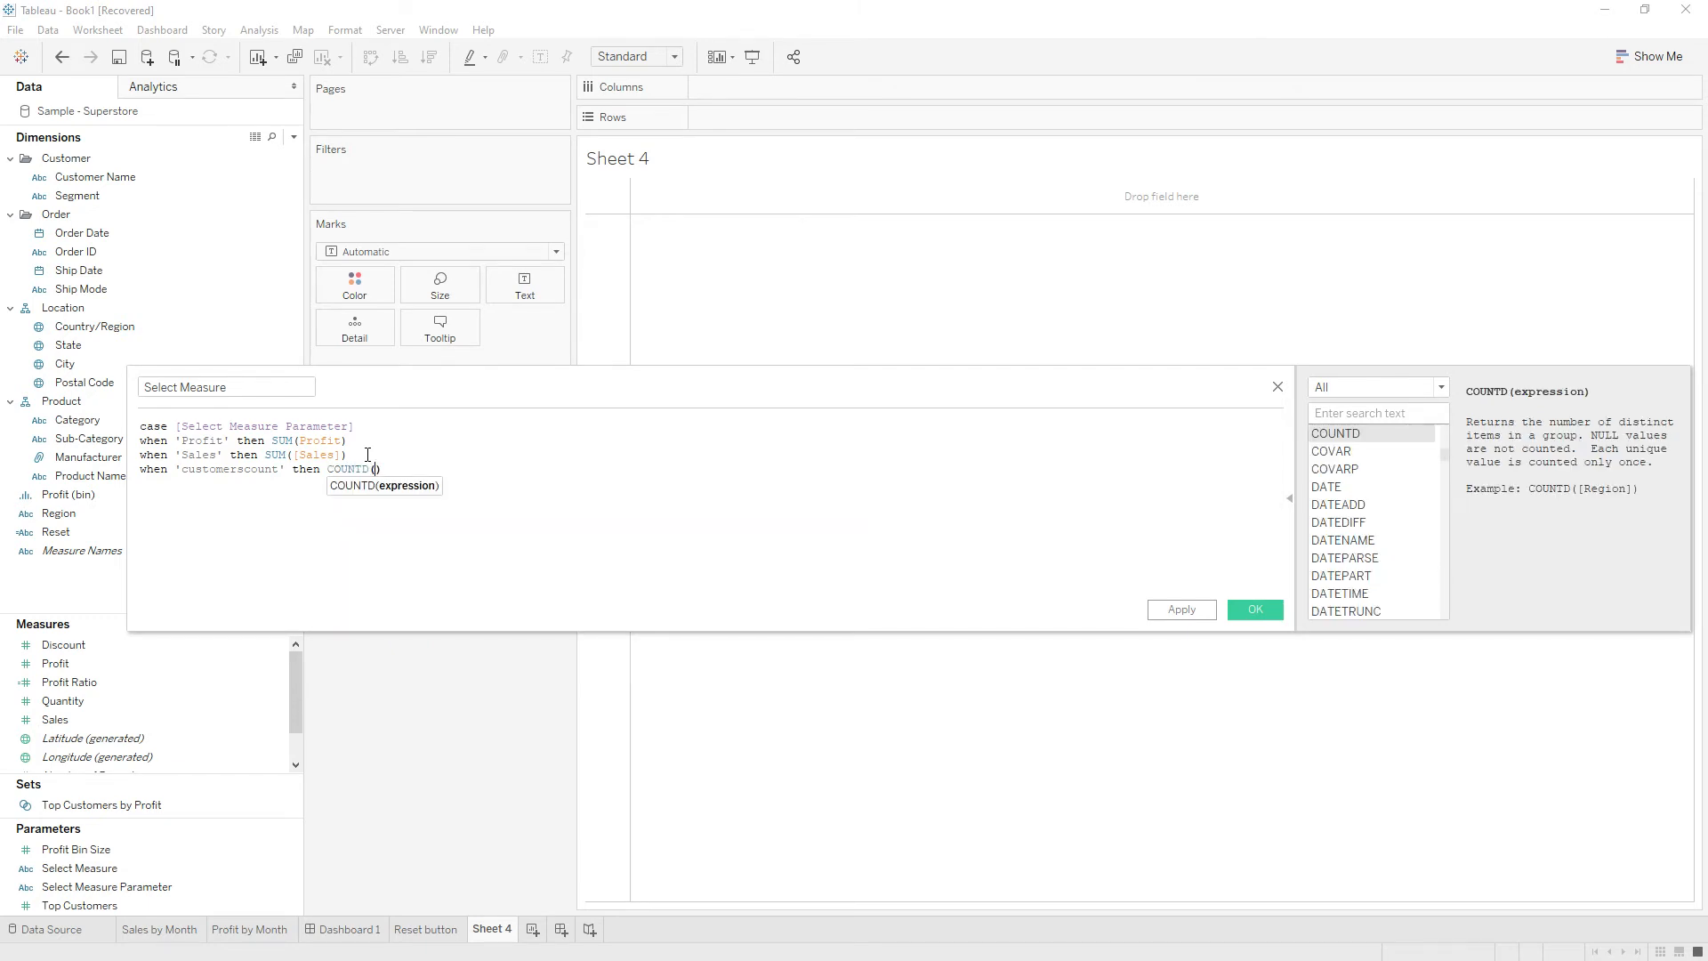
pyautogui.write('[Customer Name])')
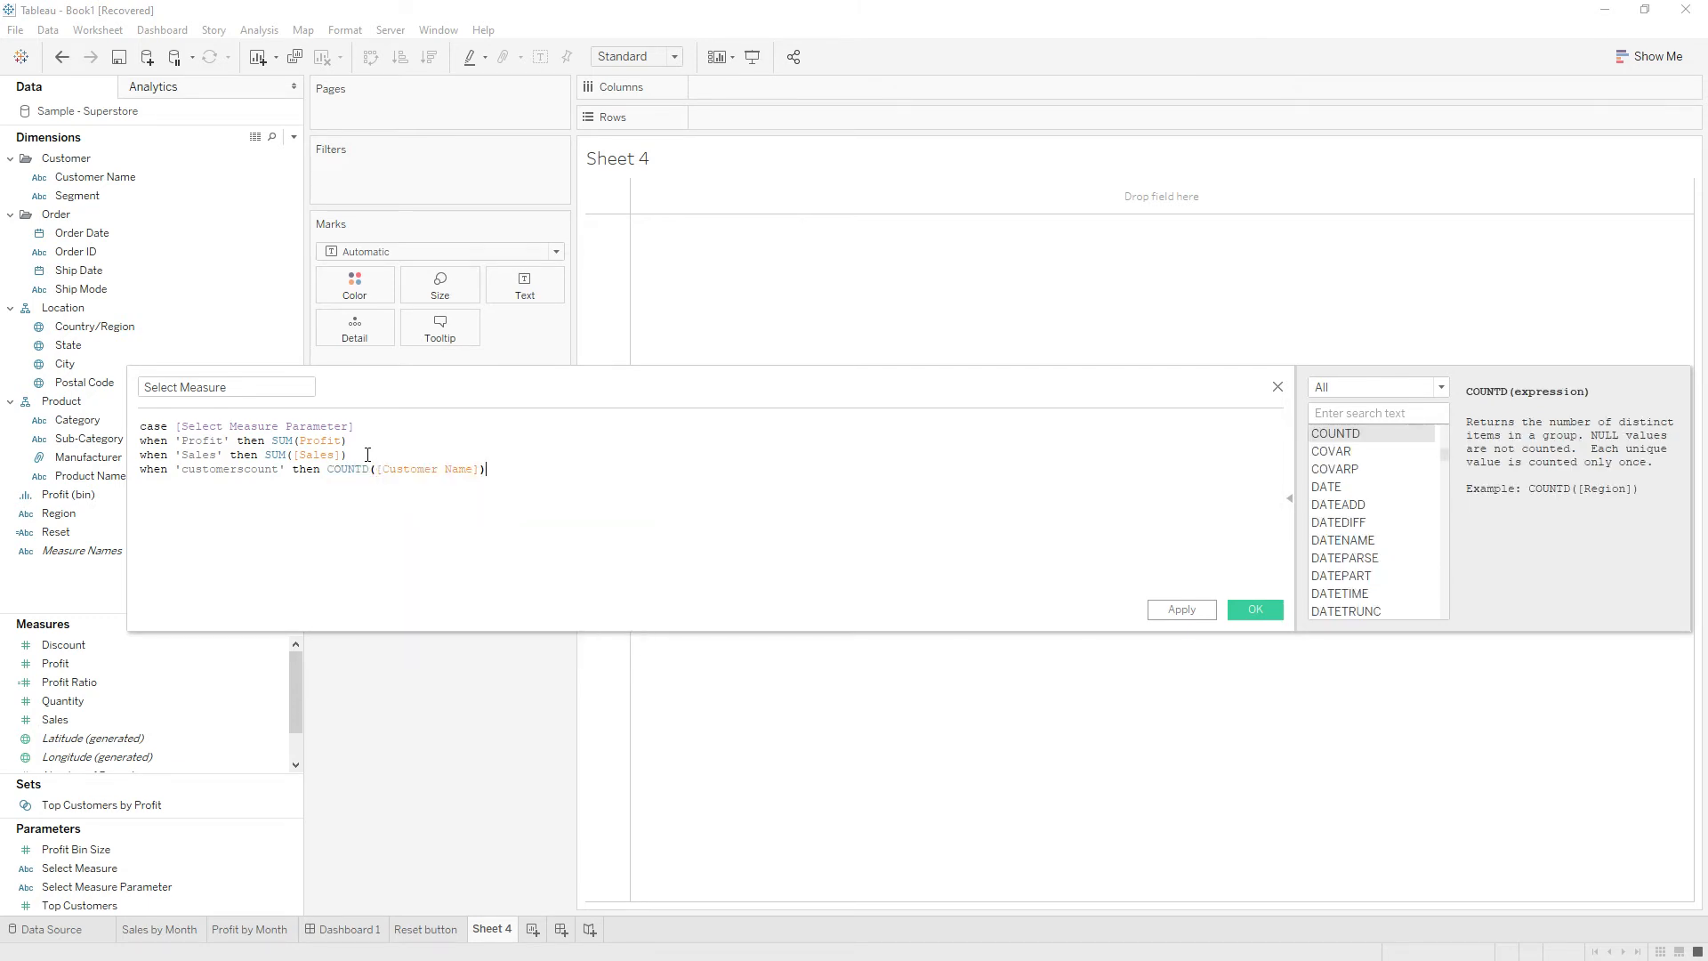
pyautogui.write('END')
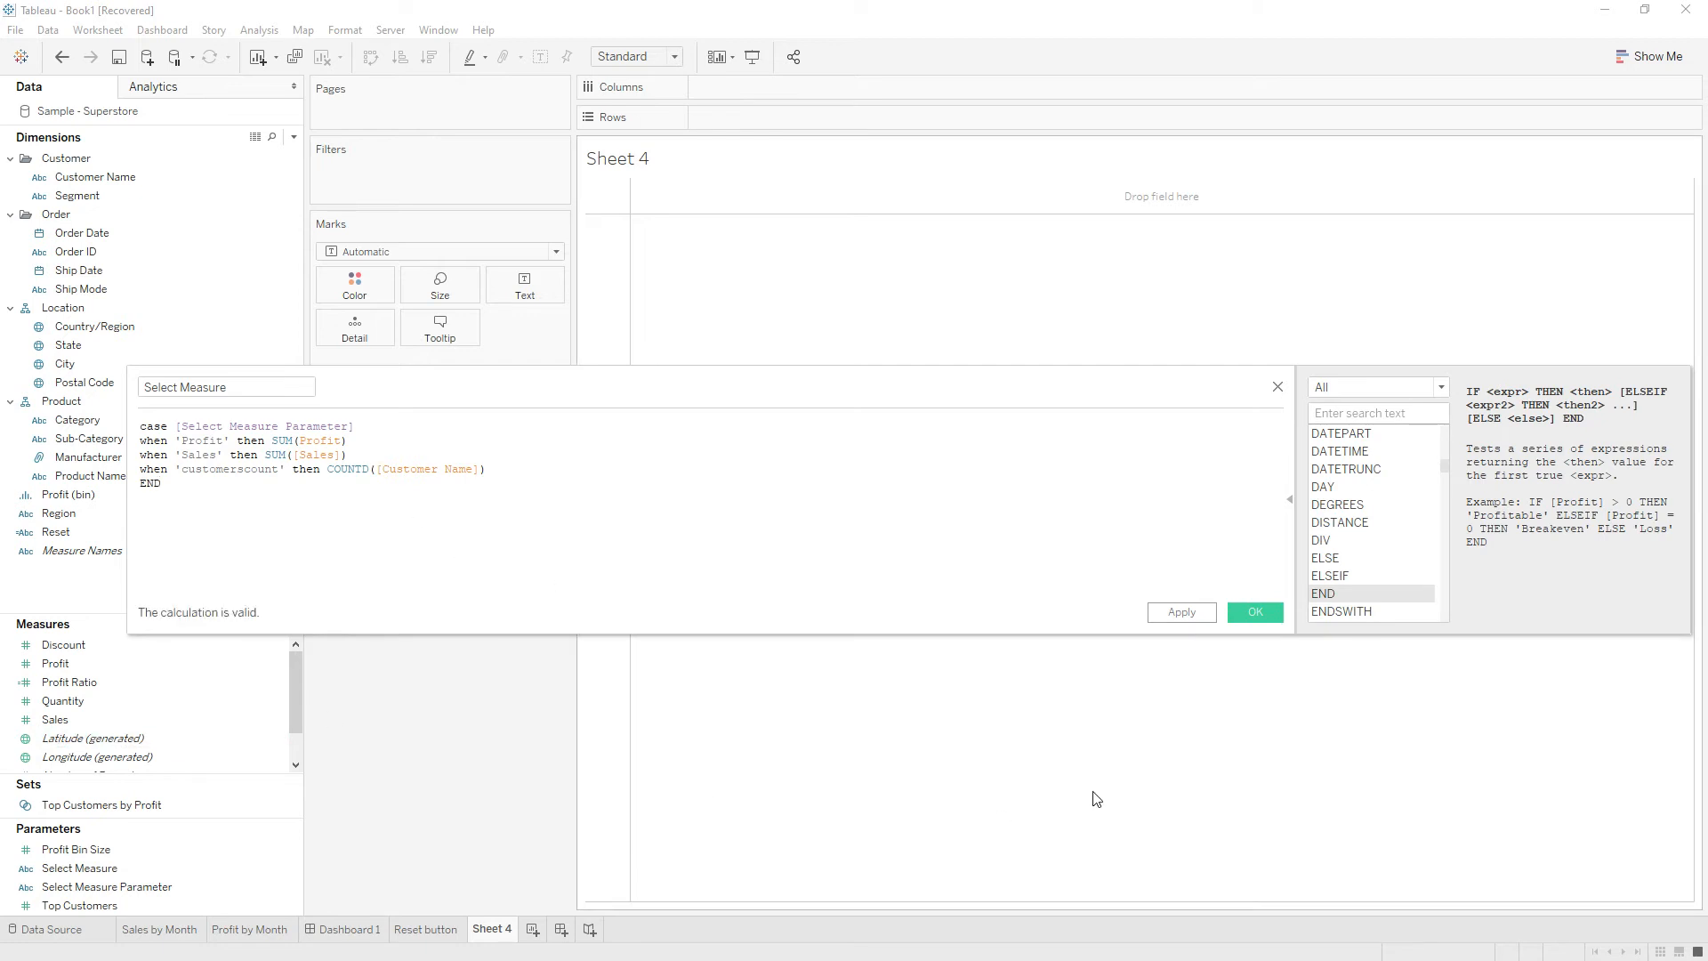
pyautogui.click(1254, 611)
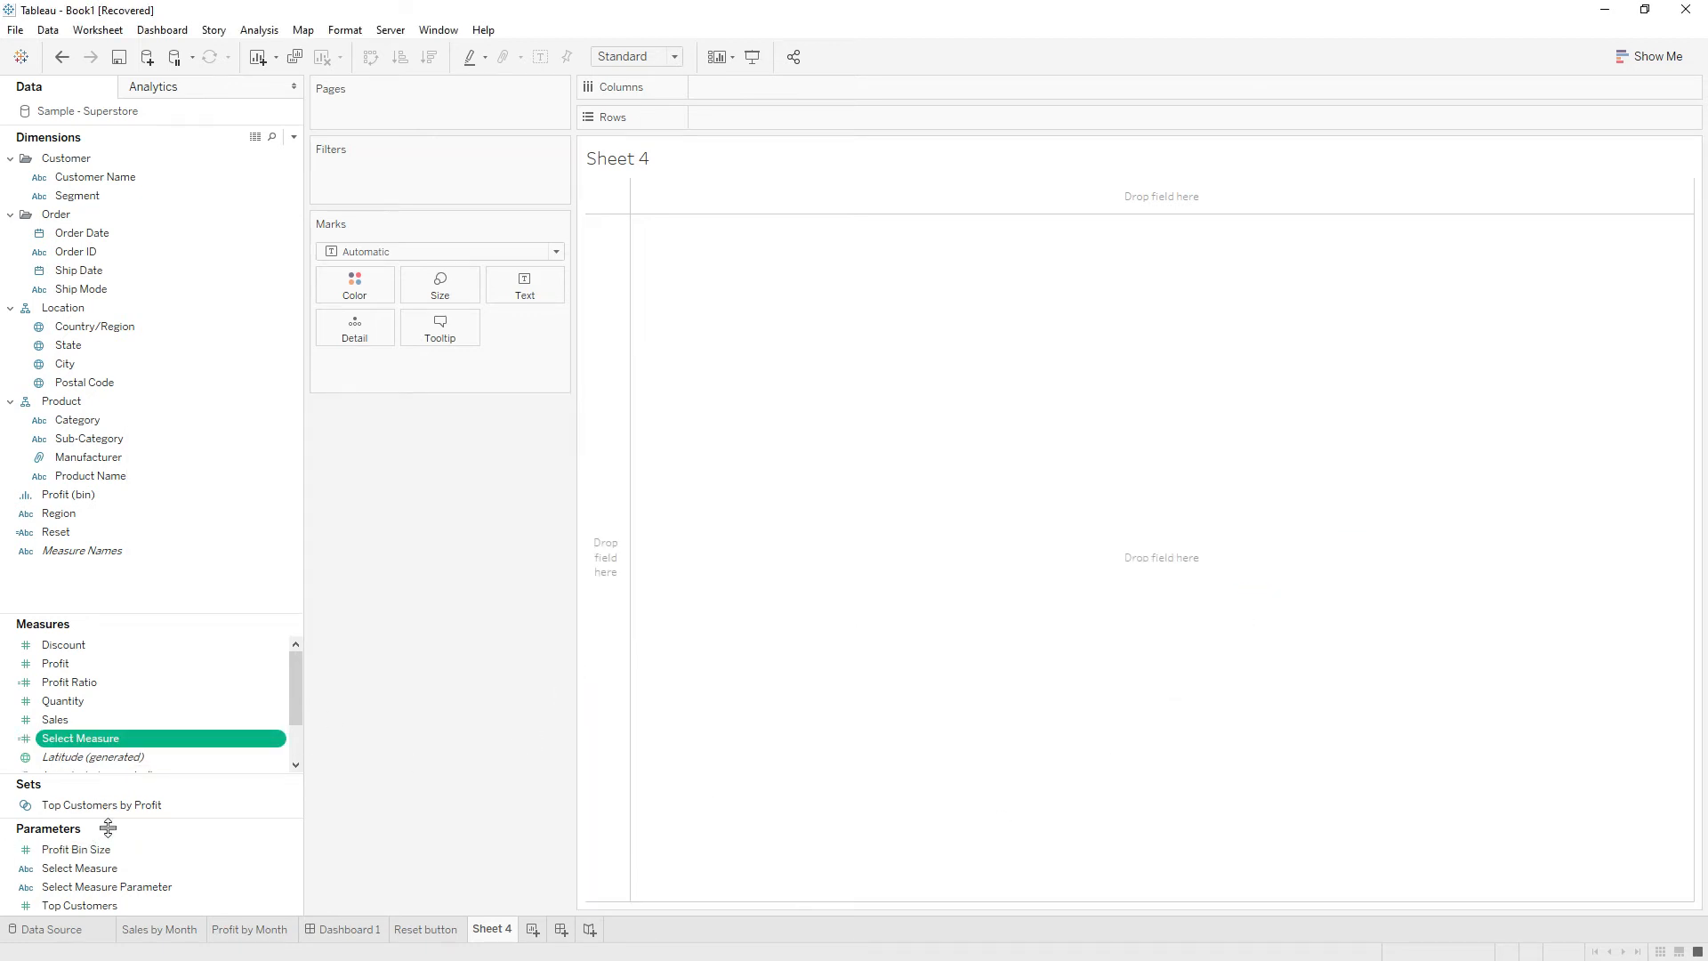
pyautogui.rightClick(80, 737)
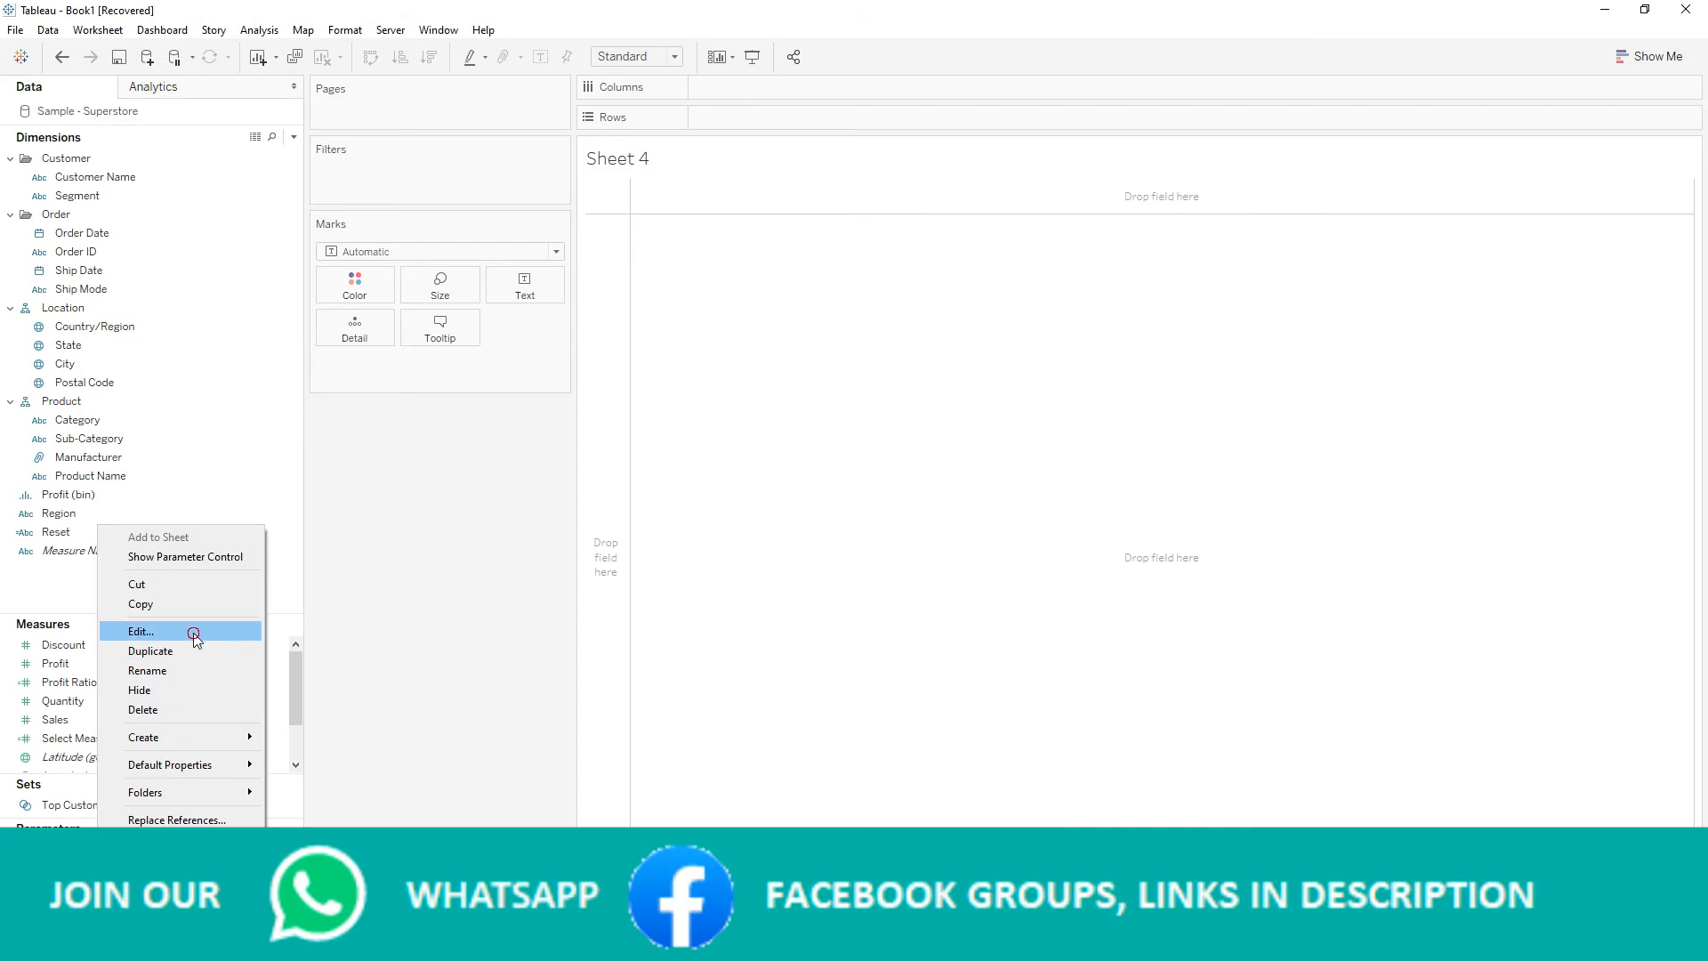
pyautogui.click(139, 630)
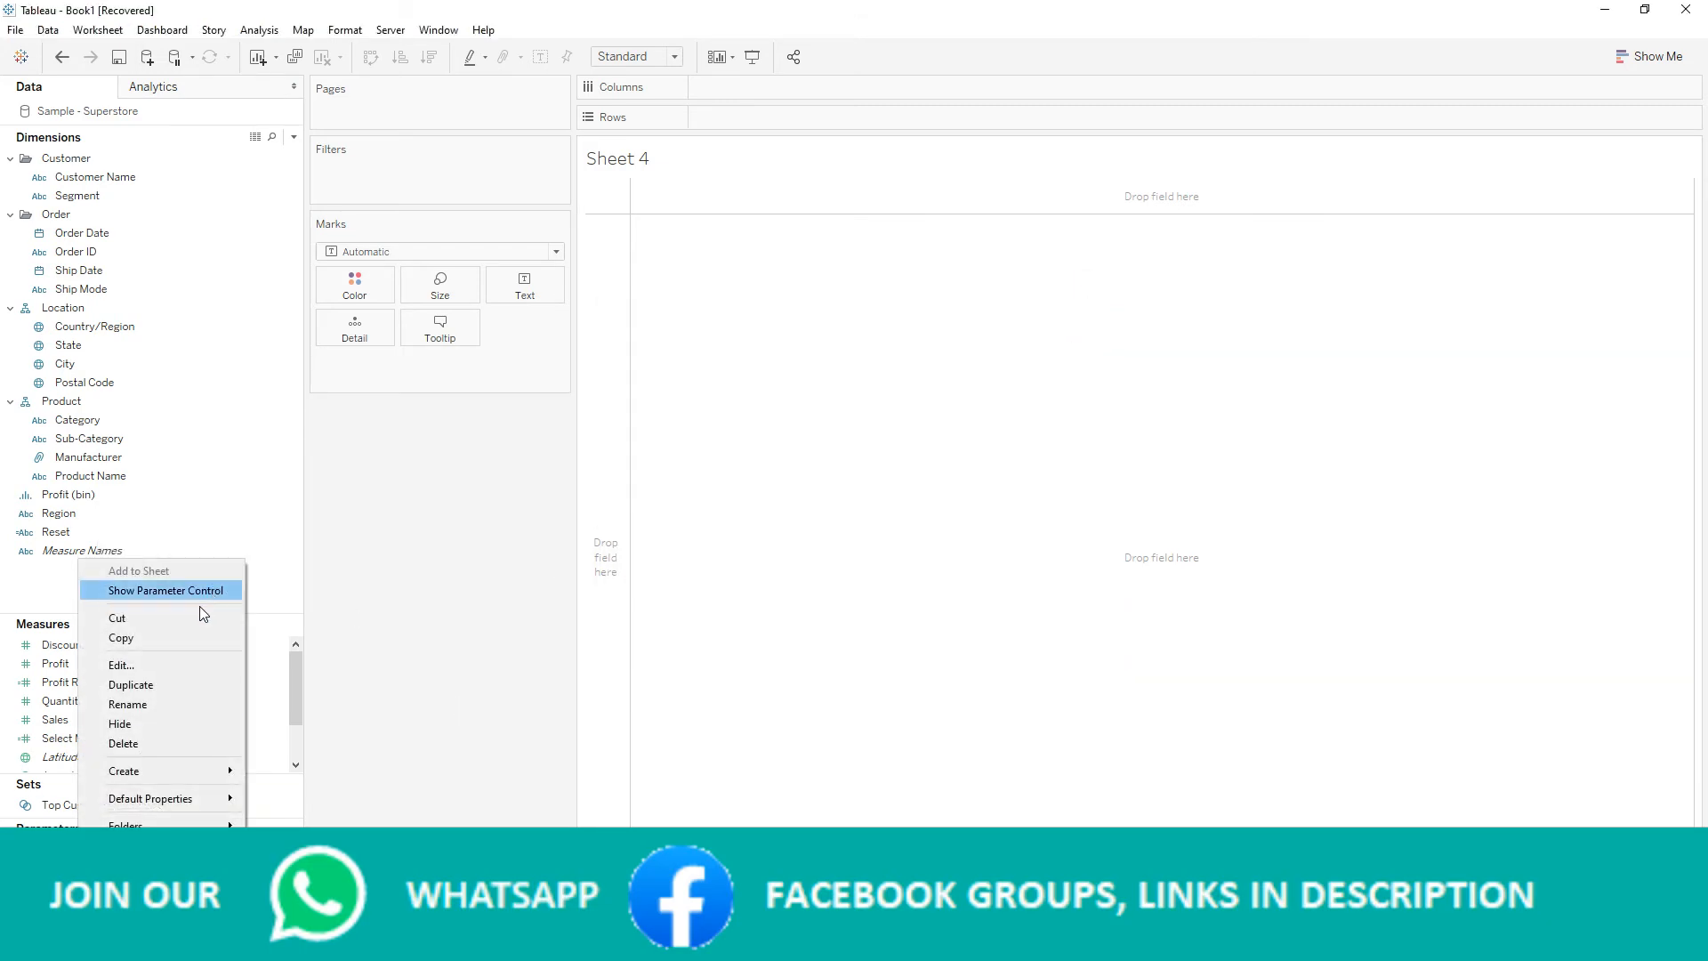
pyautogui.click(120, 664)
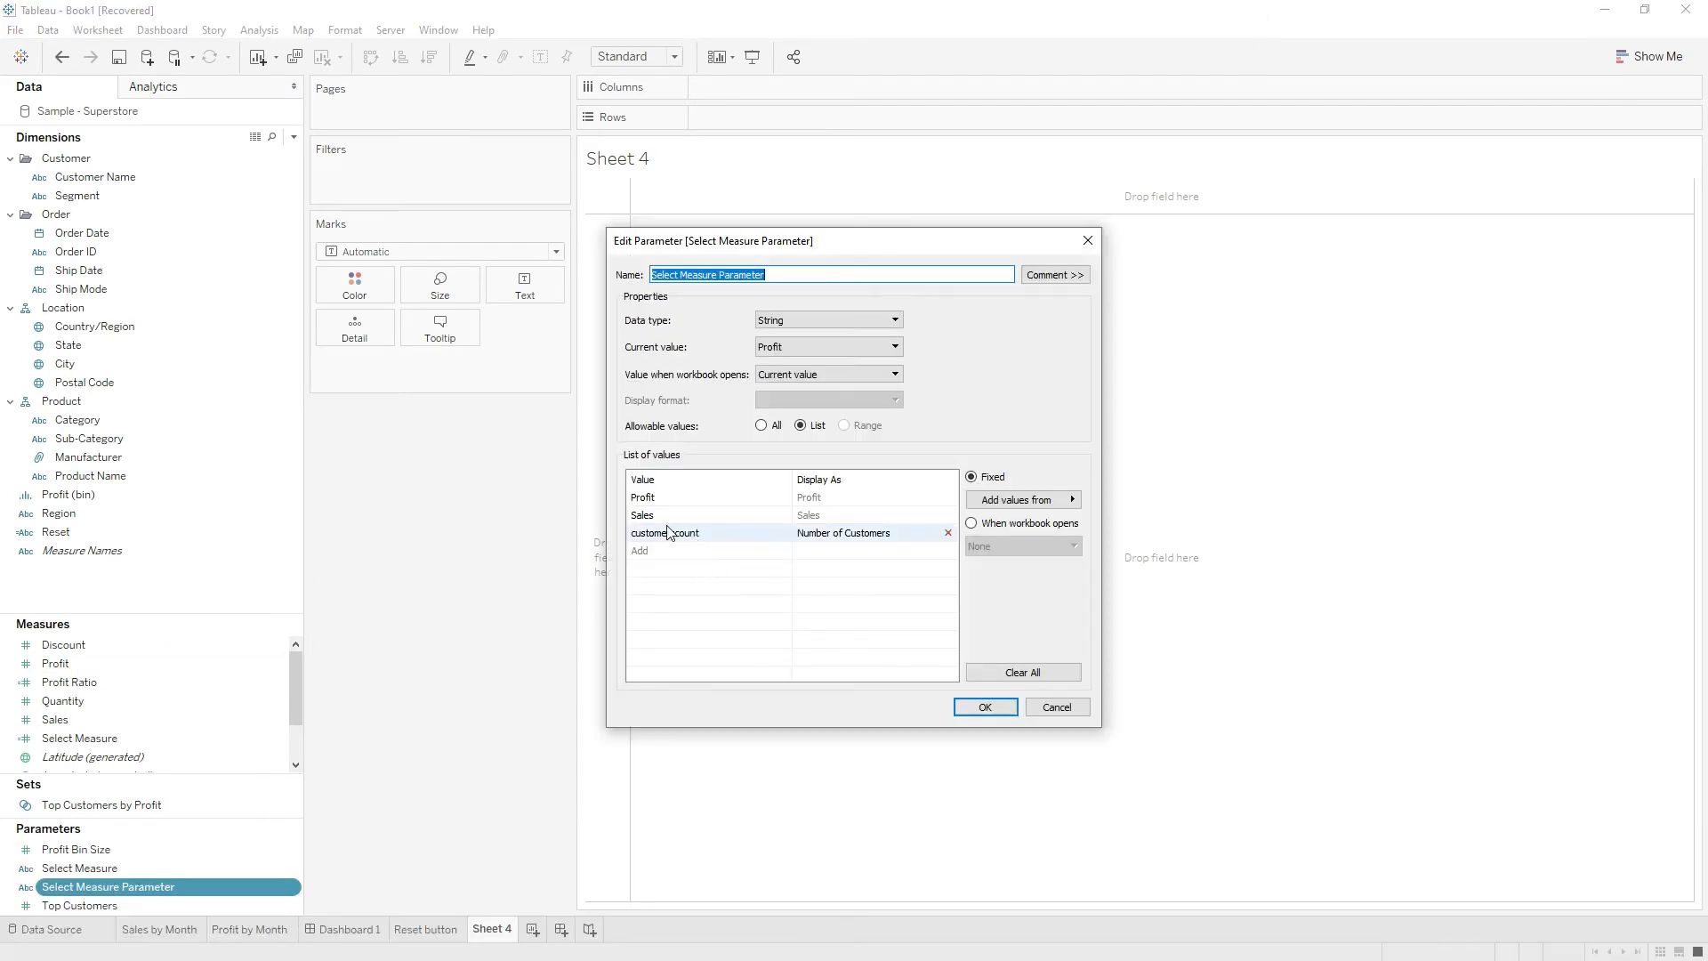
pyautogui.click(643, 497)
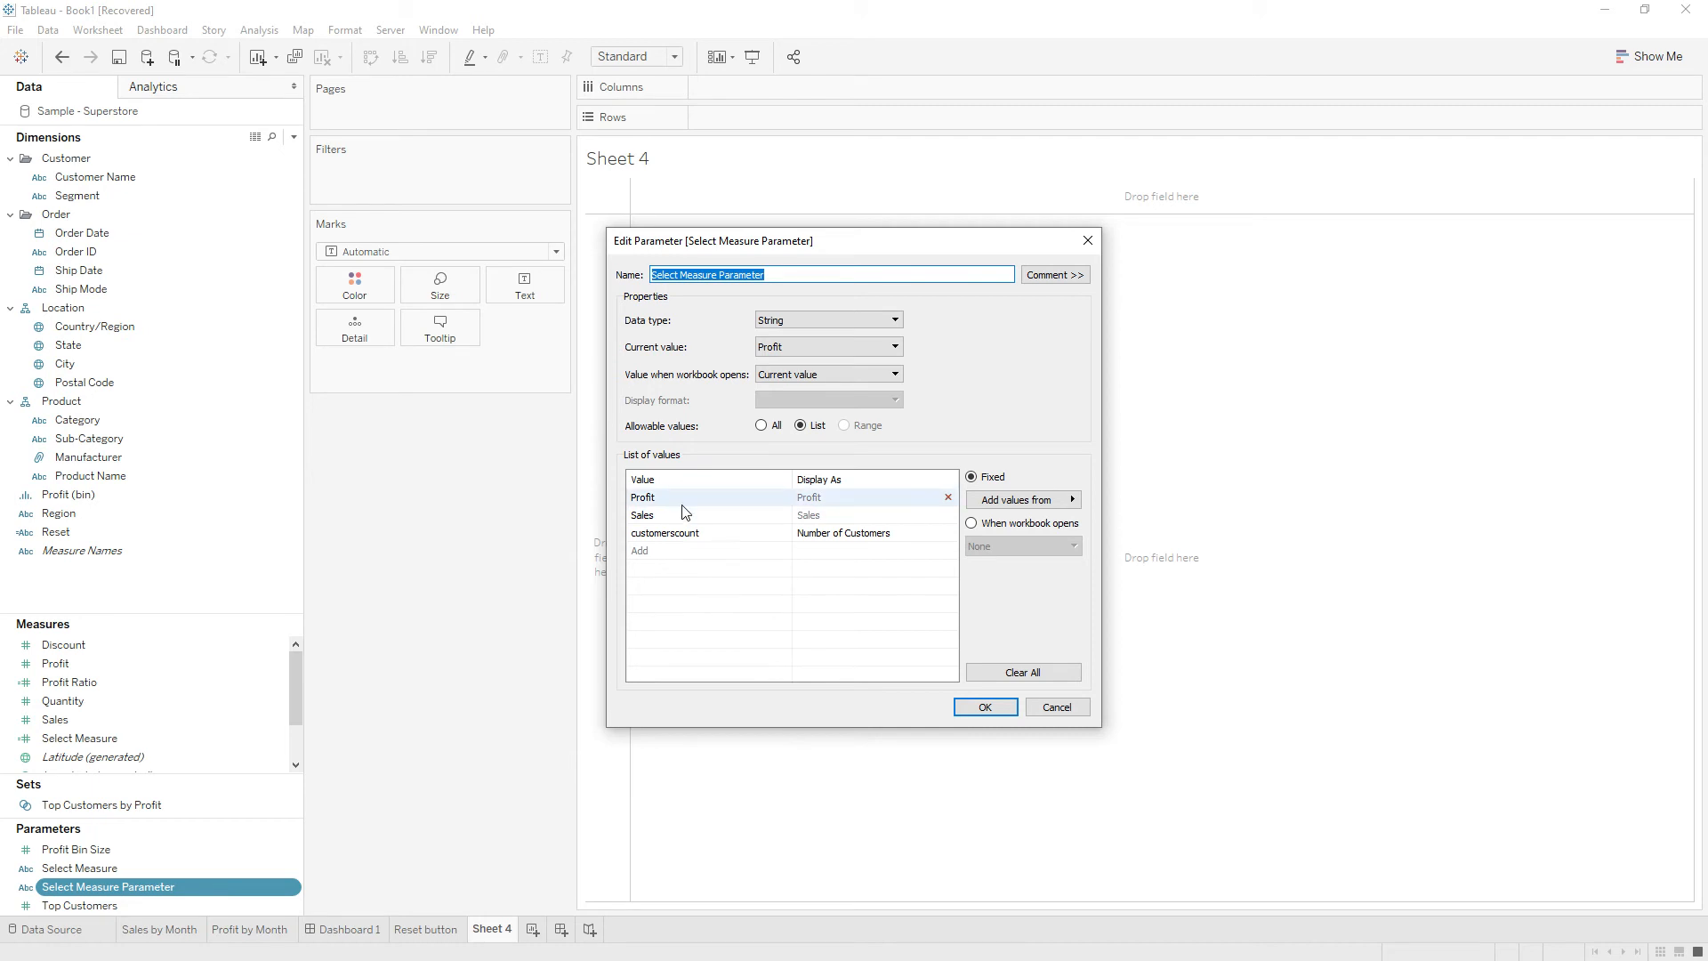
pyautogui.moveTo(984, 707)
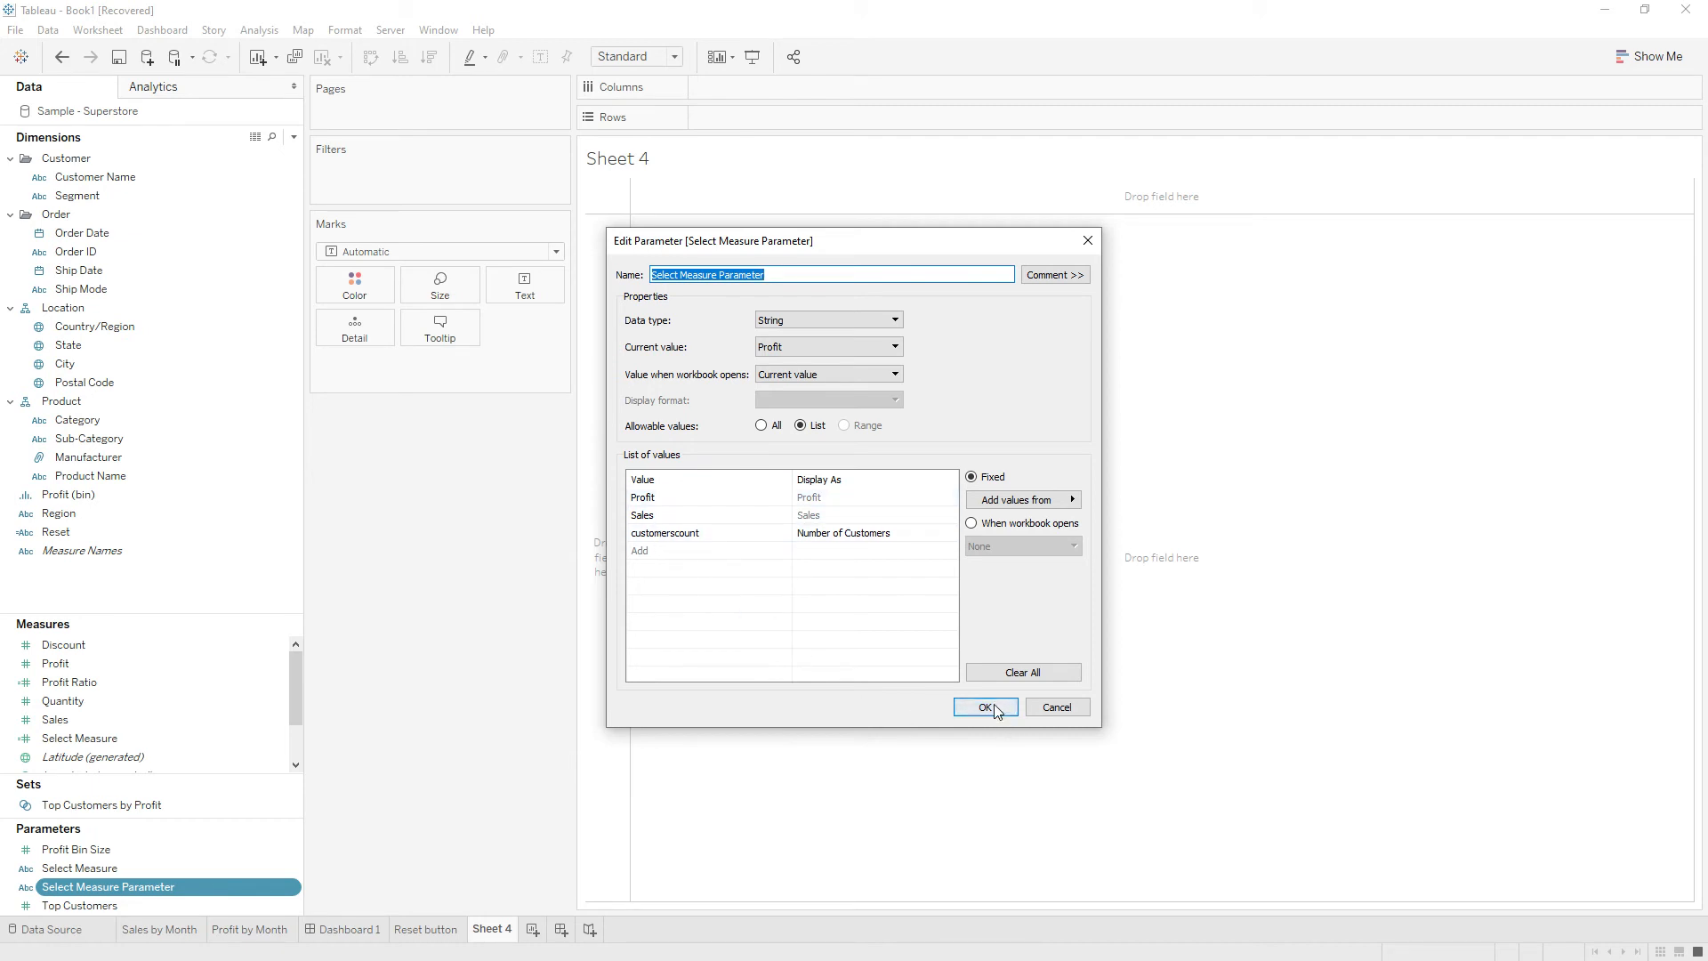
pyautogui.click(984, 707)
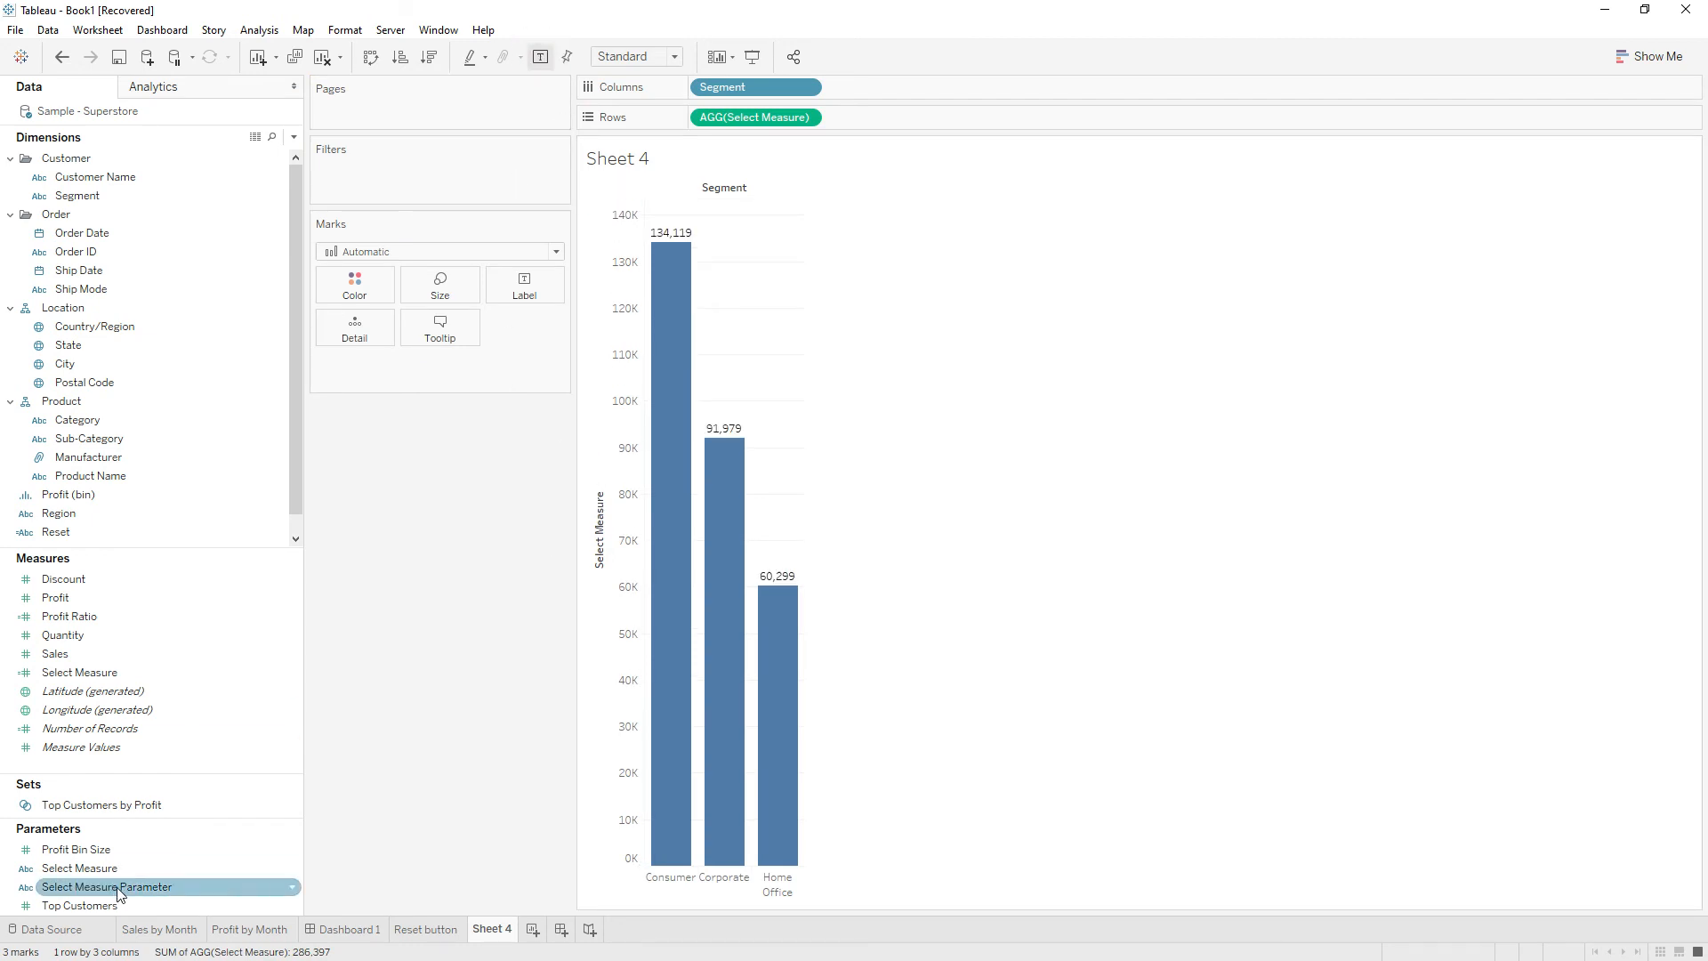
# Bring up the context menu of Select Measure Parameter in the Data pane.
pyautogui.rightClick(105, 886)
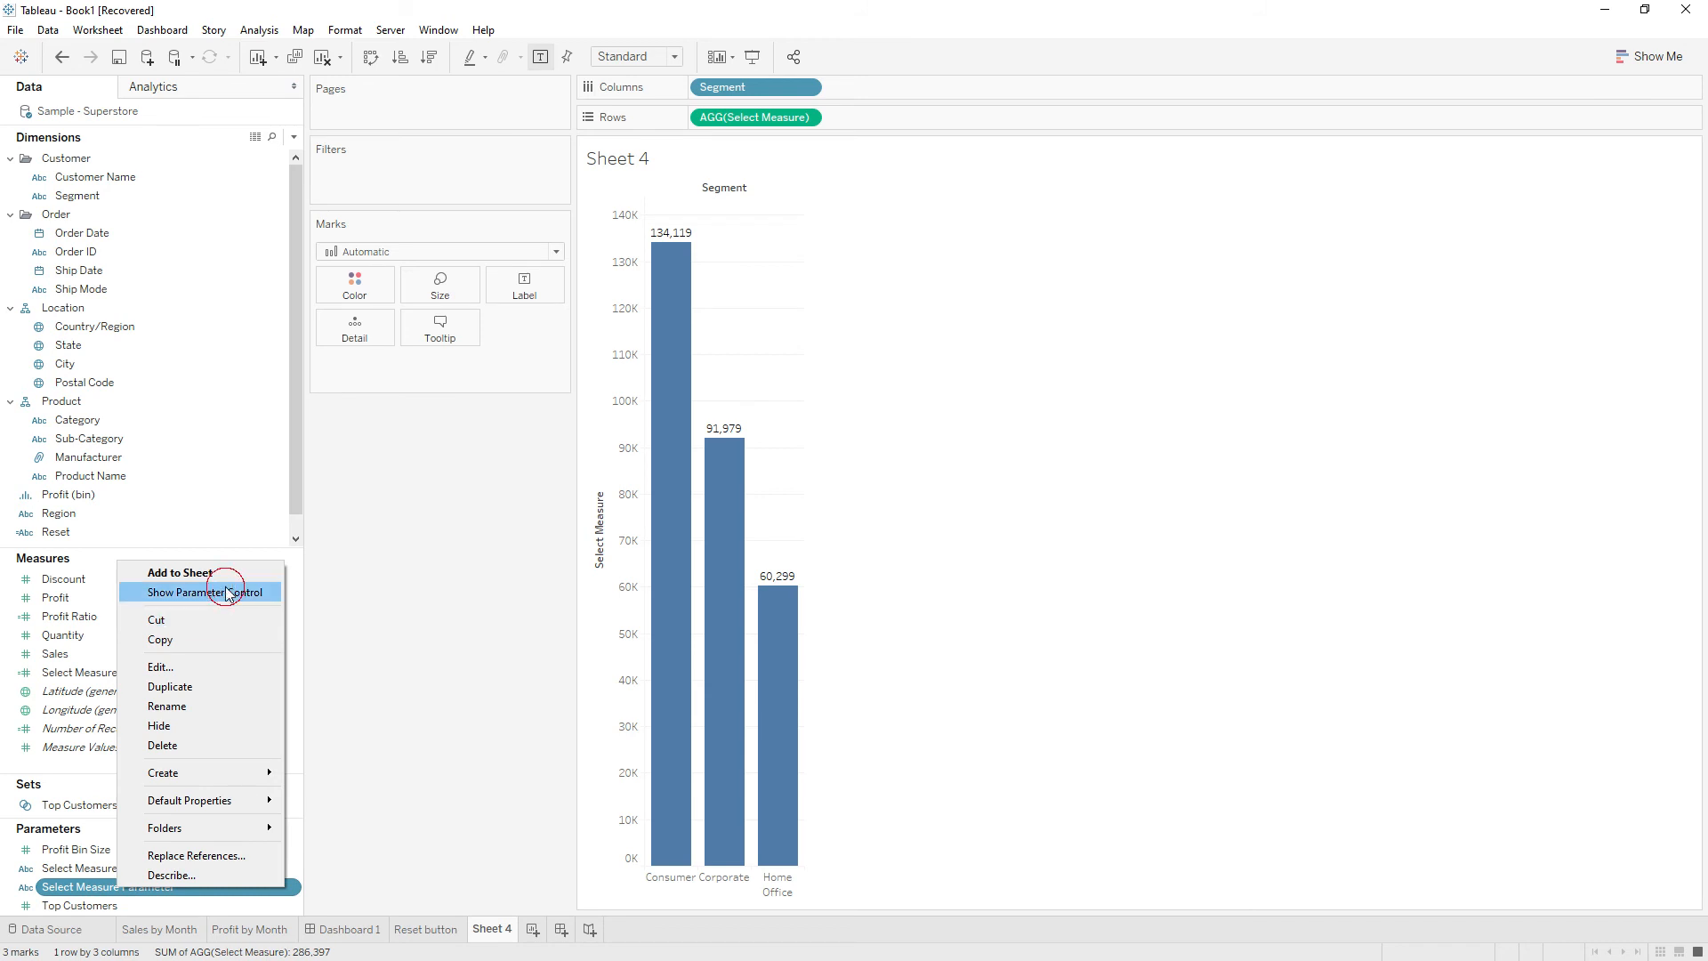
# Show the Select Measure Parameter control and switch it to Number of Customers.
pyautogui.click(201, 591)
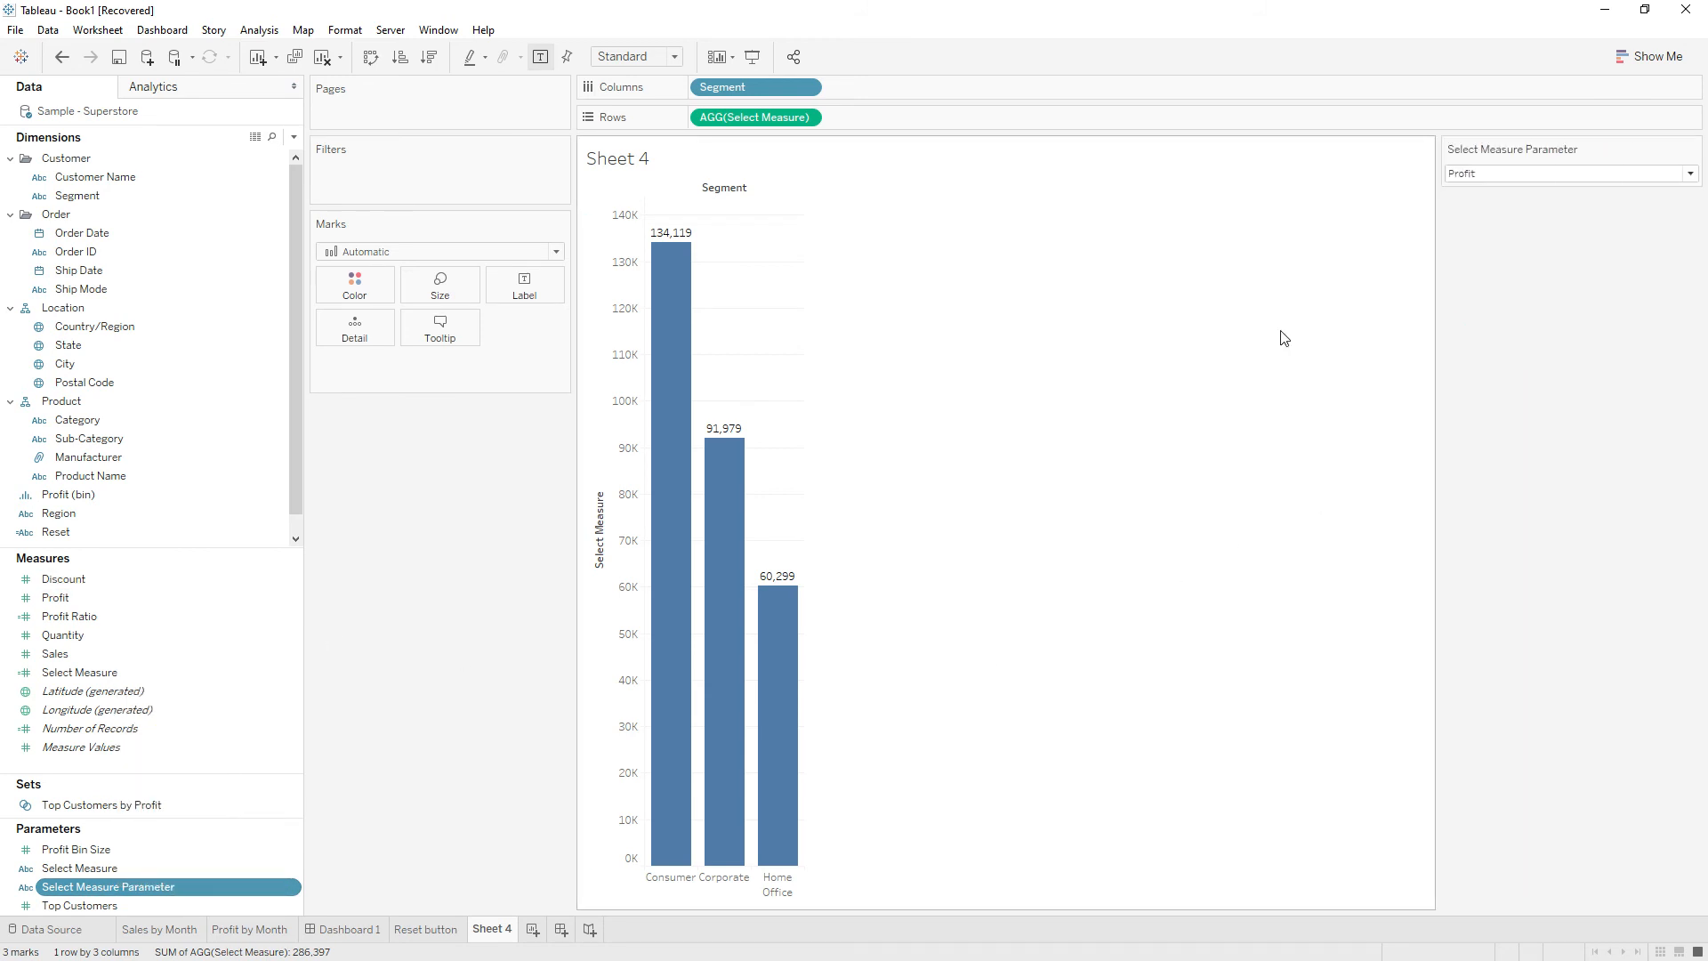
pyautogui.moveTo(671, 310)
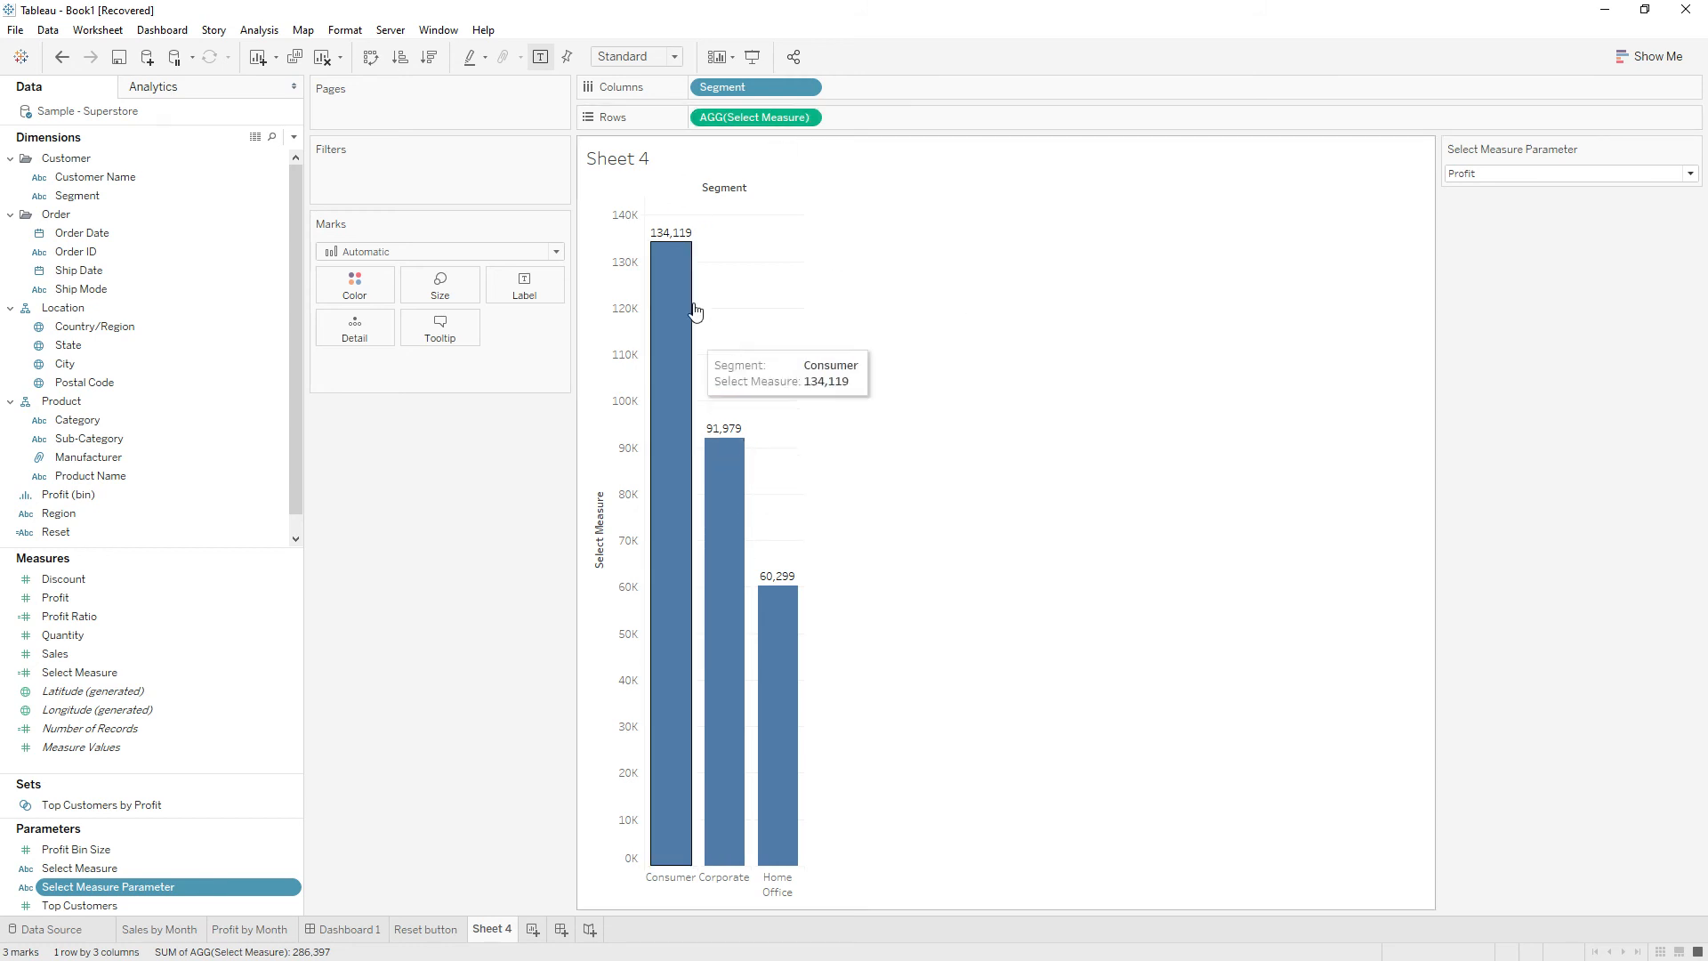
pyautogui.moveTo(1521, 209)
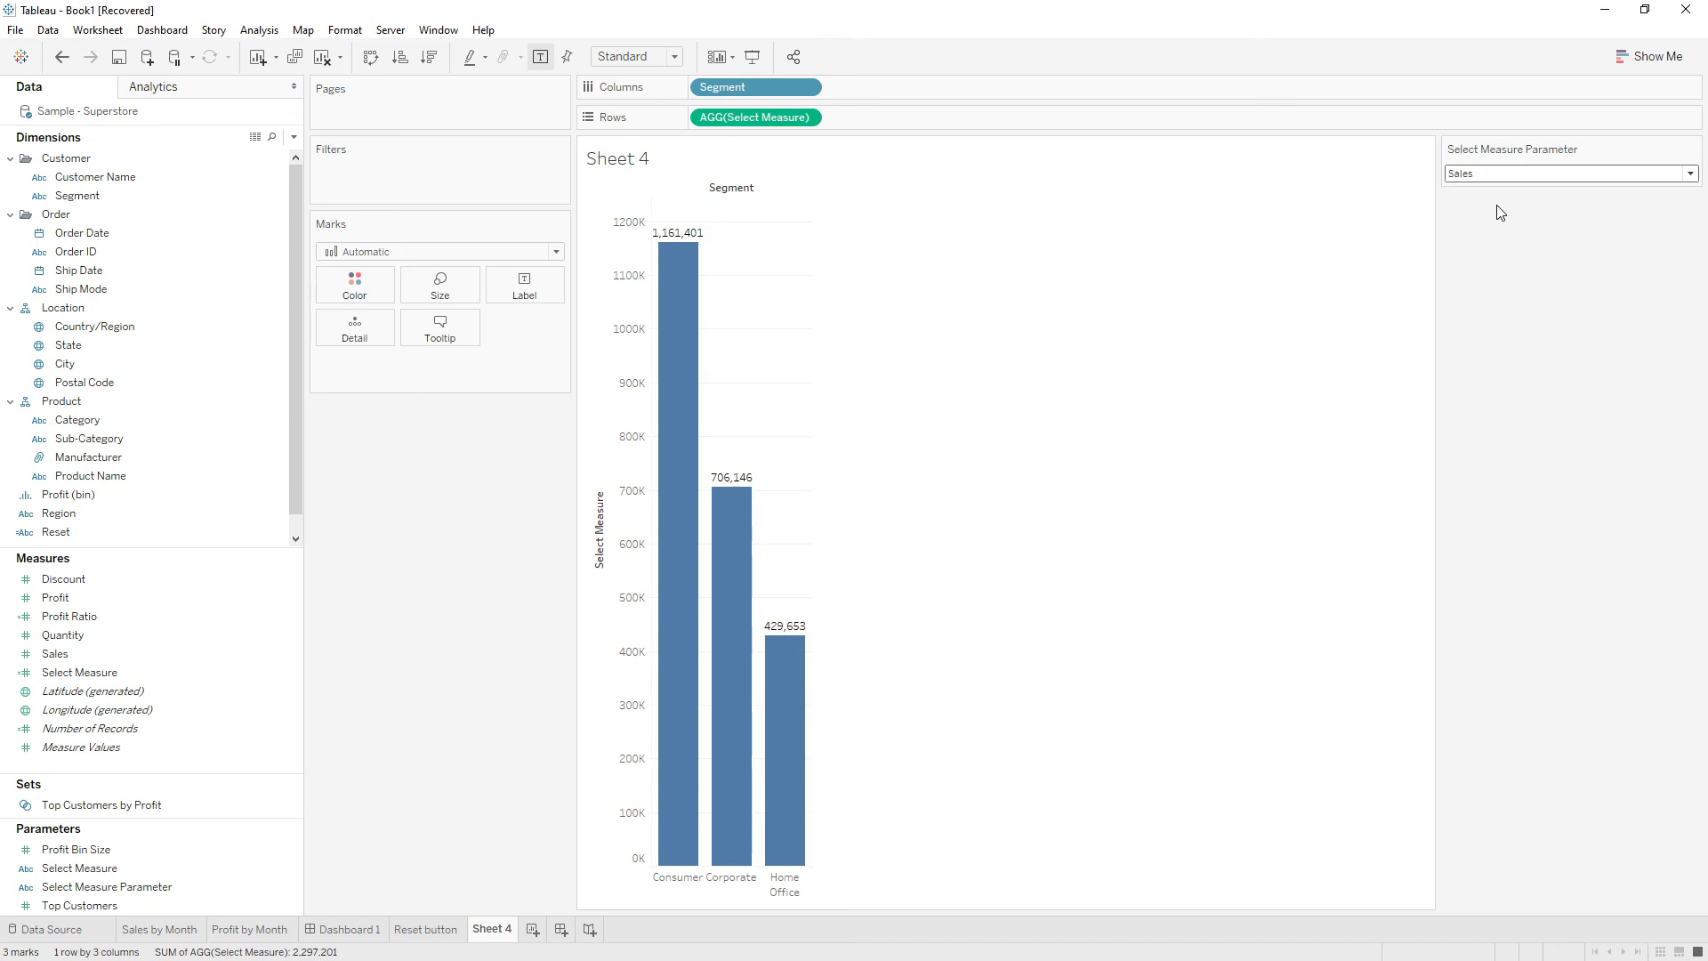
pyautogui.moveTo(687, 281)
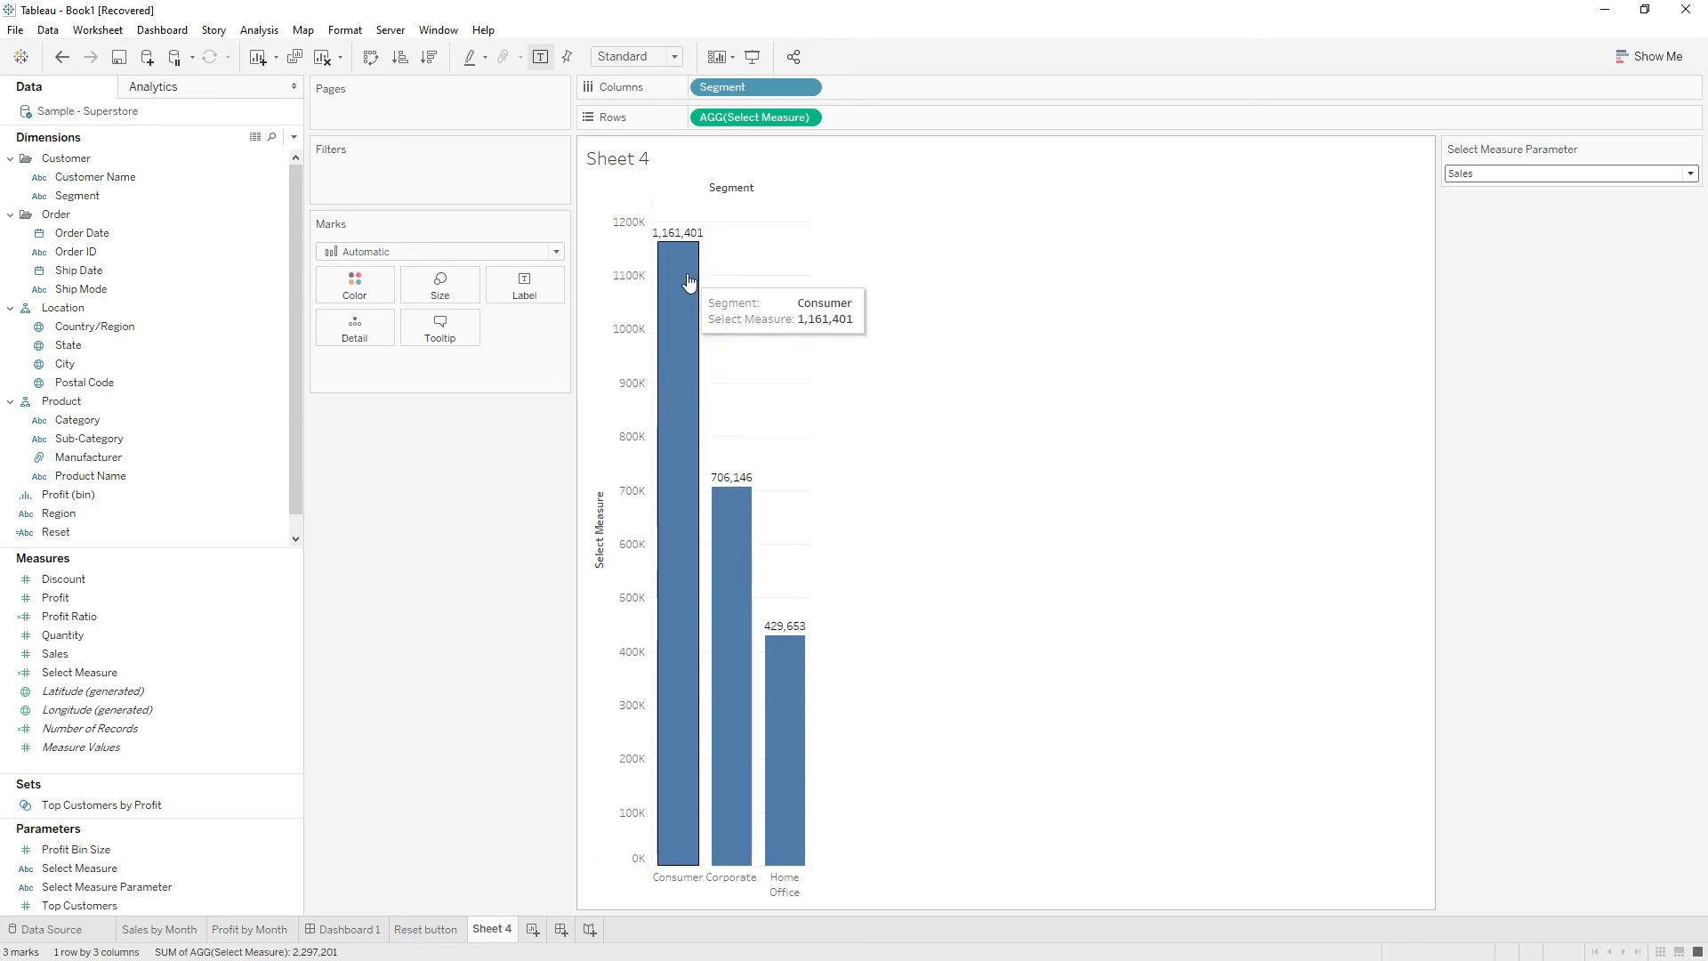
pyautogui.moveTo(1484, 185)
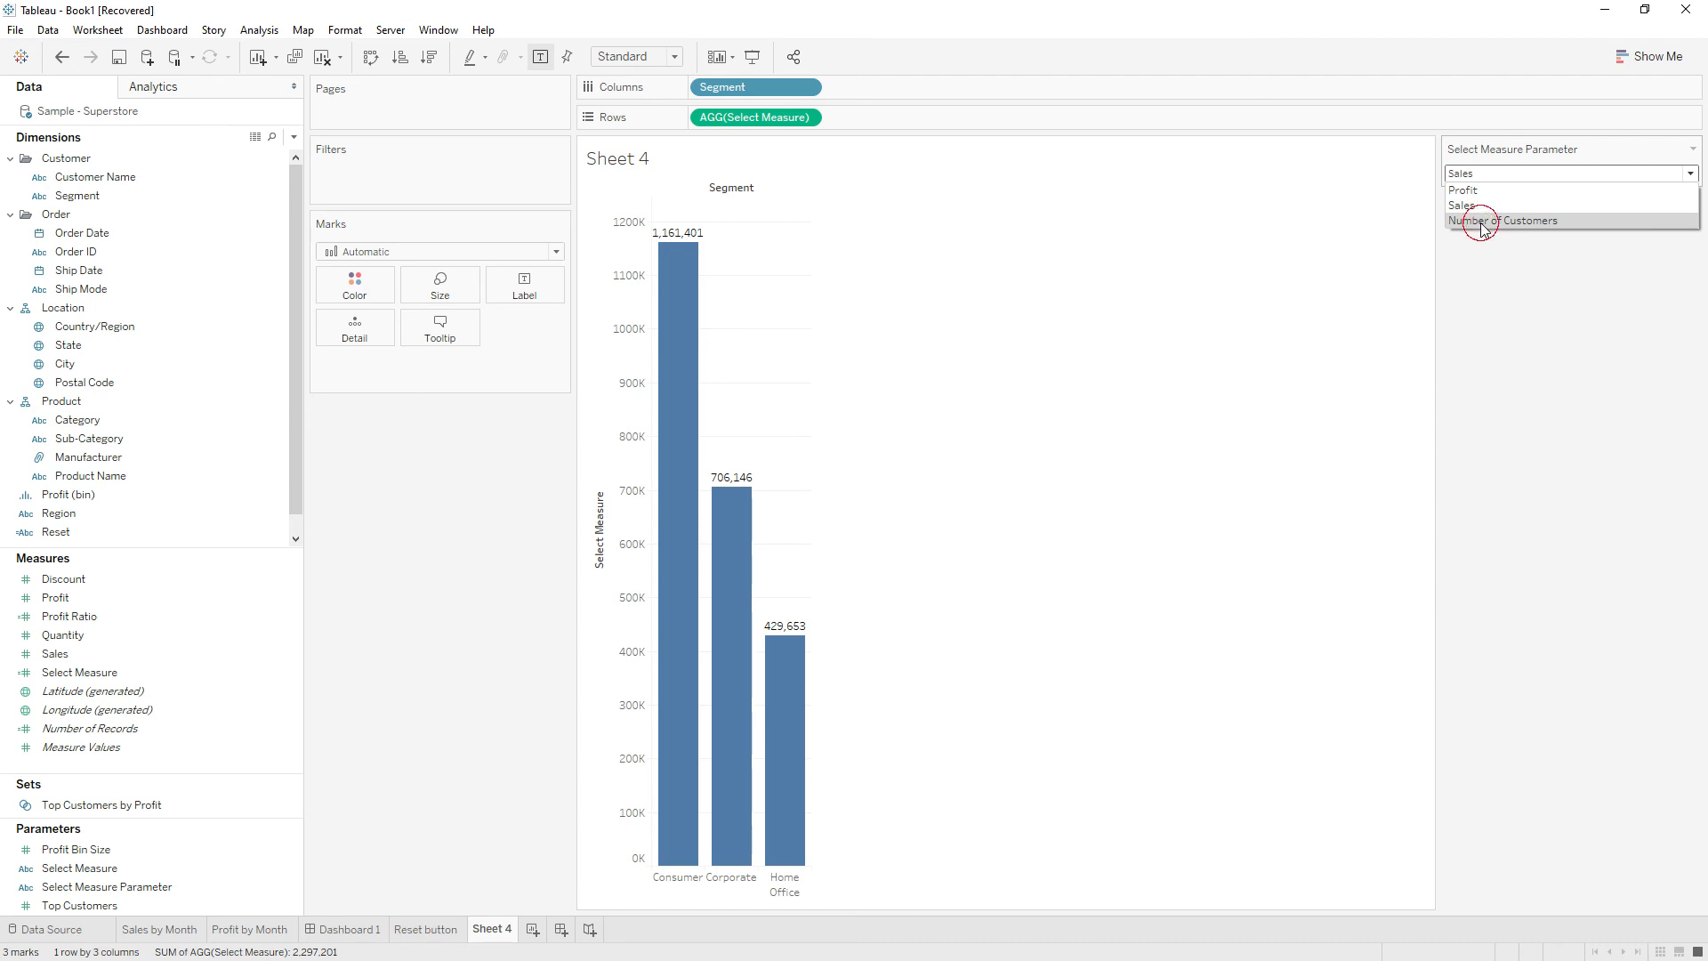
pyautogui.click(1507, 221)
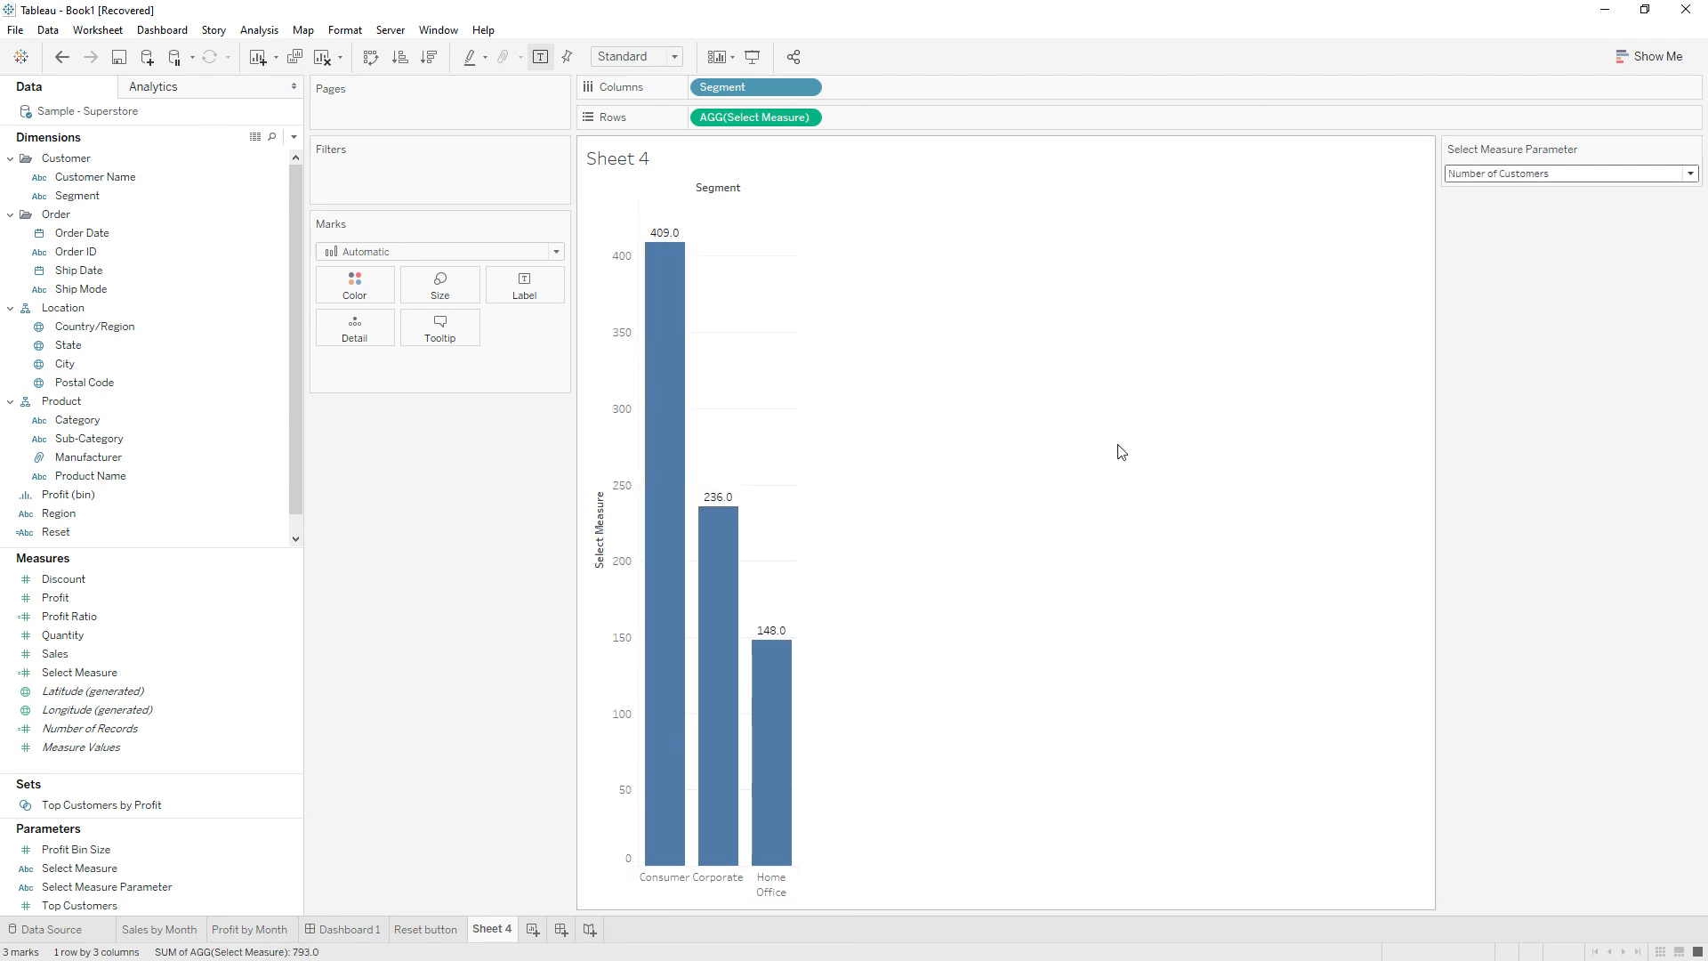
pyautogui.moveTo(1070, 548)
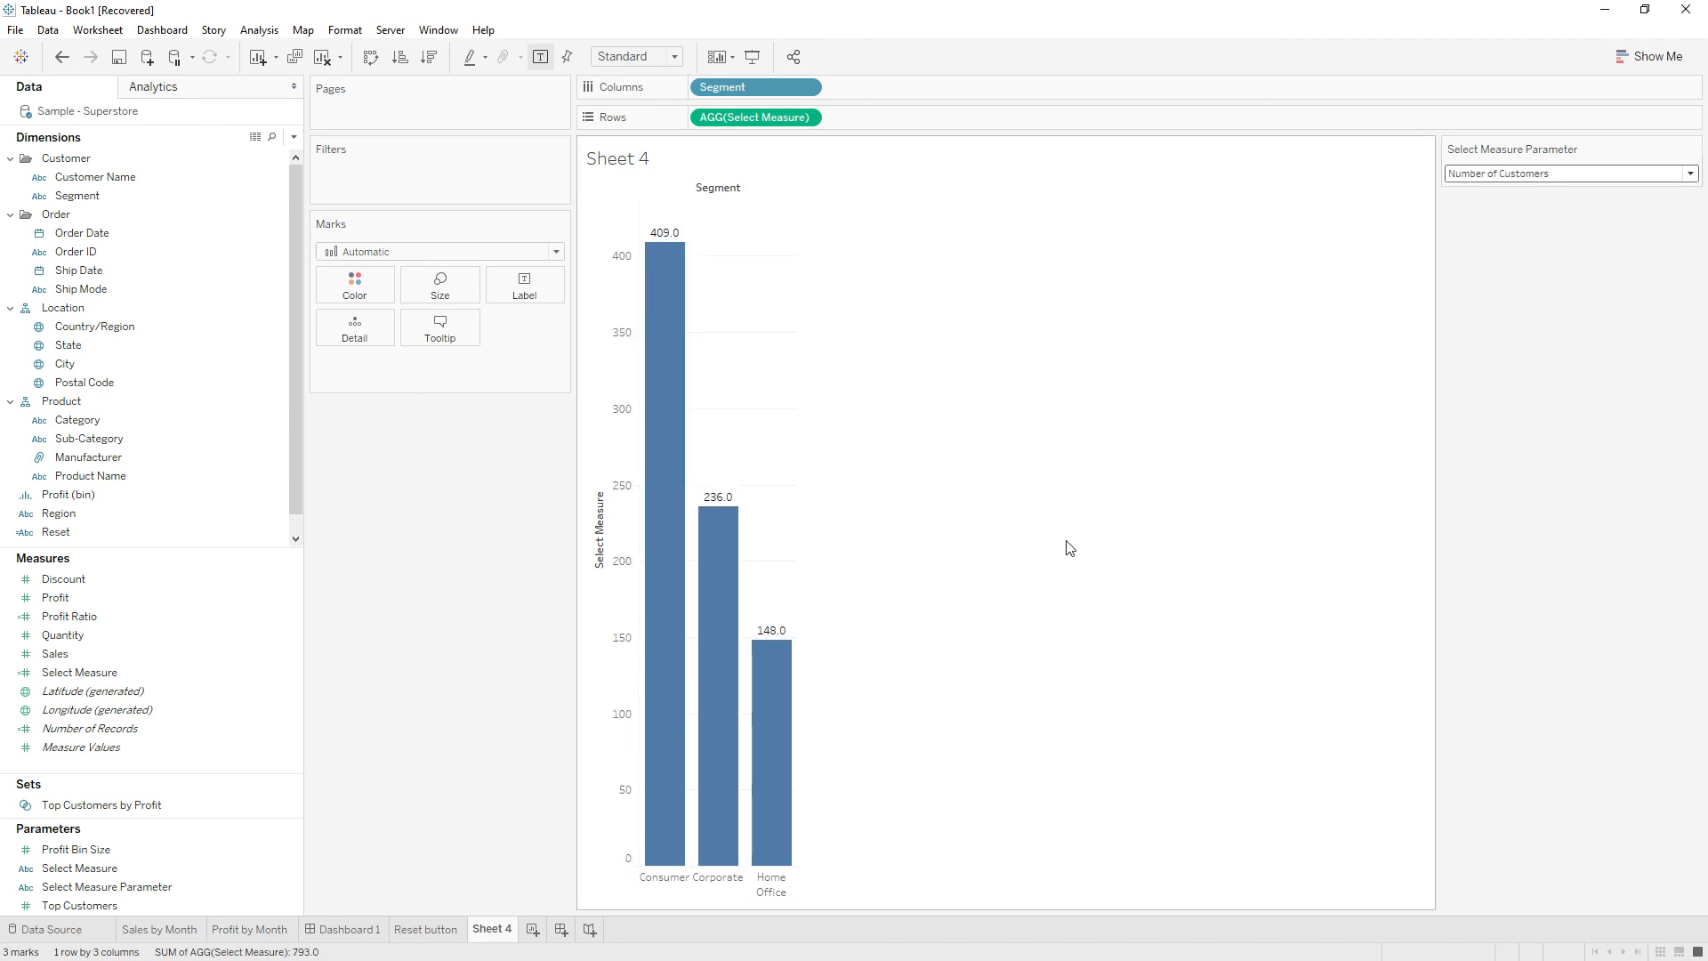